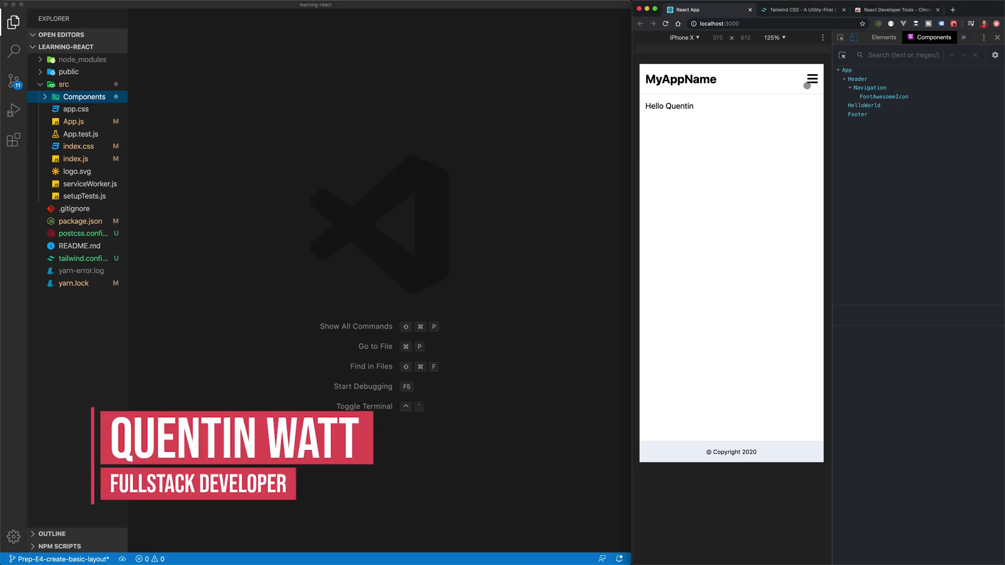
Check out the E4-create-a-basic-layout branch and view App.js rendering HelloWorld for Quentin
left_click(811, 79)
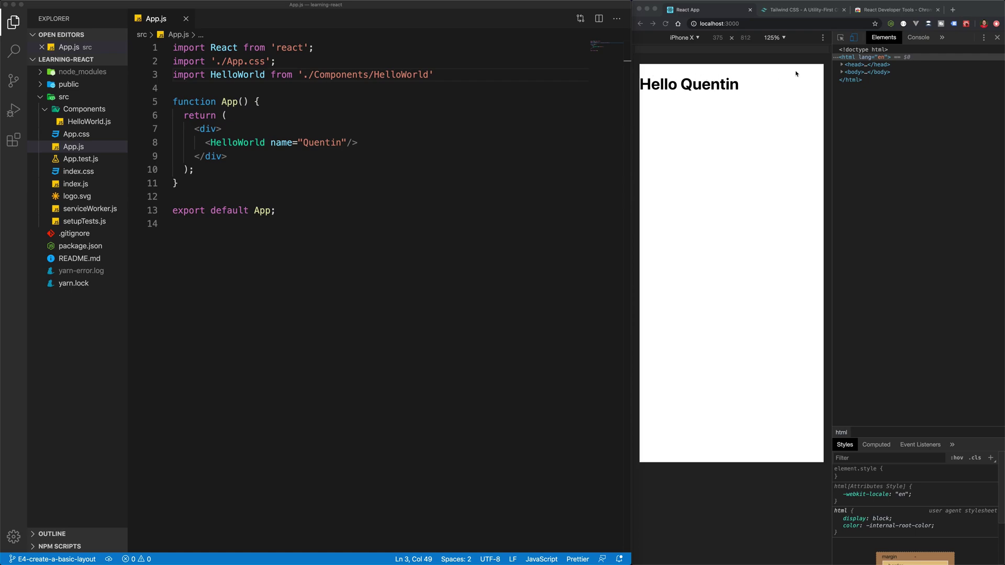
mouse_move(789, 88)
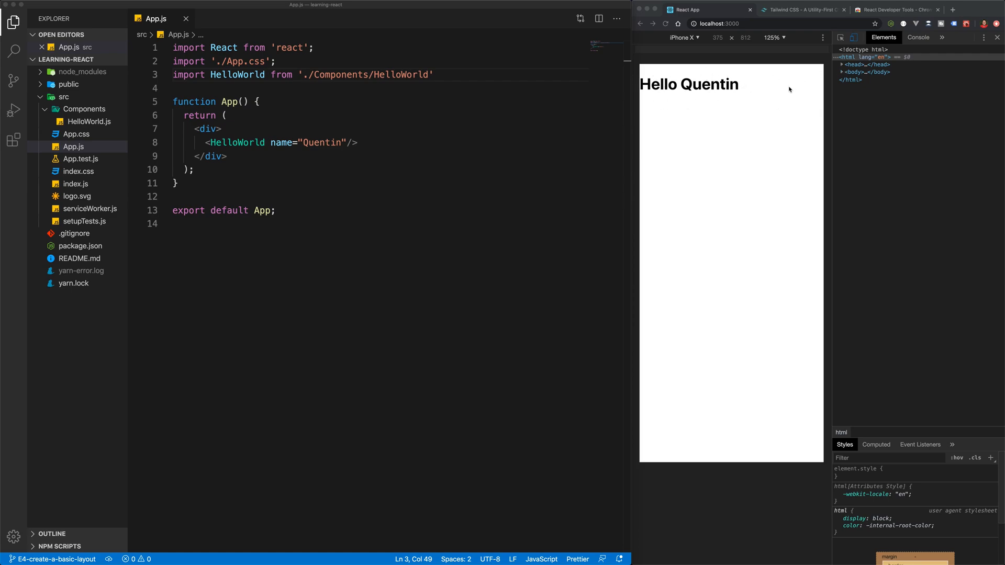
Create Header.js in the Components folder and import React from 'react'
left_click(83, 109)
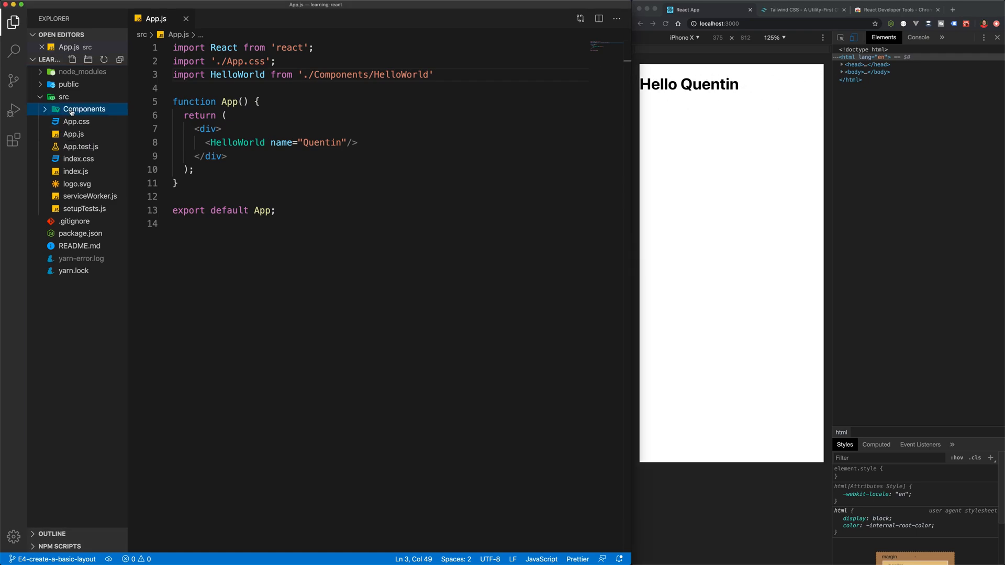
left_click(84, 109)
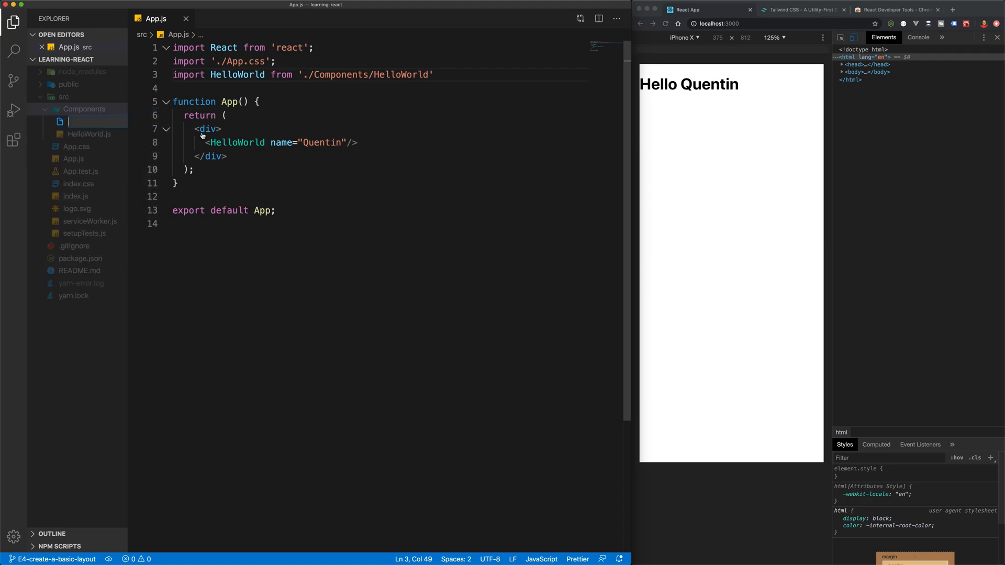
type("Header.js")
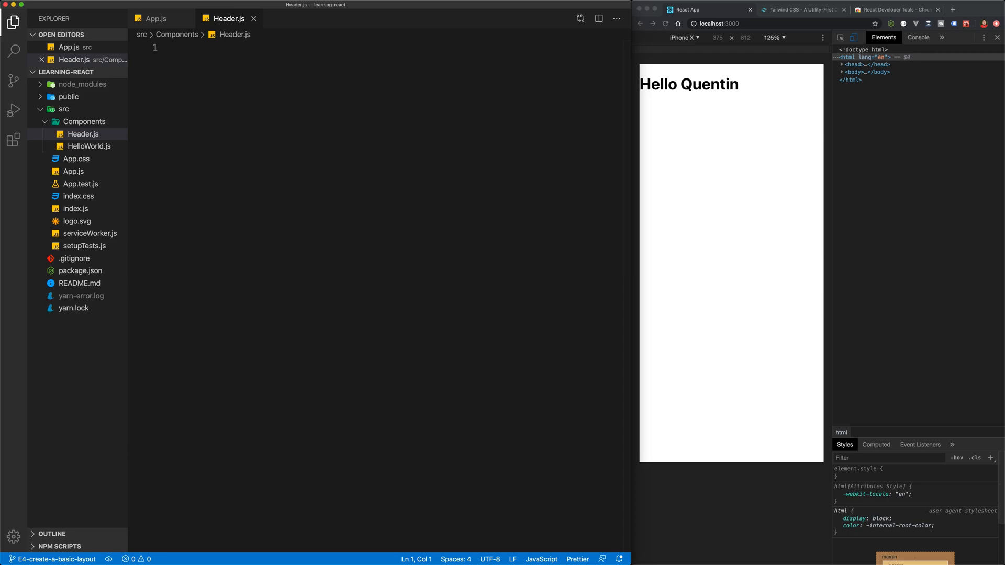
type("import R")
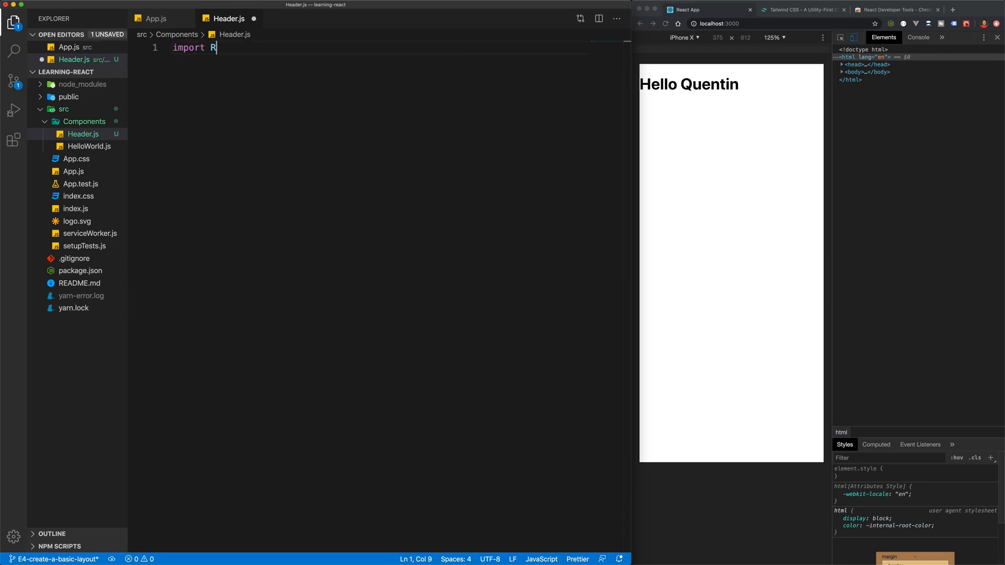
type("eact from '")
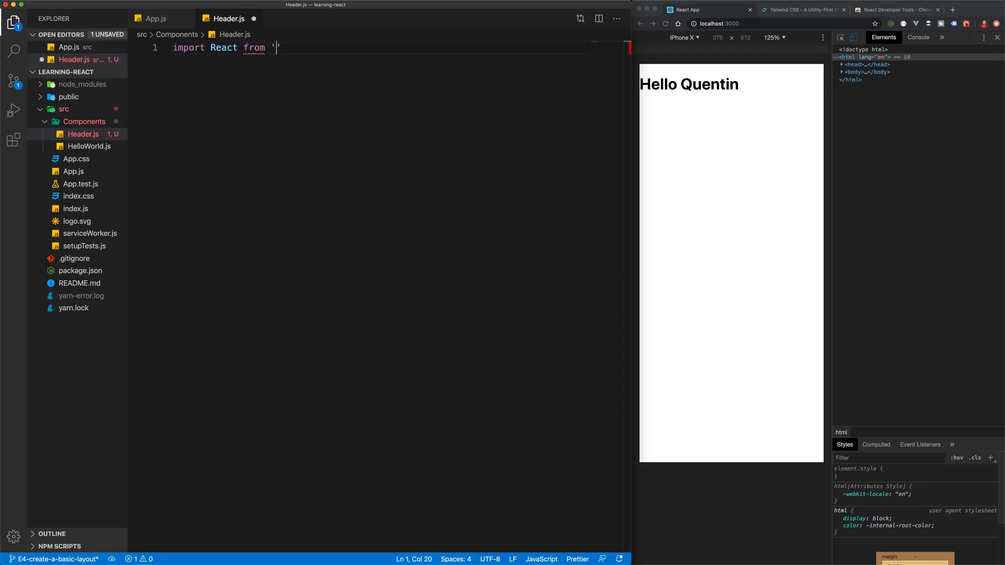
type("react'")
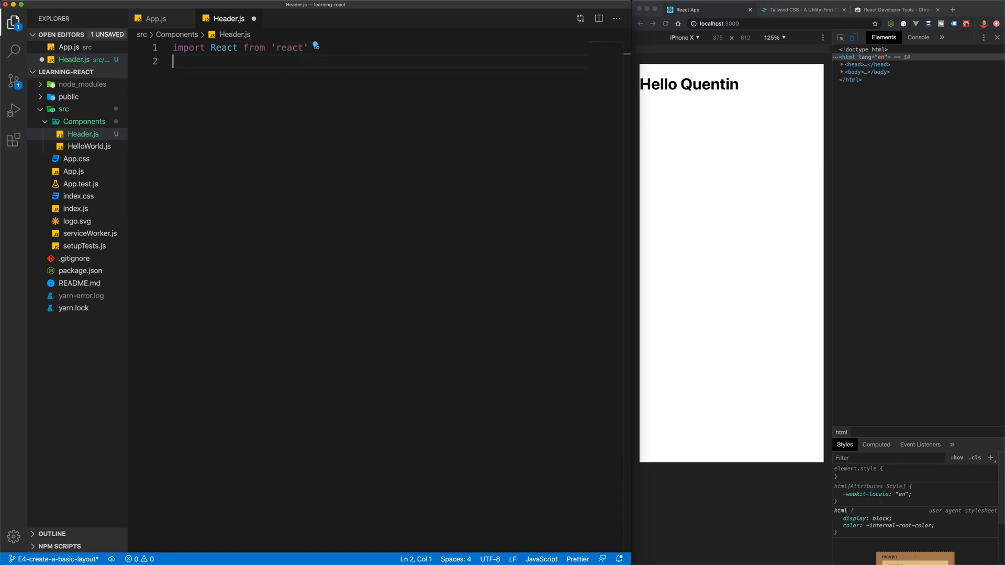
key("enter")
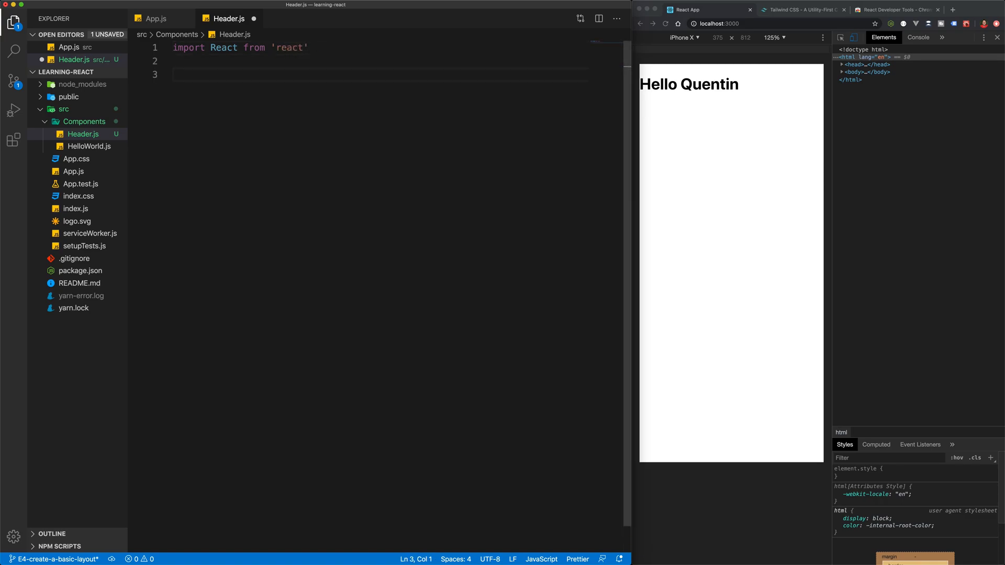
Write a Header function returning <header>AppName</header> and export it as default
type("function H")
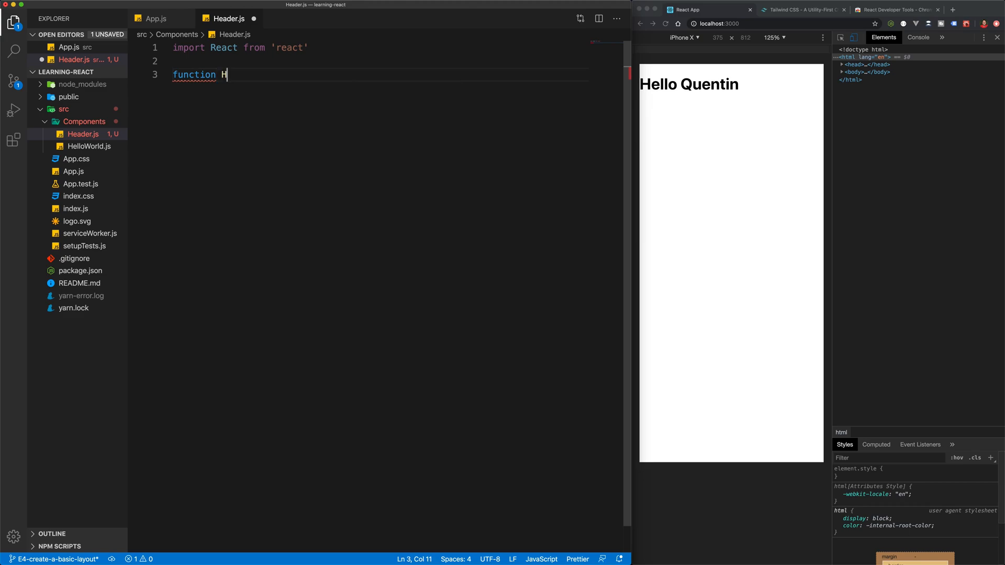
type("eader(){")
type("return")
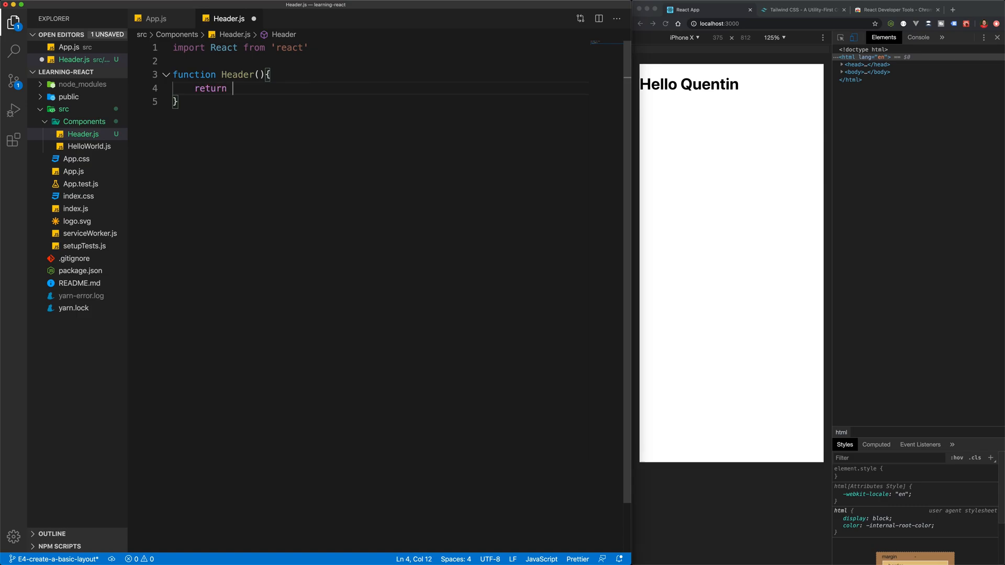
type("(")
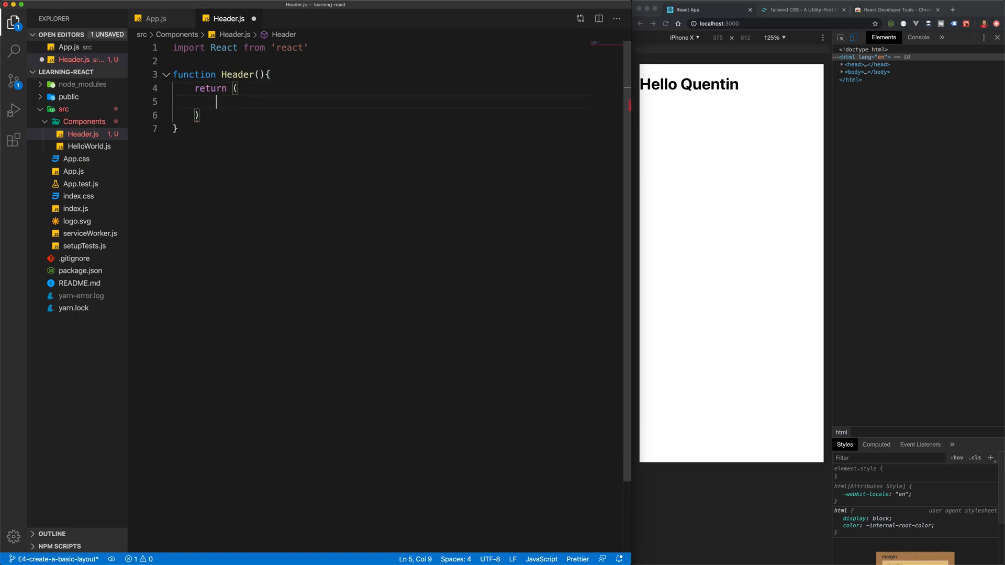
type("<header>")
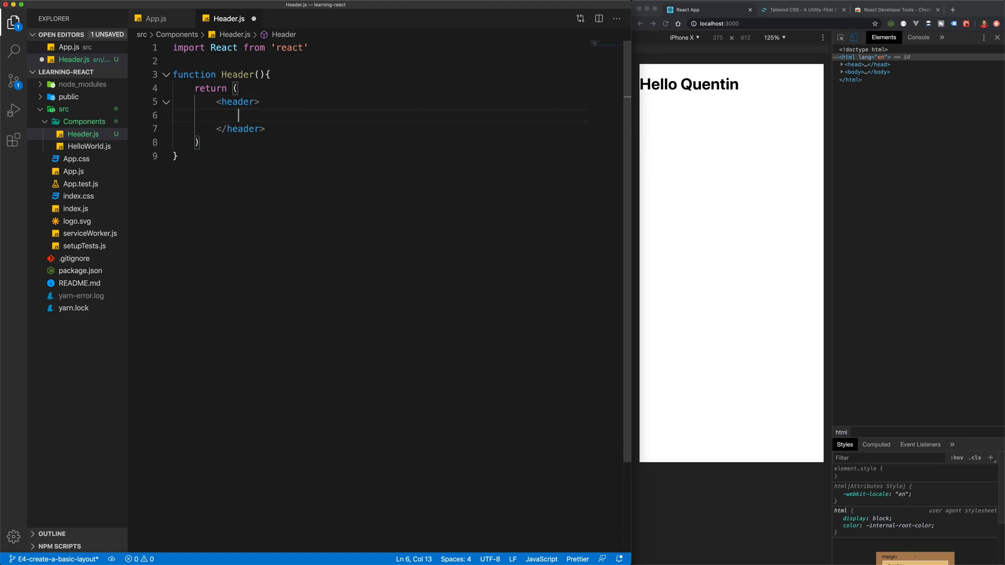
type("AppNaam")
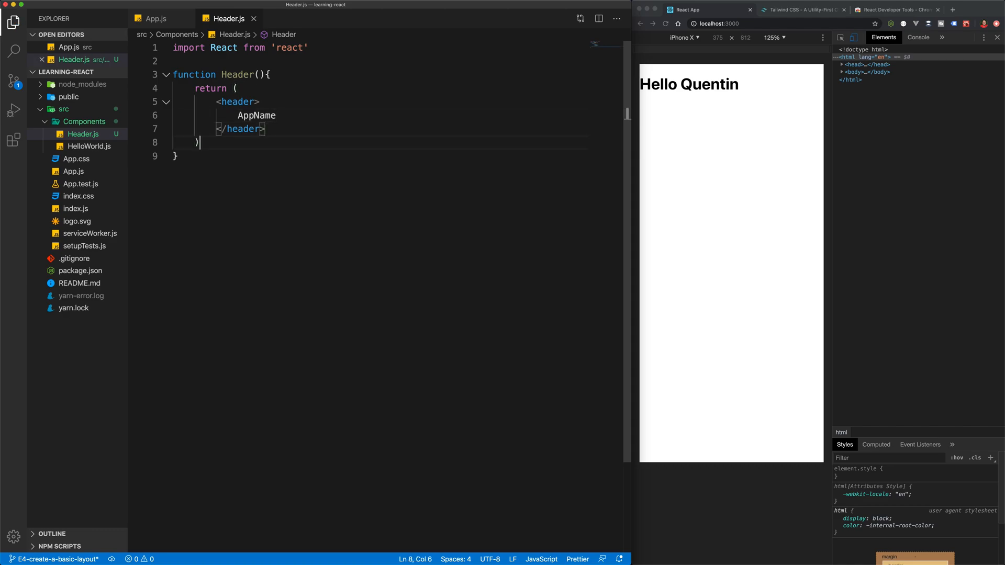
type("export")
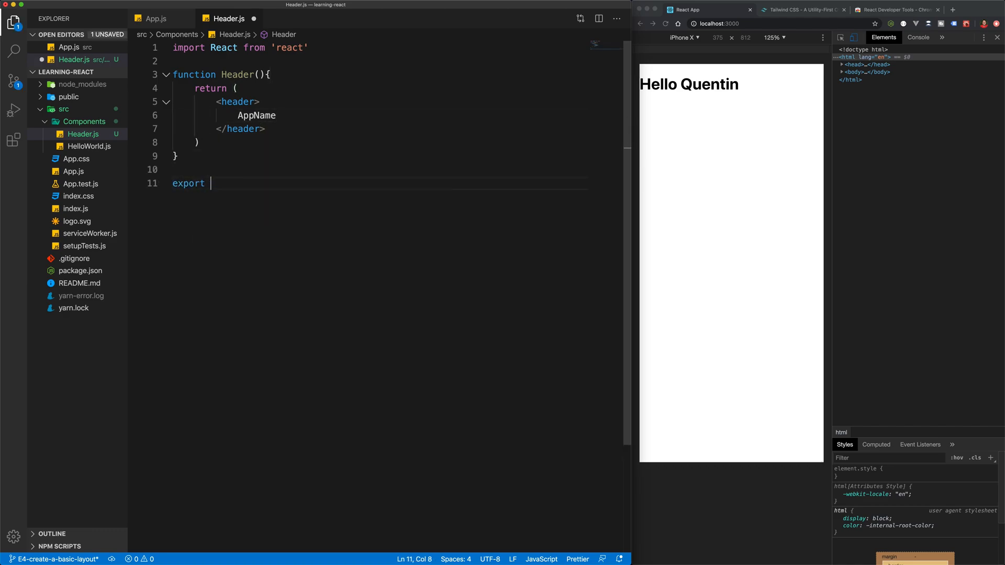
type("default Hea")
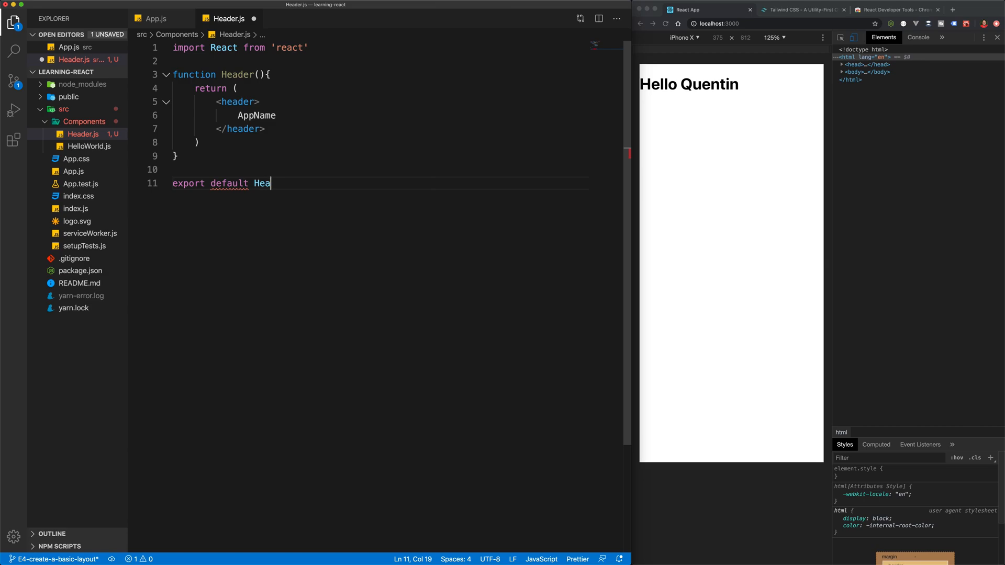
type("der")
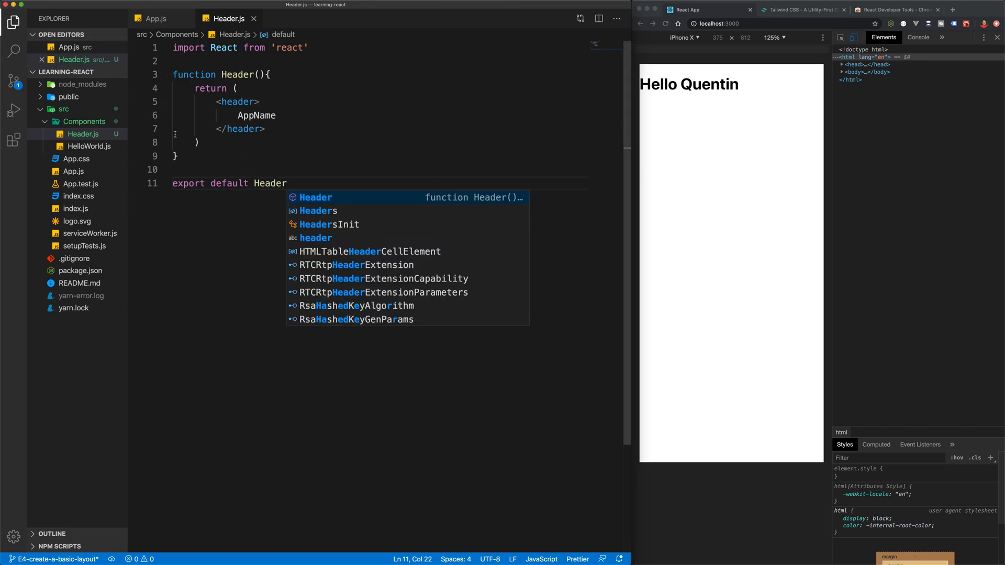
left_click(154, 18)
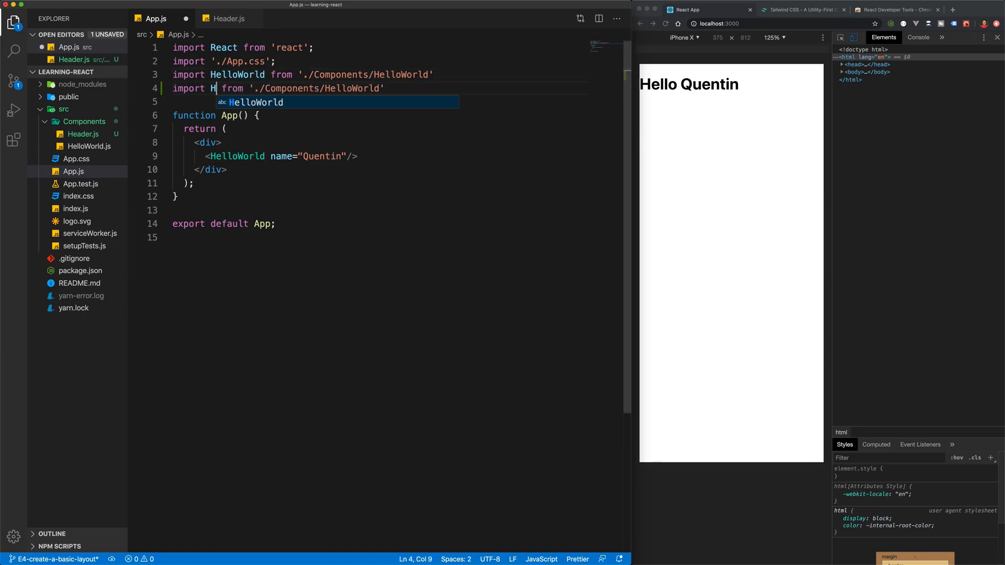
Import Header from './Components/Header' and add <Header /> above HelloWorld in App.js
type("eader")
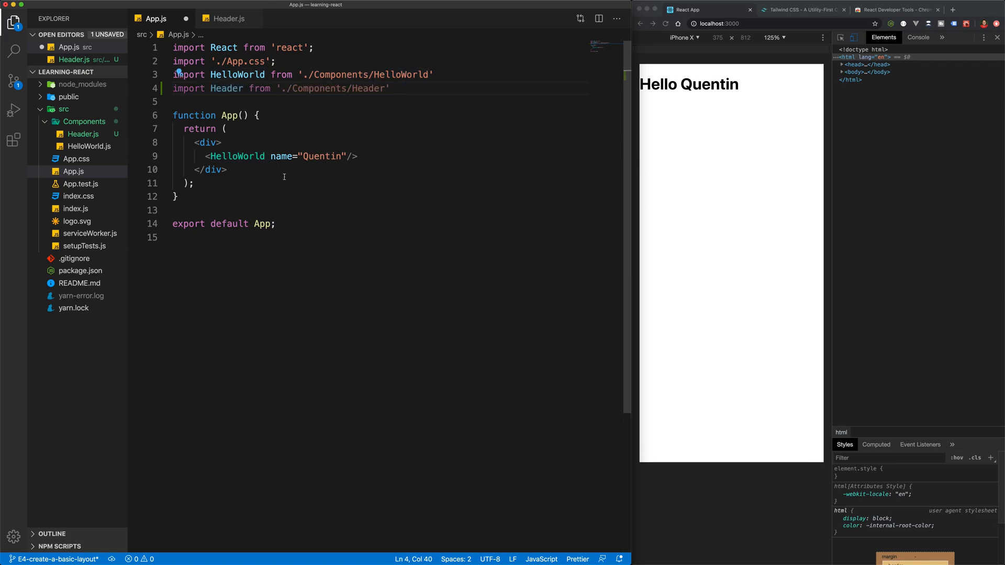
key("Enter")
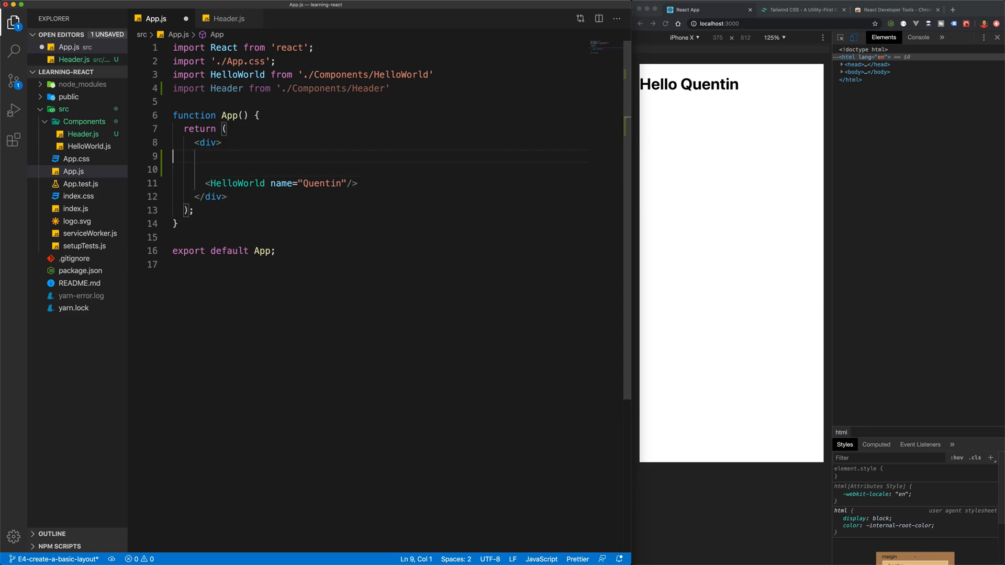
type("<Header />")
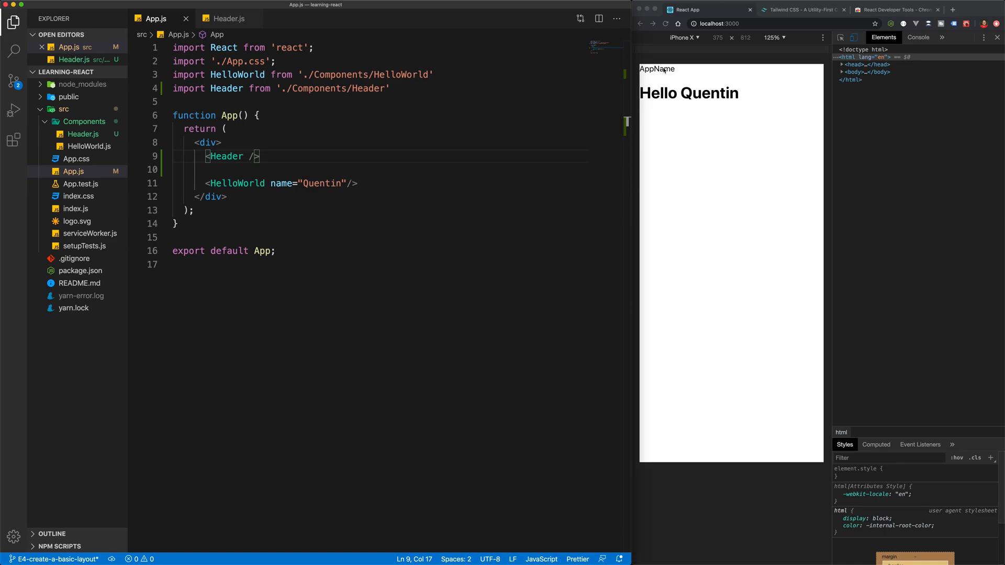
mouse_move(703, 69)
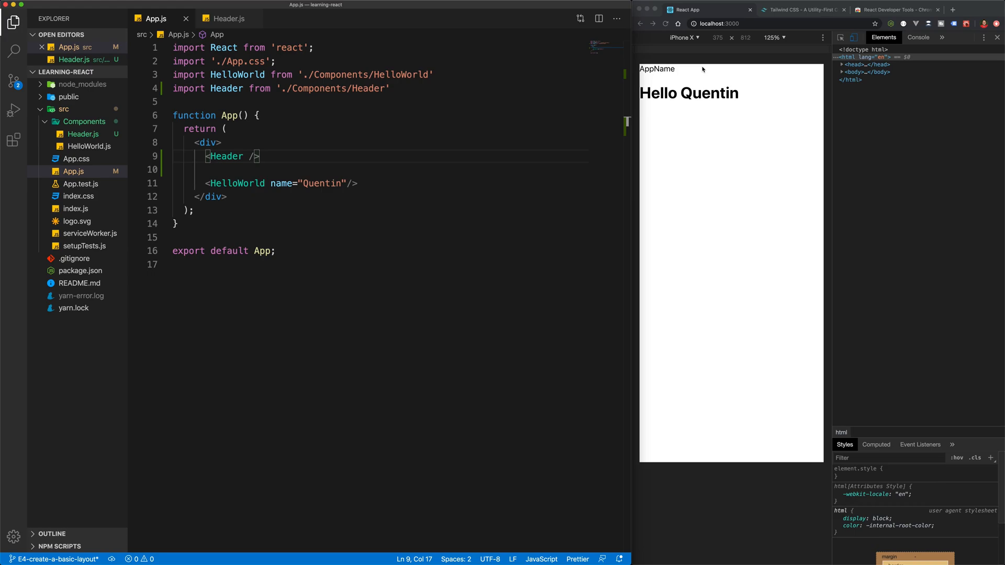
mouse_move(692, 101)
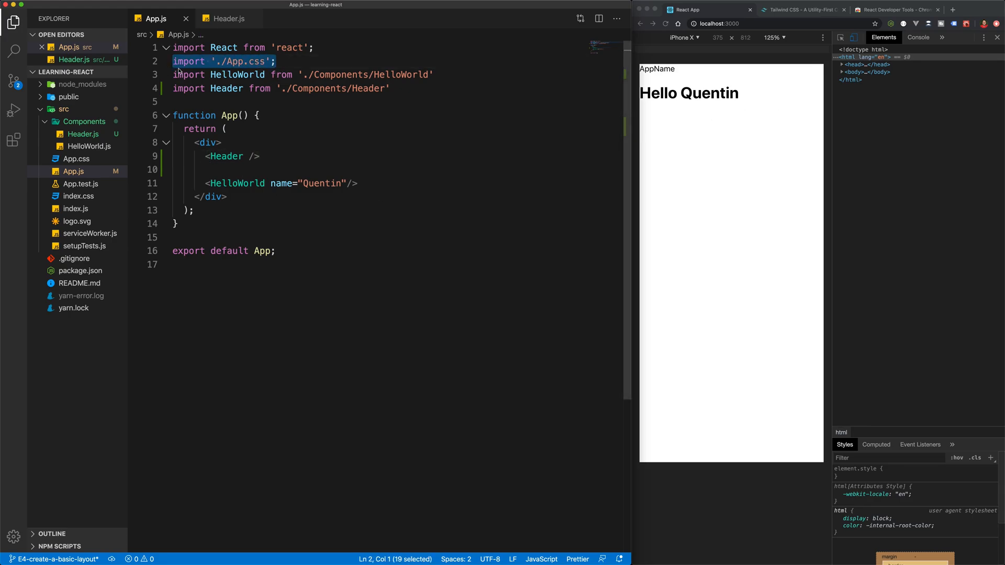
mouse_move(134, 157)
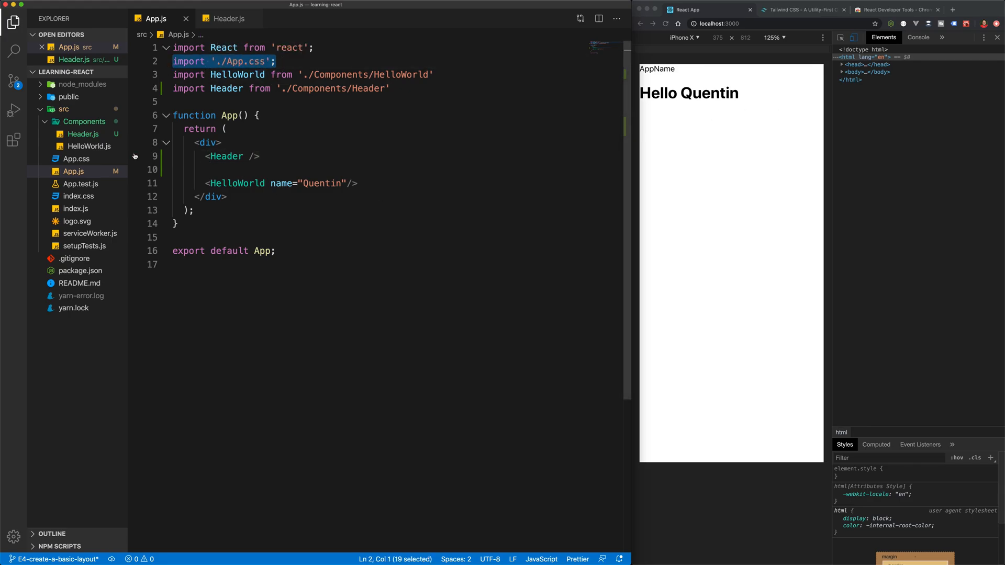
Reduce App.css to an app-header rule and give the header className app-header
left_click(73, 171)
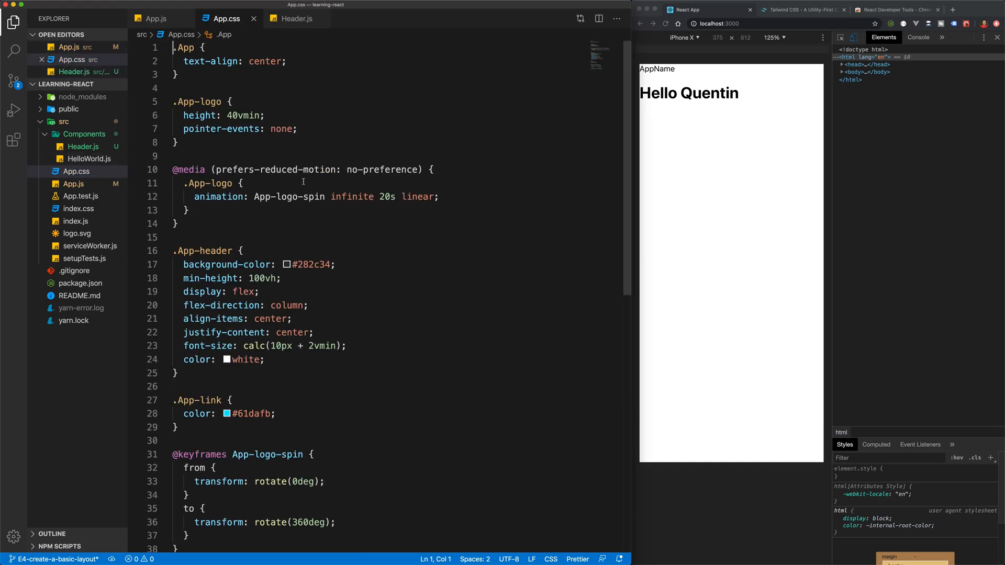
key("ctrl+a")
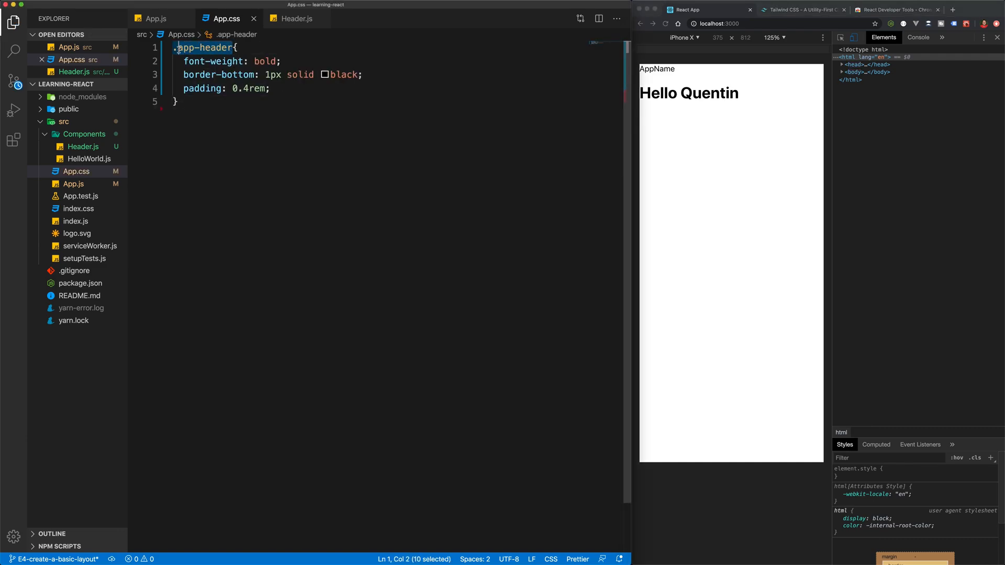
left_click(298, 19)
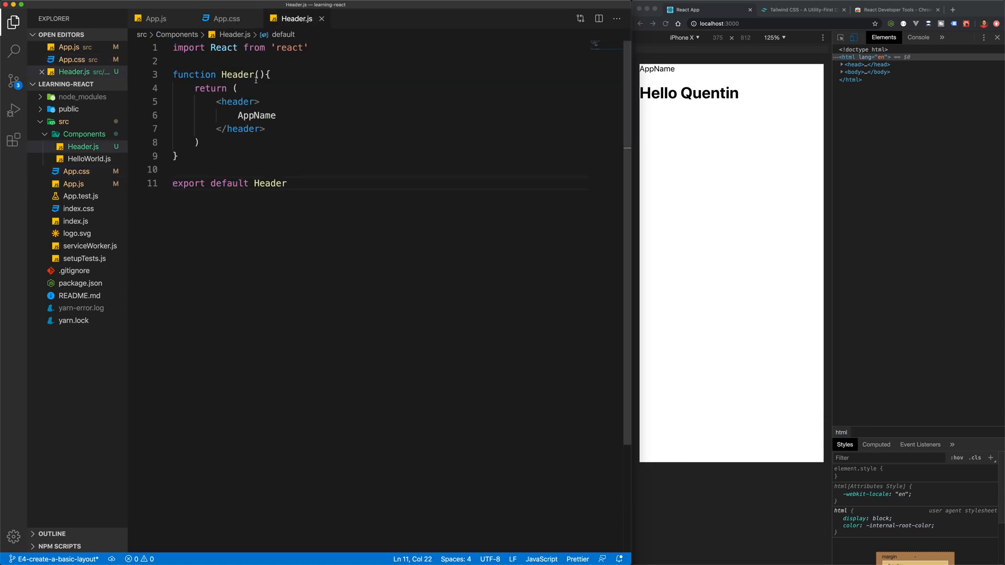
type("className=\"app-header")
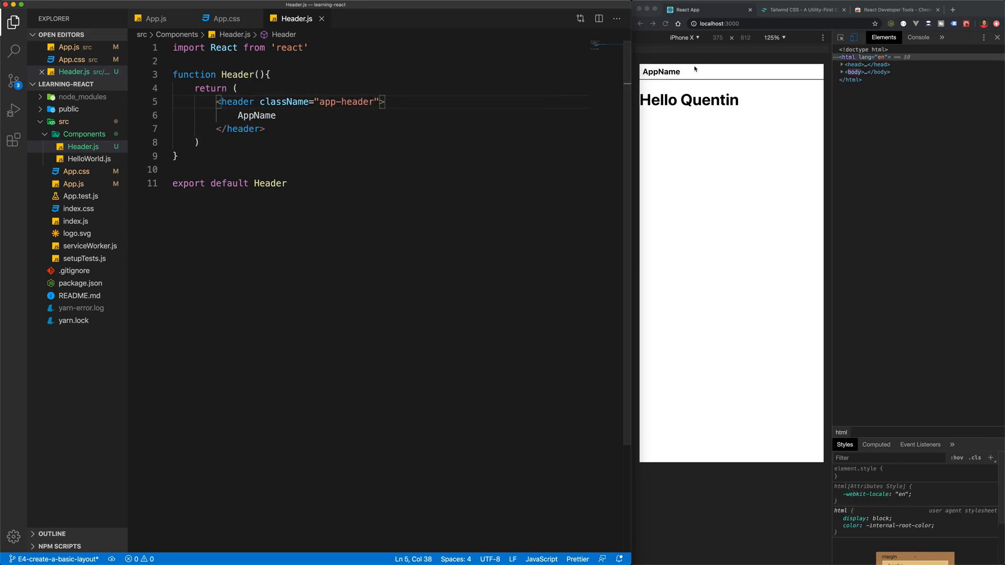
mouse_move(682, 83)
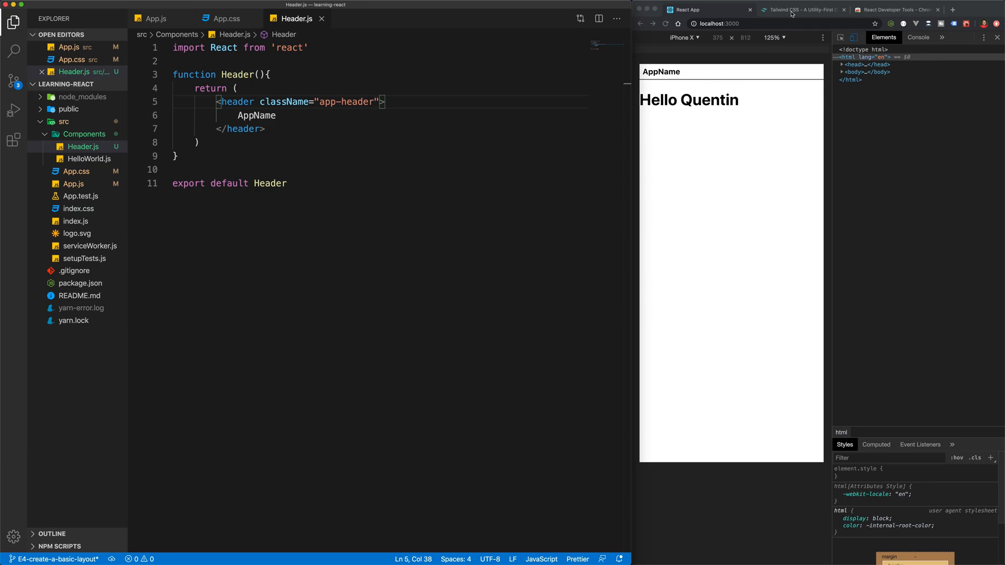
Find and select 'yarn add tailwindcss' in the Tailwind installation docs
left_click(801, 9)
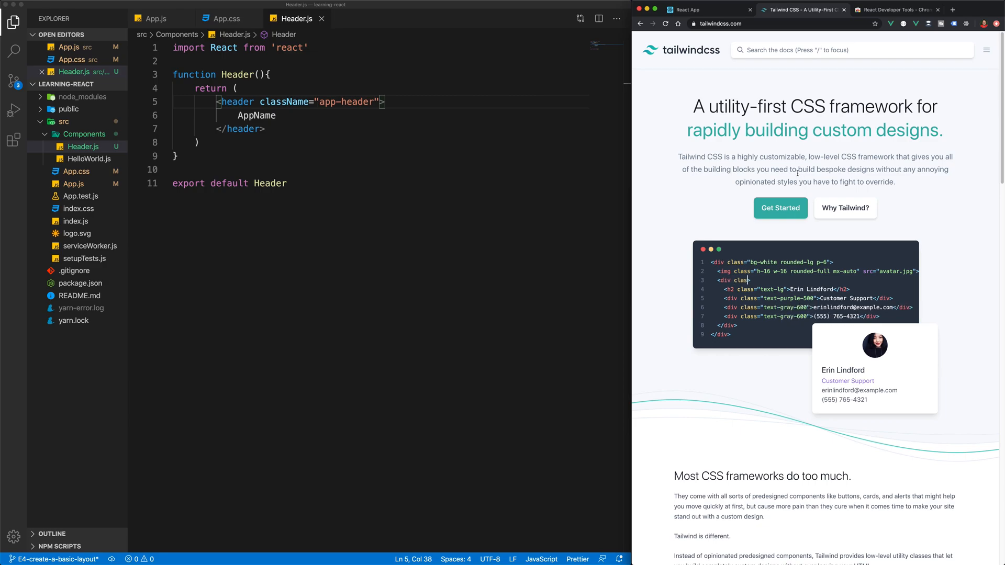
left_click(780, 208)
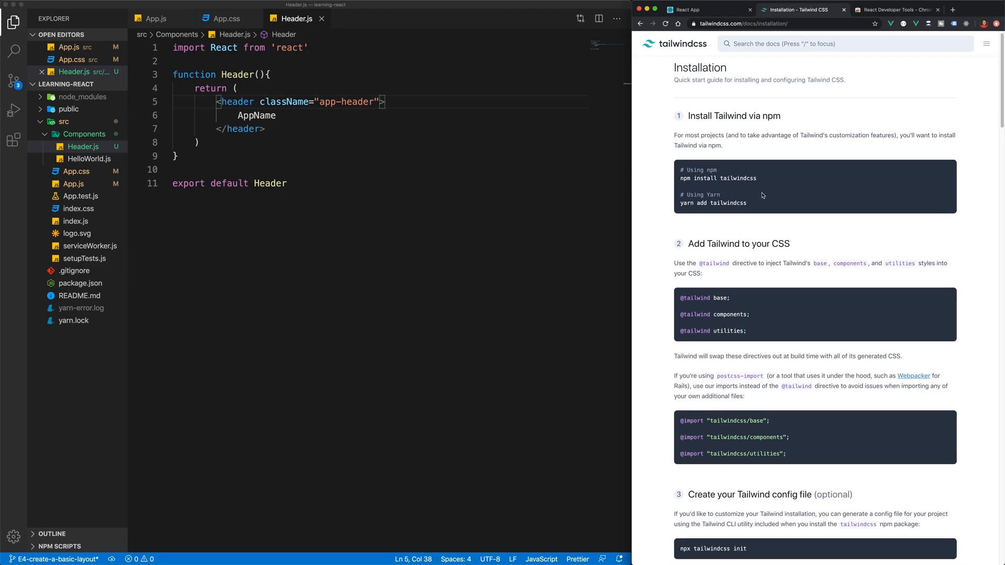
scroll("down", 3)
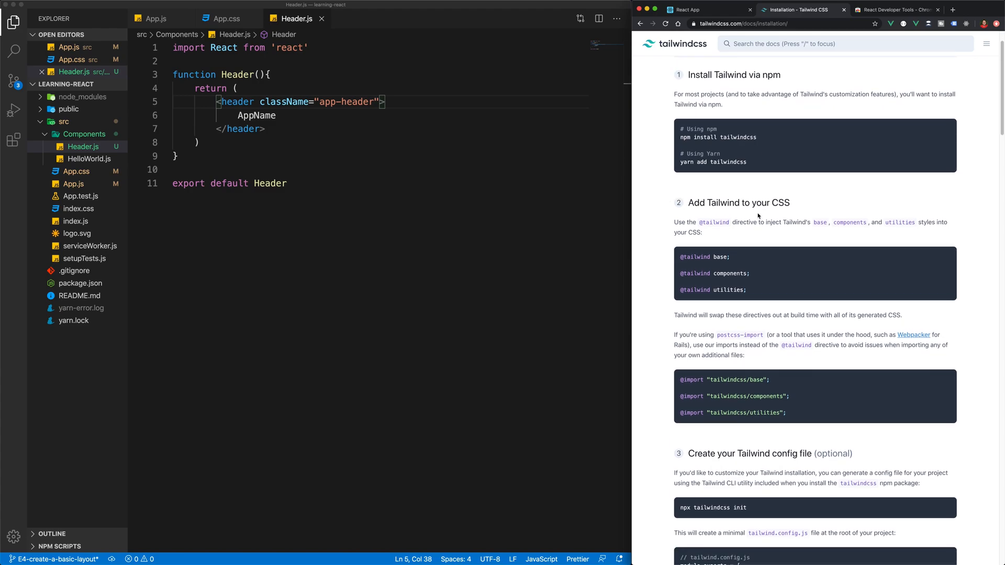
double_click(711, 162)
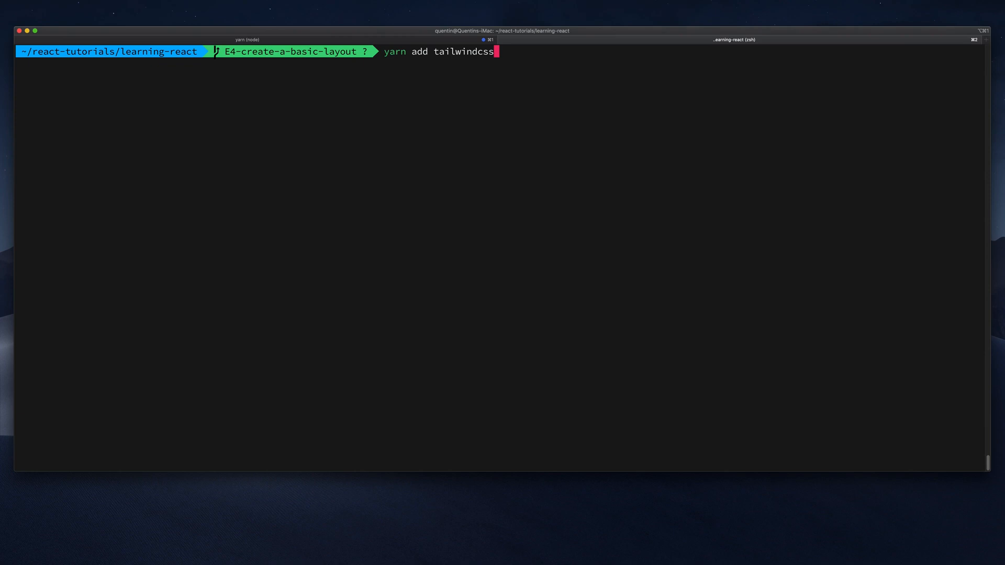
Run 'yarn add tailwindcss' in the learning-react terminal
key("Return")
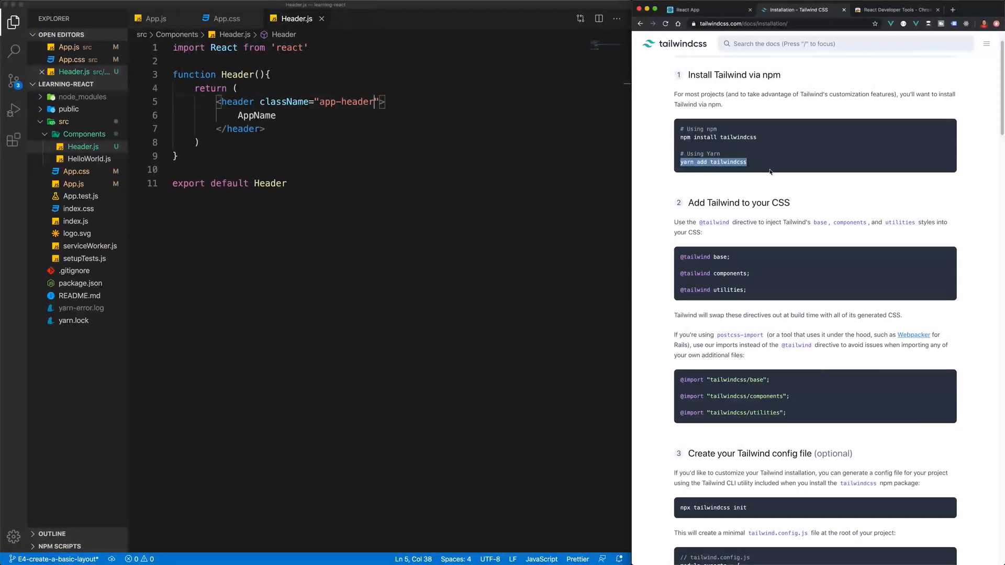
Check package.json for tailwindcss ^1.2.0 in the dependencies
left_click(80, 295)
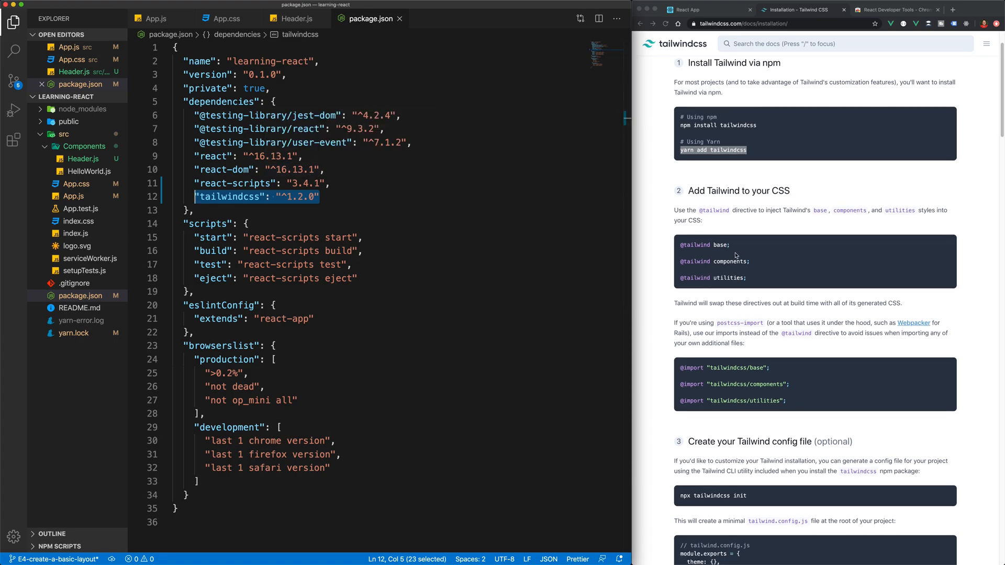
mouse_move(751, 215)
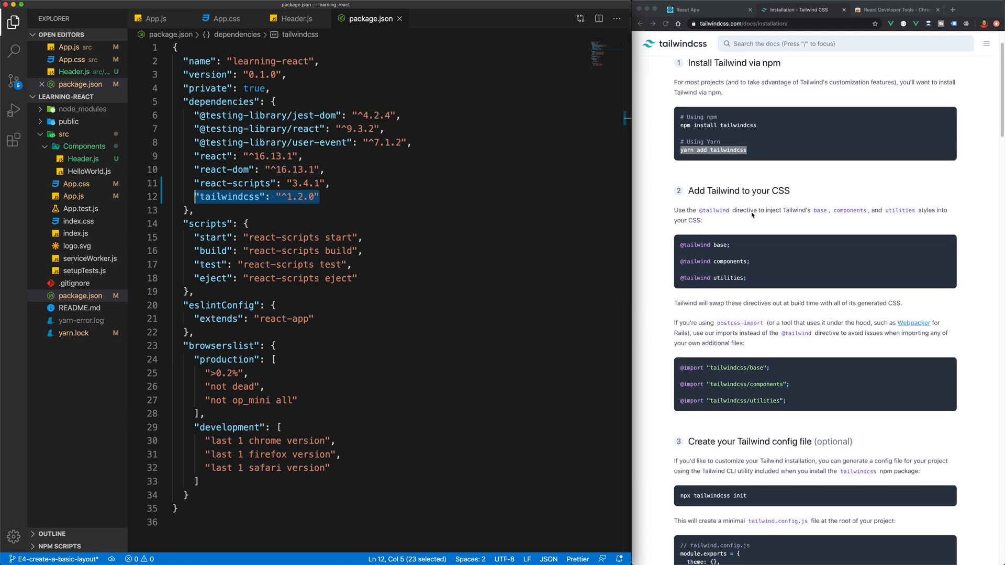
scroll("down", 3)
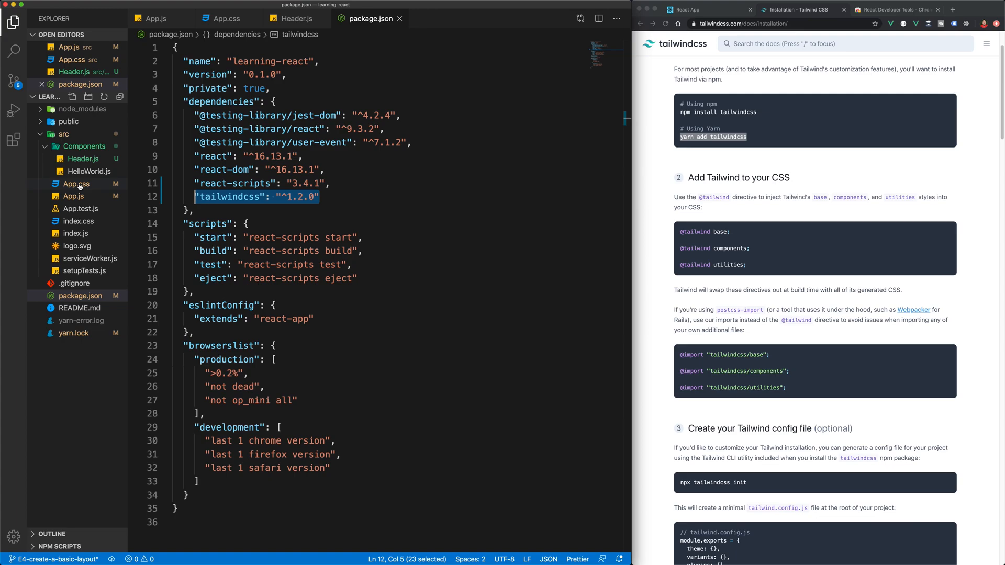
left_click(223, 17)
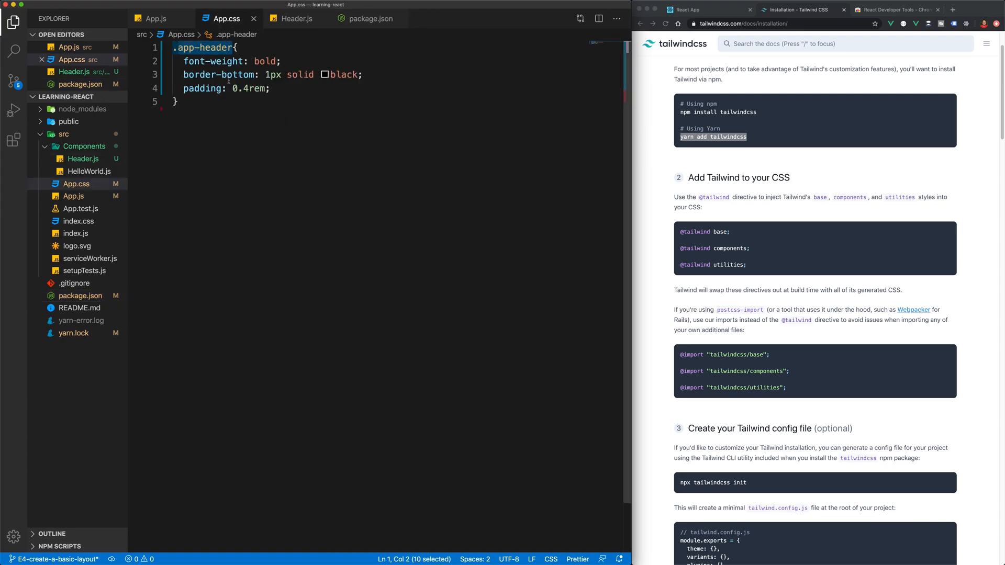
right_click(75, 184)
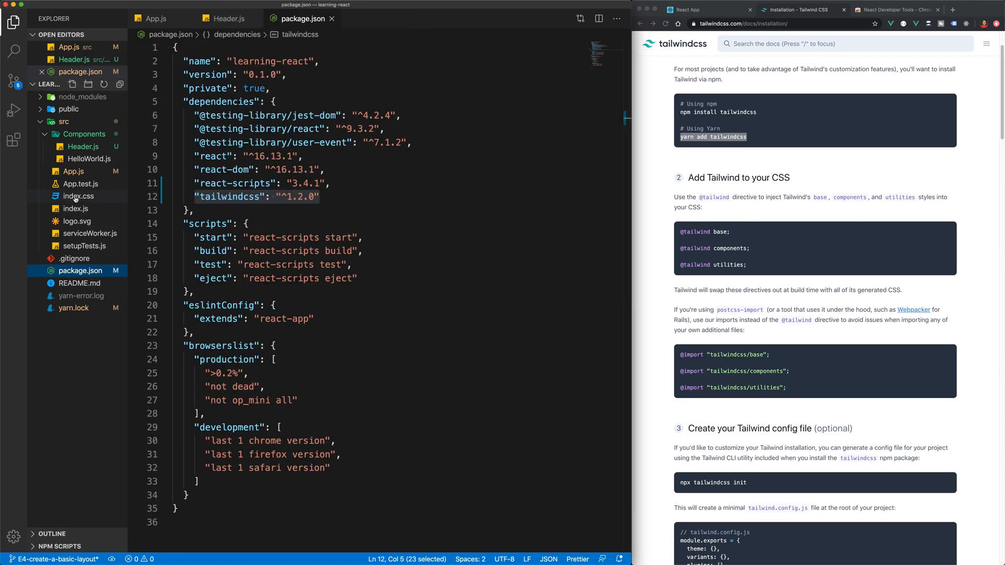
left_click(78, 209)
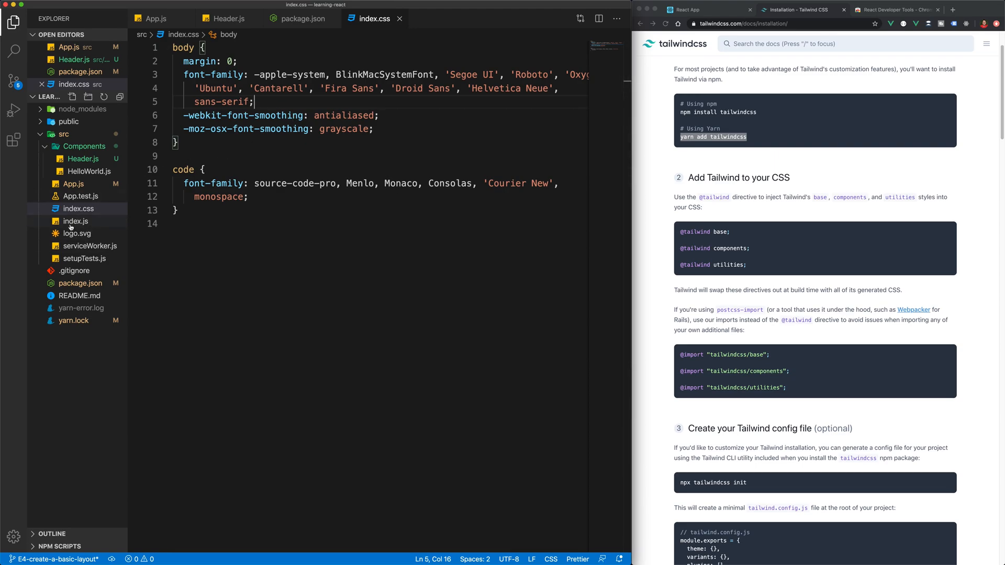
left_click(75, 220)
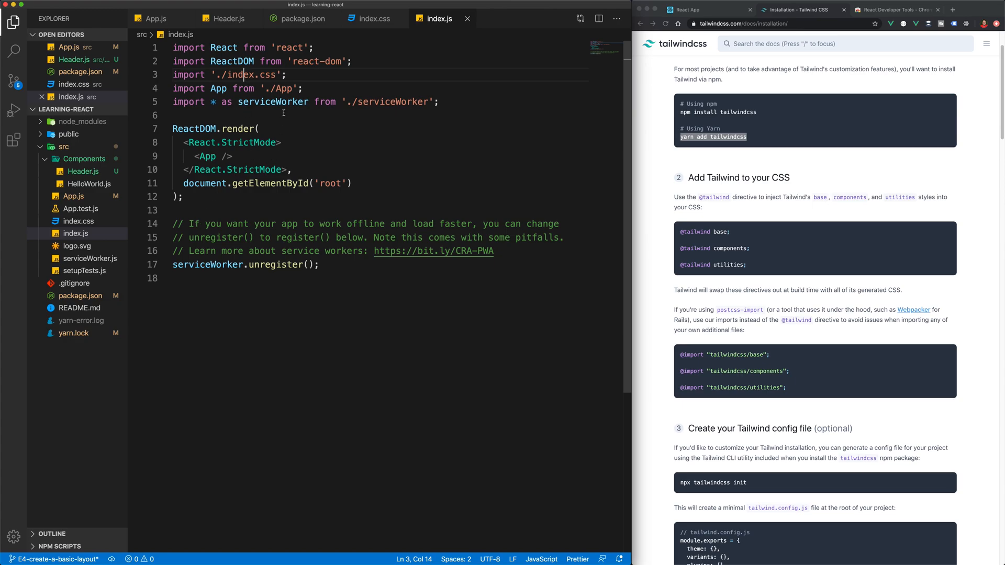
left_click(375, 19)
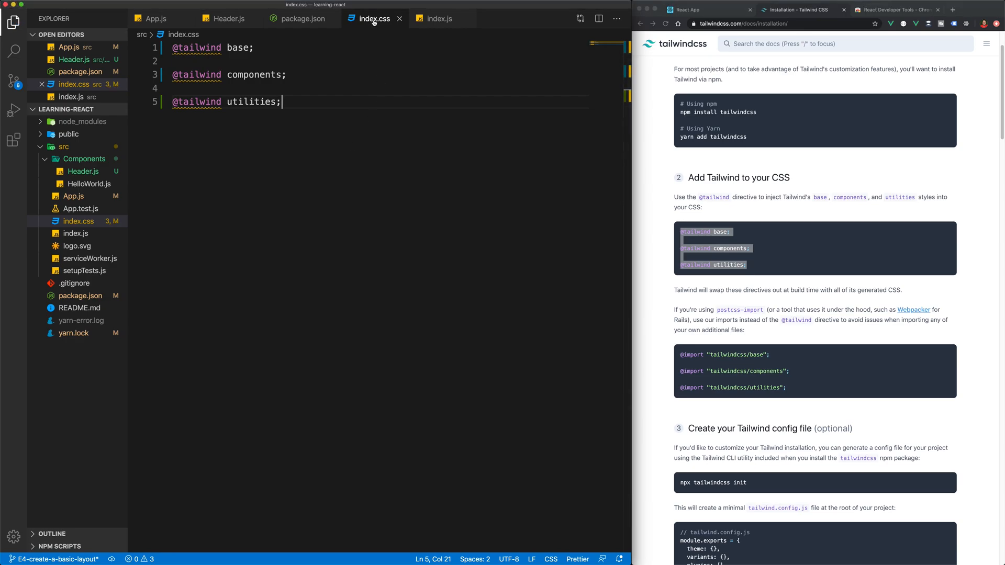
mouse_move(367, 39)
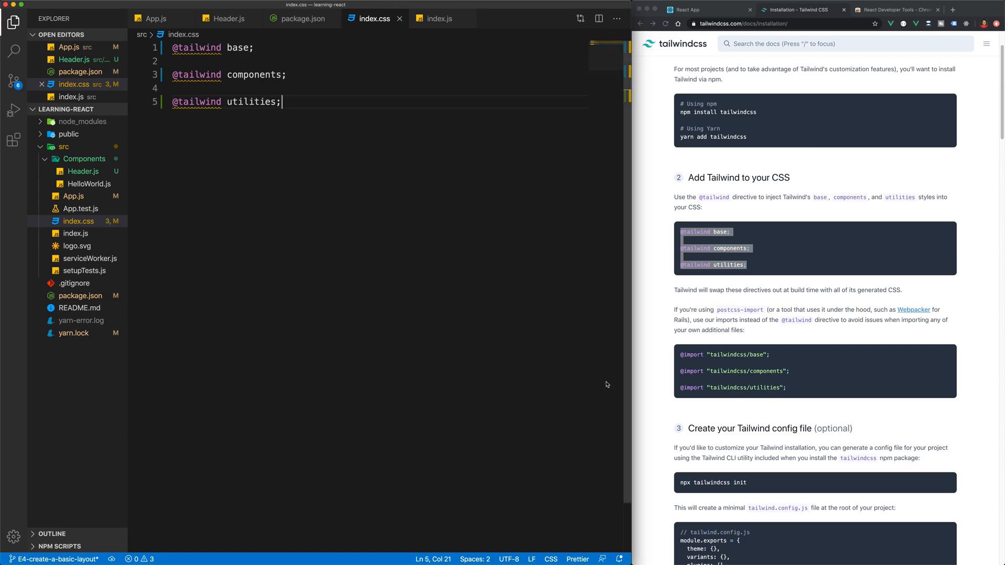
mouse_move(653, 326)
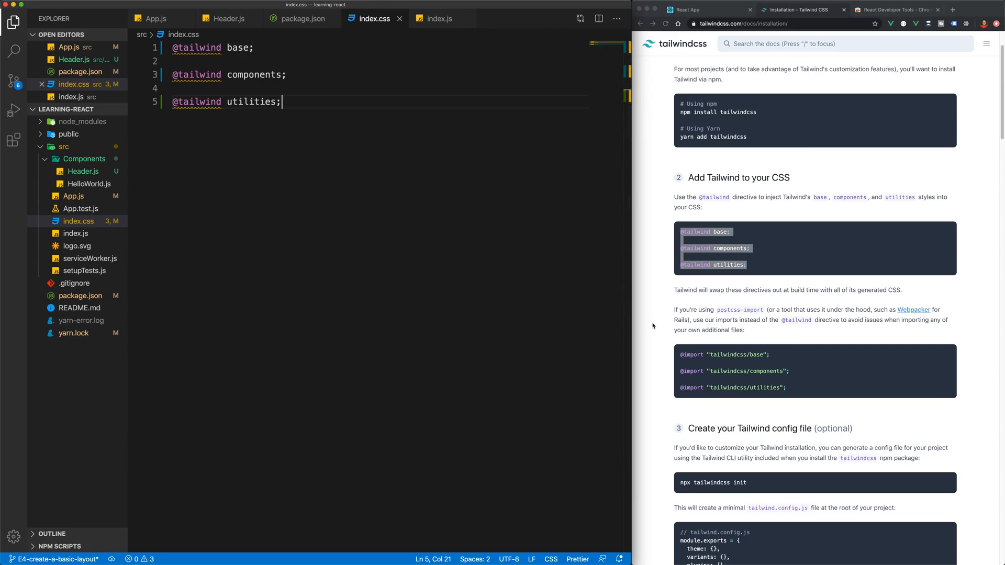
scroll("down", 3)
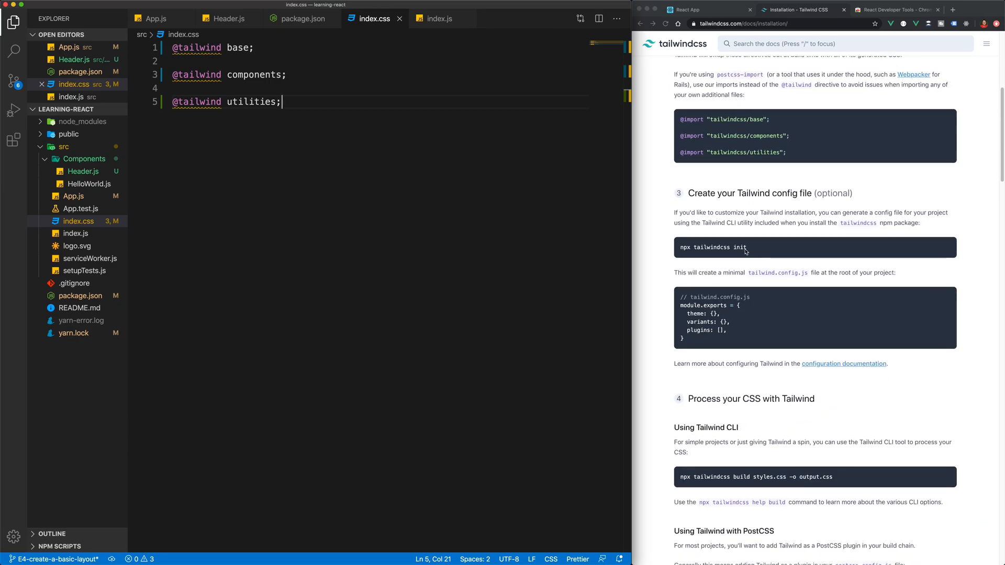
Run 'npx tailwindcss init', then review and close the generated tailwind.config.js
double_click(713, 247)
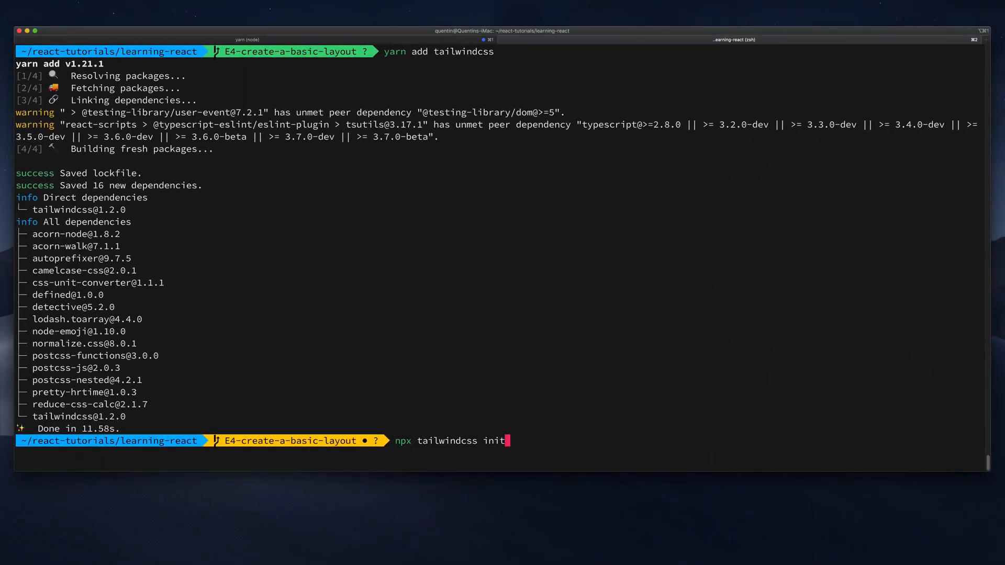
key("Return")
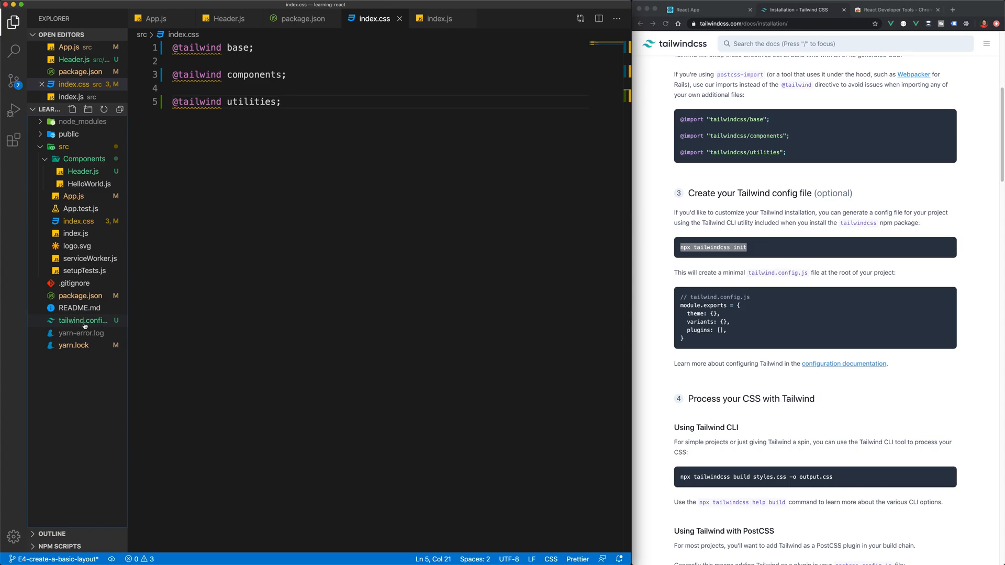
left_click(82, 320)
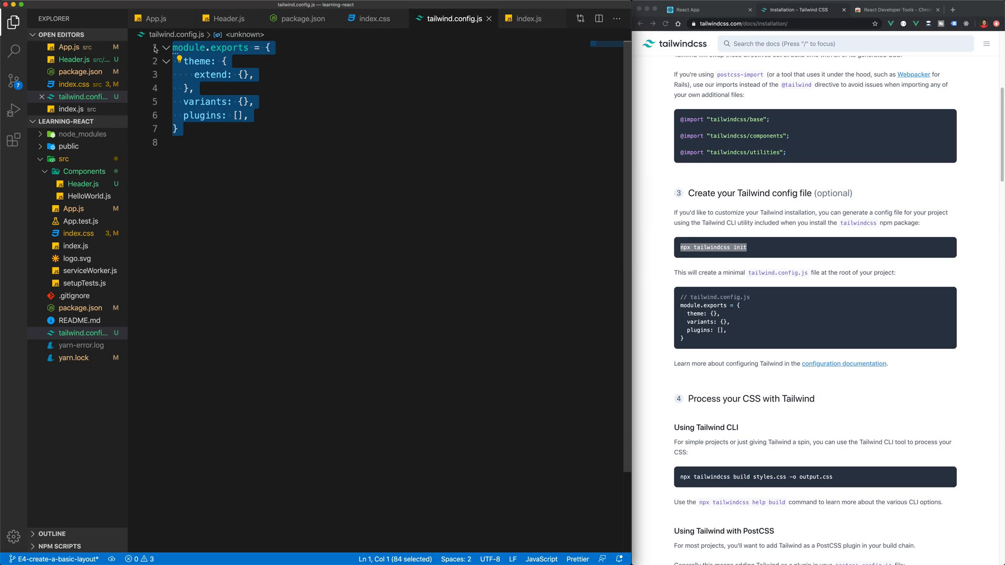
left_click(234, 142)
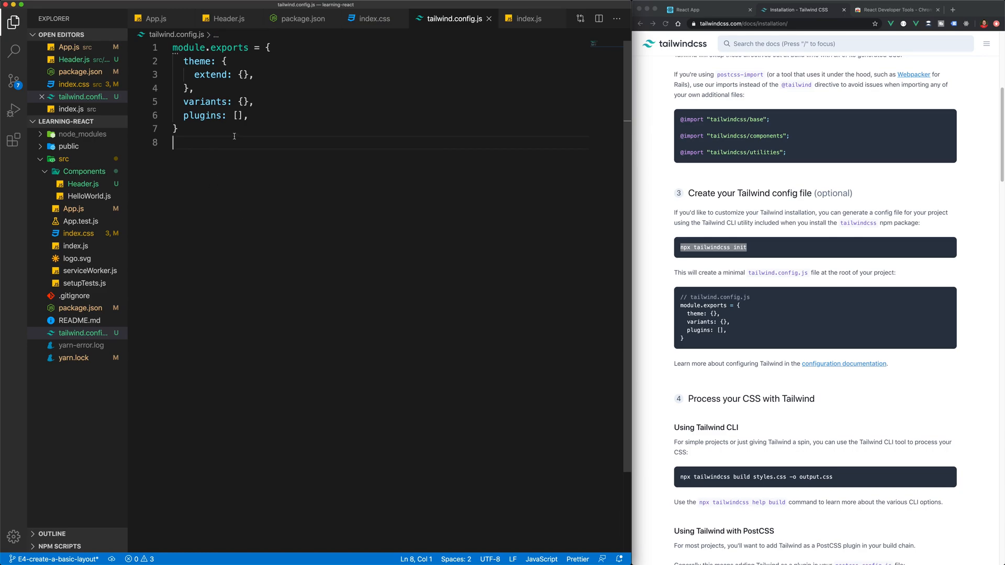
left_click(374, 19)
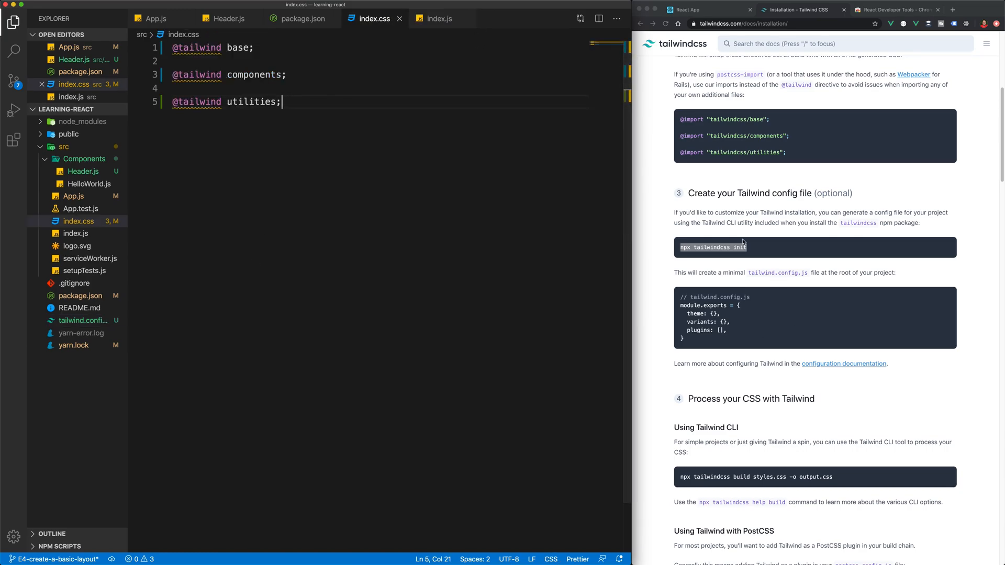
Add a root postcss.config.js exporting the tailwindcss and autoprefixer plugins
scroll("down", 3)
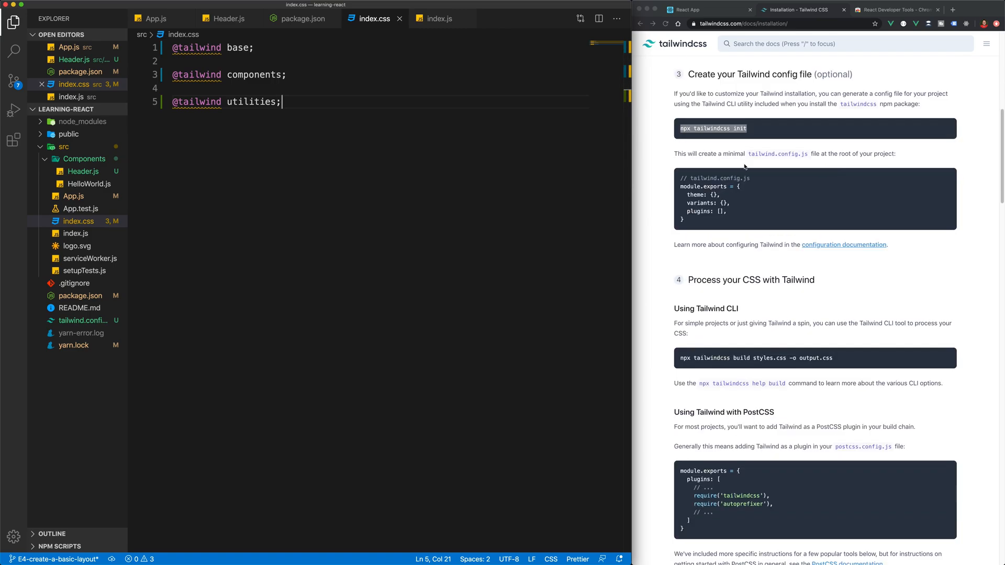
scroll("down", 3)
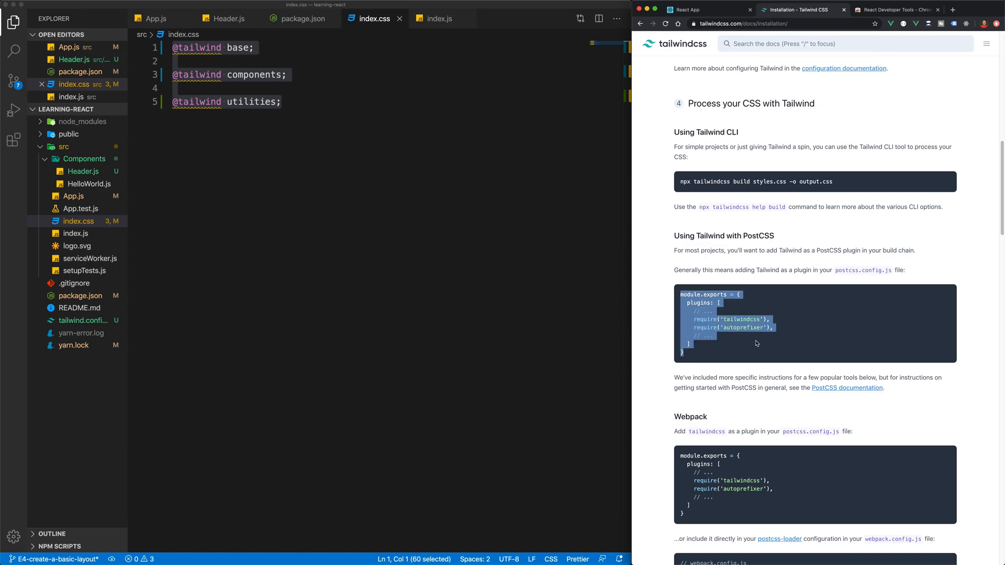
mouse_move(699, 277)
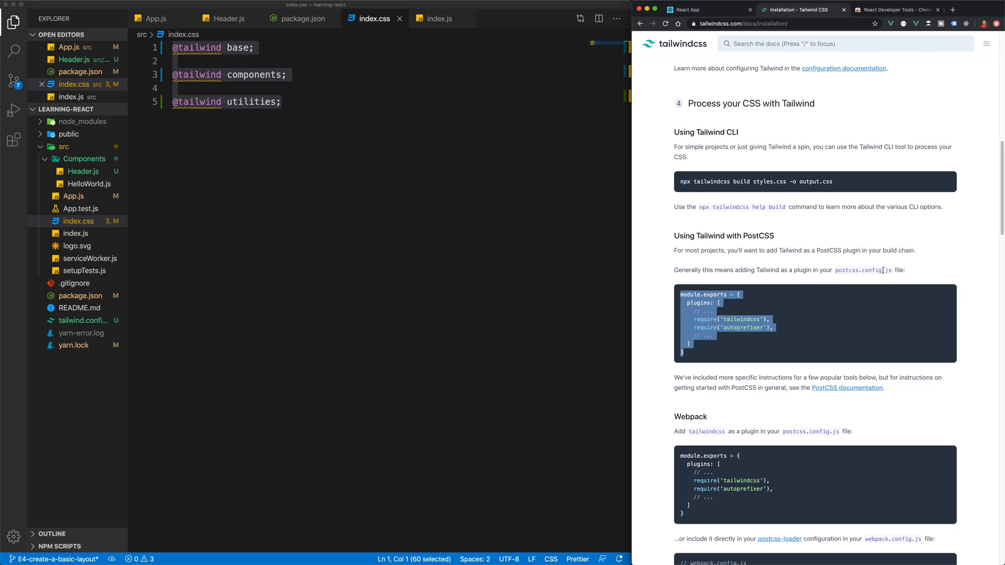
right_click(64, 108)
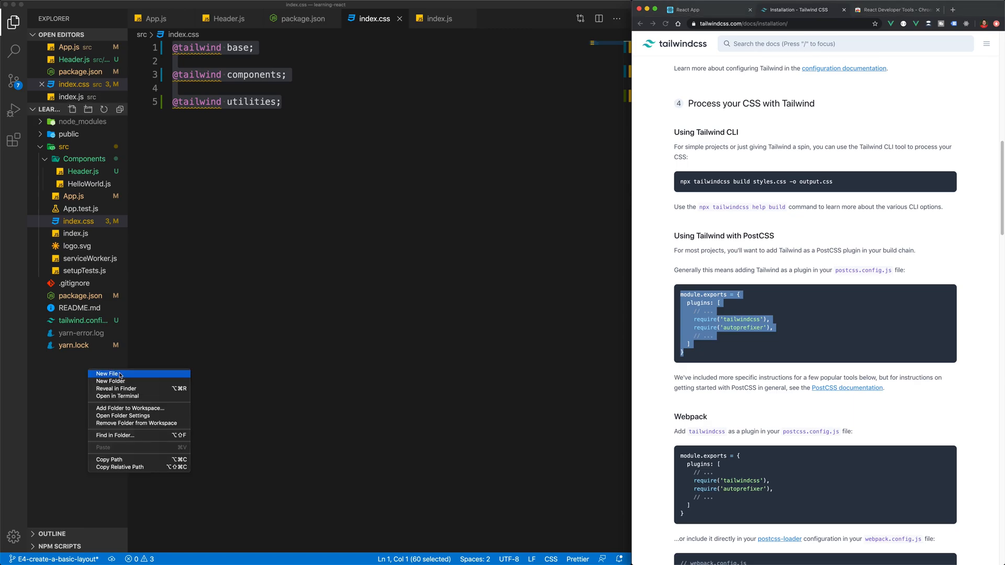
left_click(107, 374)
type("postcss.config.js")
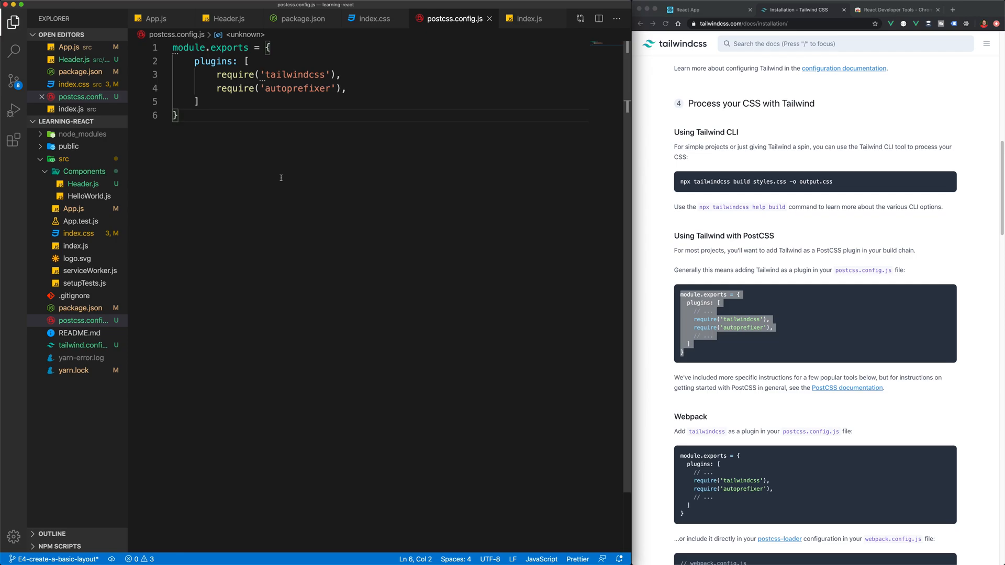
mouse_move(77, 323)
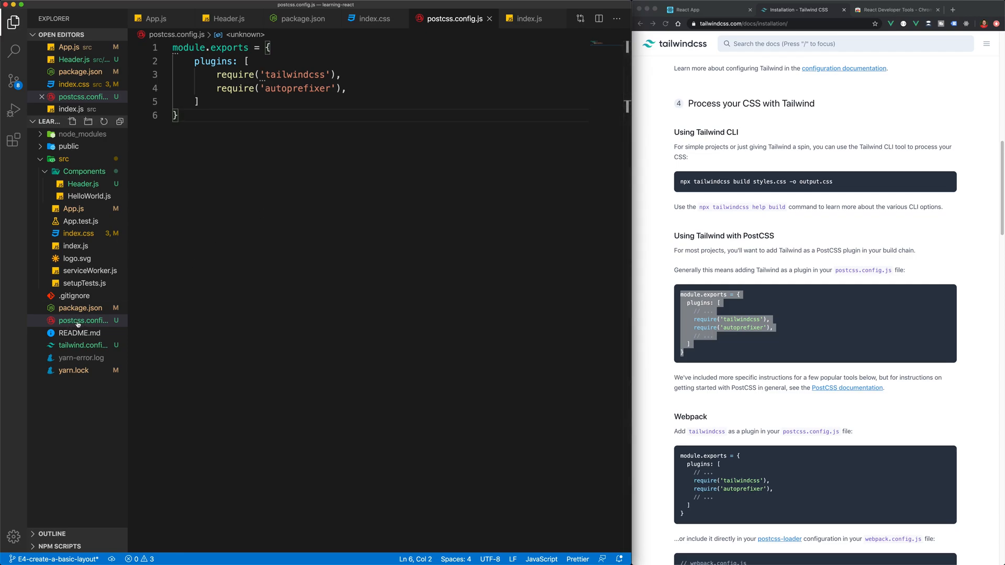
mouse_move(79, 321)
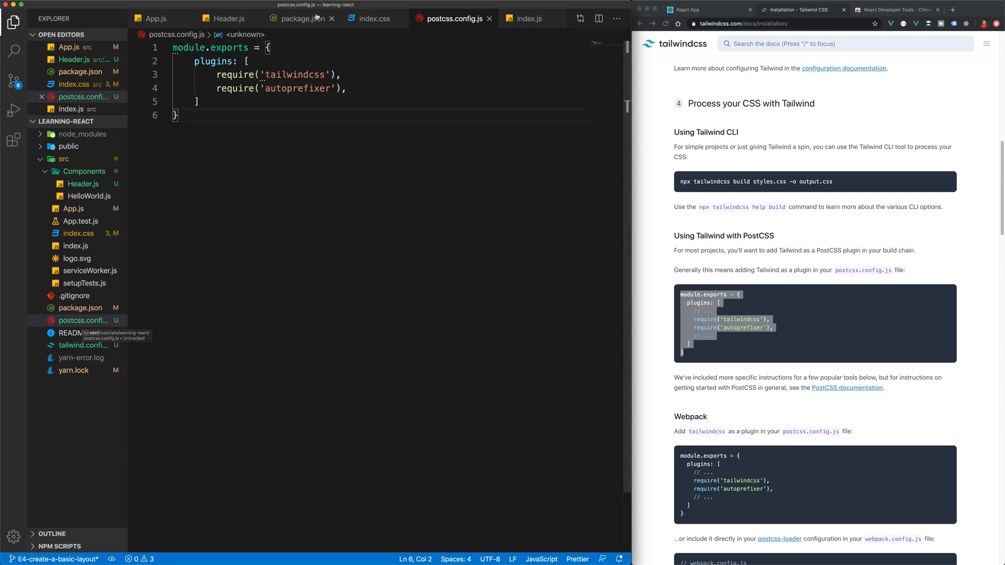
left_click(297, 18)
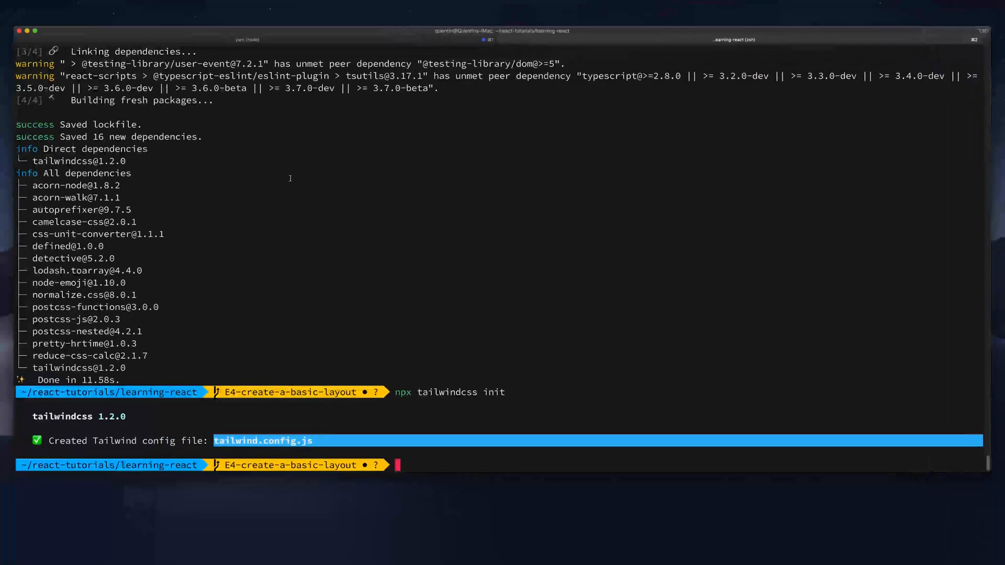
Install postcss-cli with yarn add and locate its new dependency line in package.json
type("yarn add p")
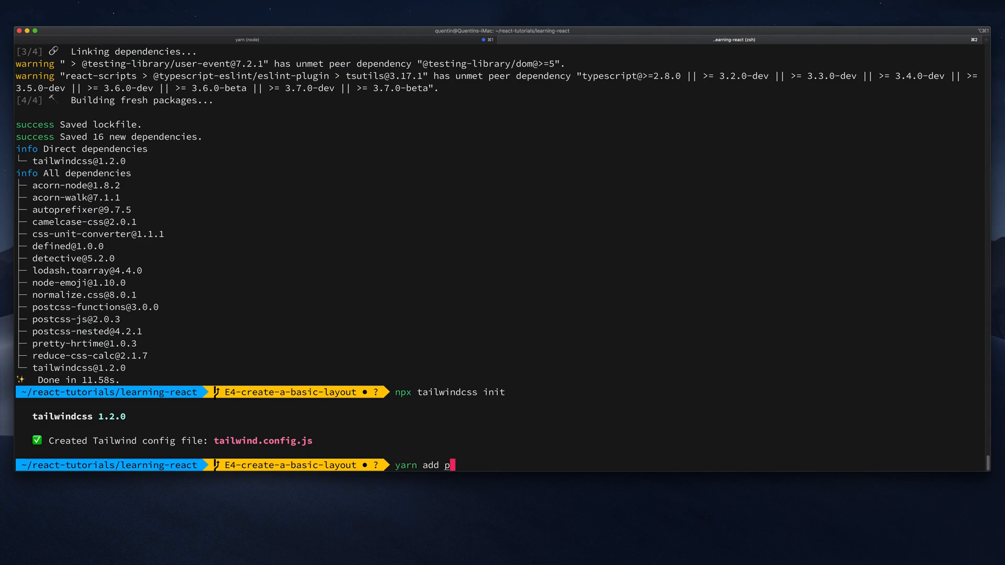
type("ostcss-cl")
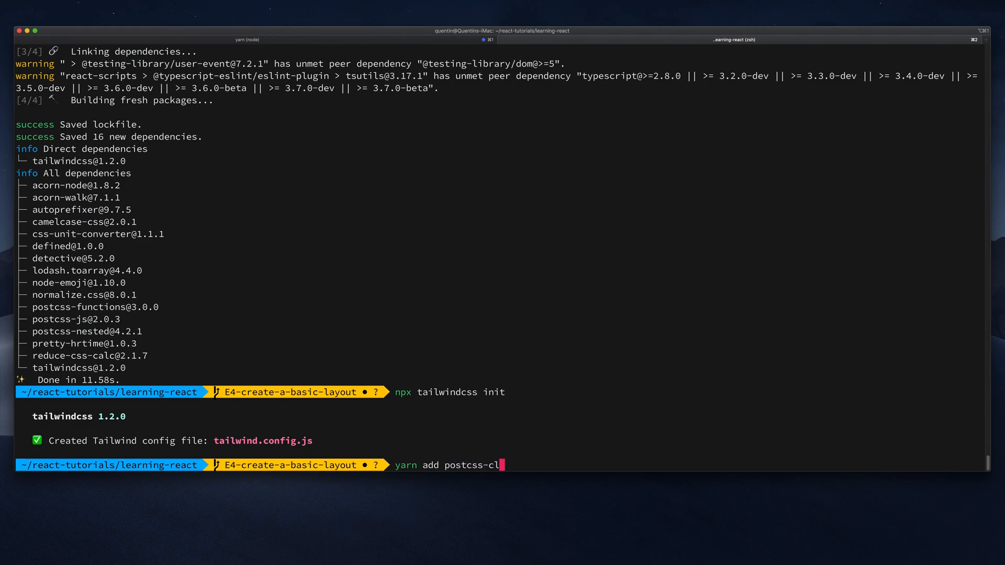
key("Return")
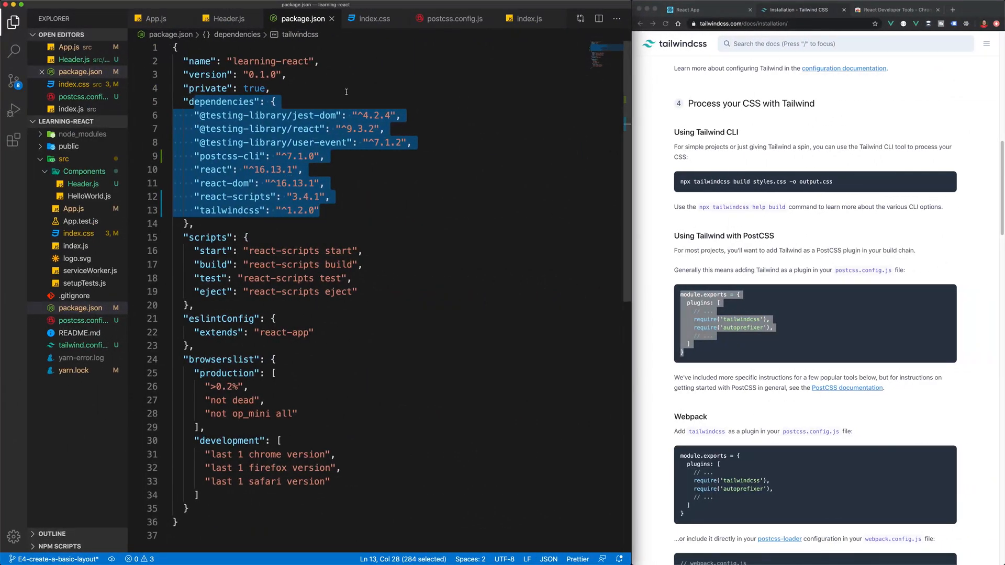
left_click(256, 156)
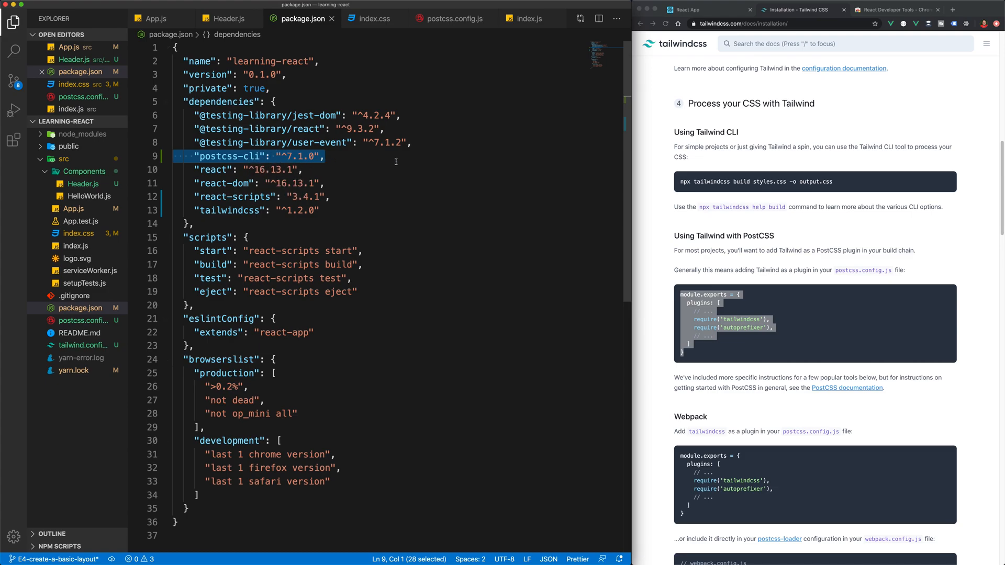
mouse_move(804, 289)
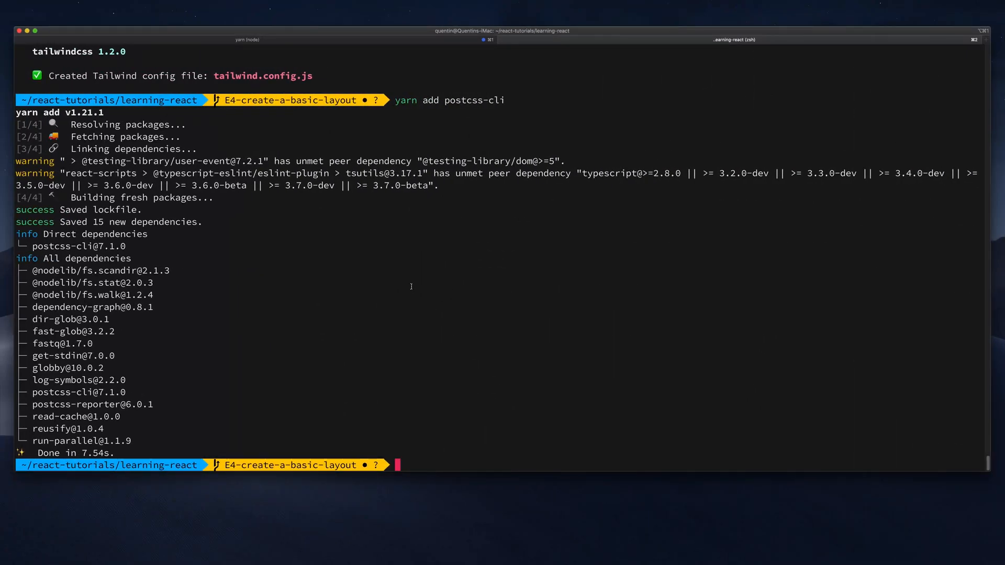
Install autoprefixer with yarn add
type("yarn add")
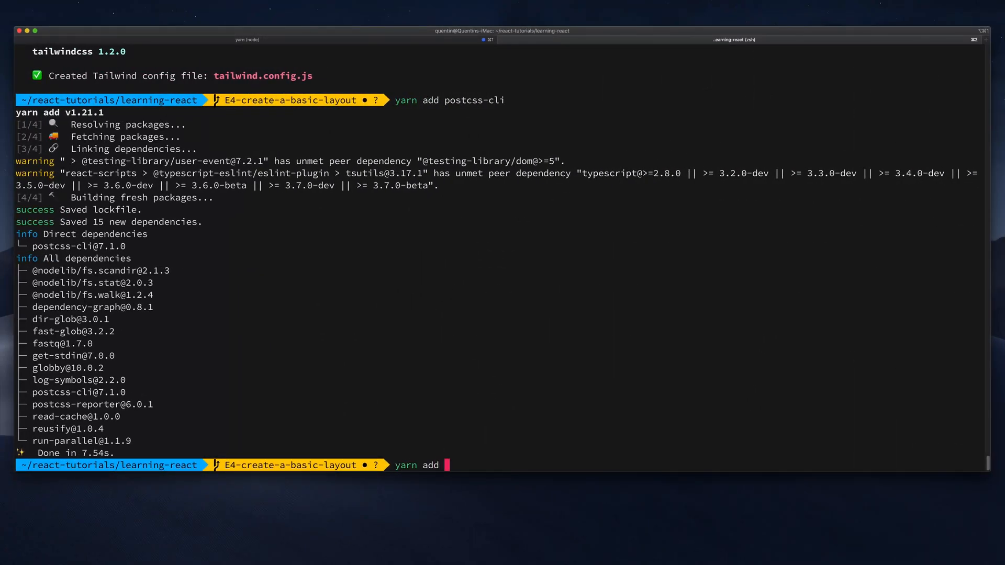
type("autoprefi")
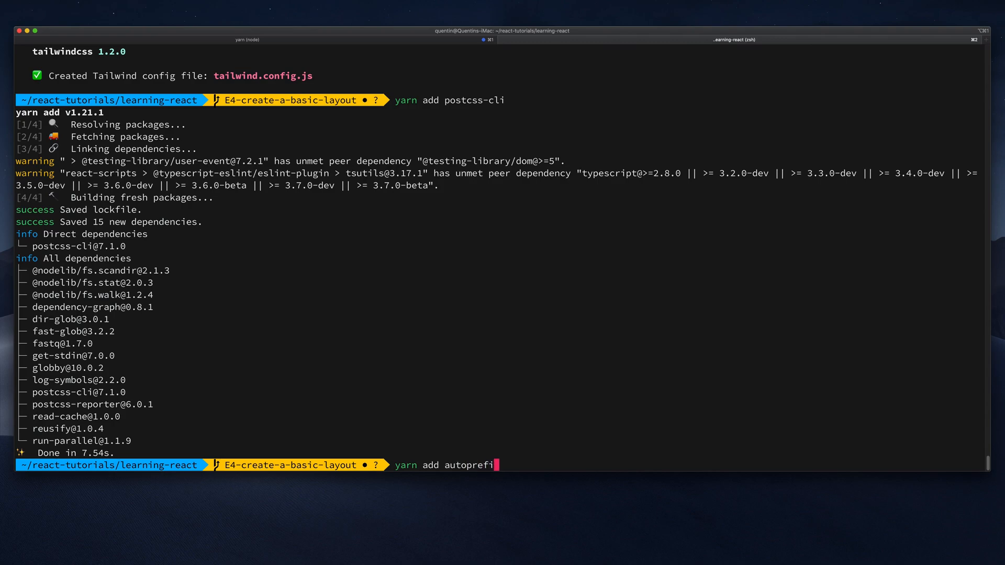
key("Return")
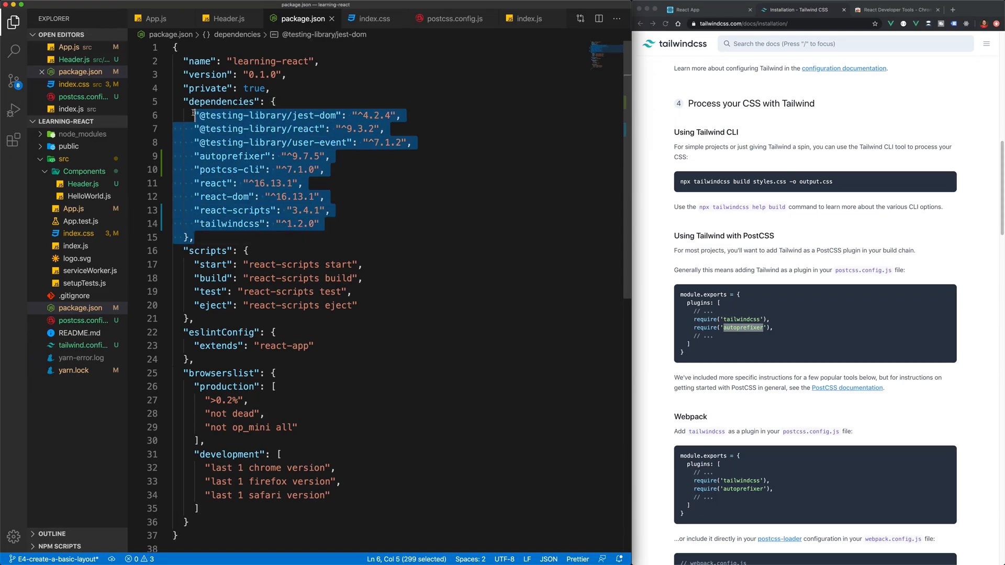
Add build:css and watch:css postcss scripts to the package.json scripts block
left_click(309, 194)
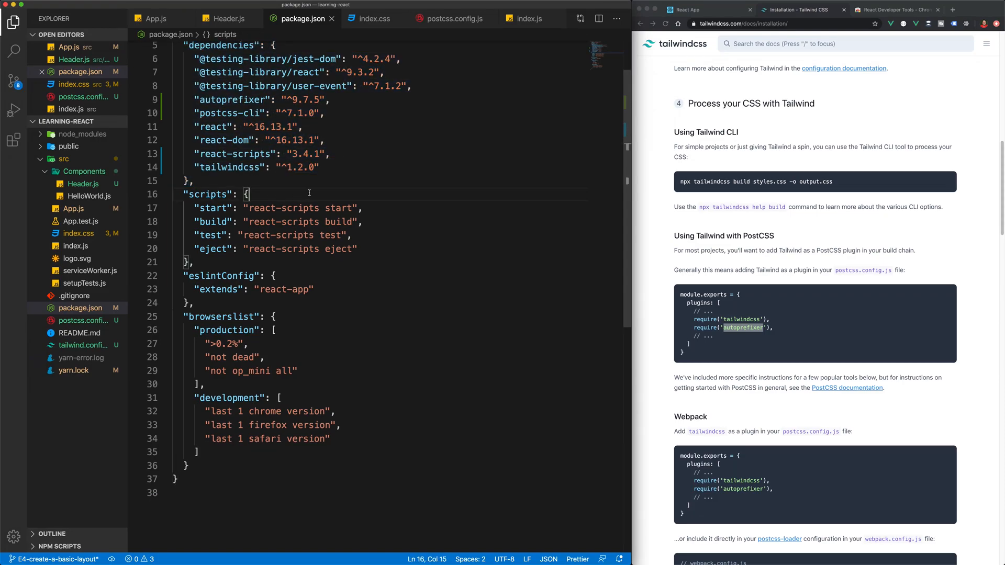
mouse_move(213, 207)
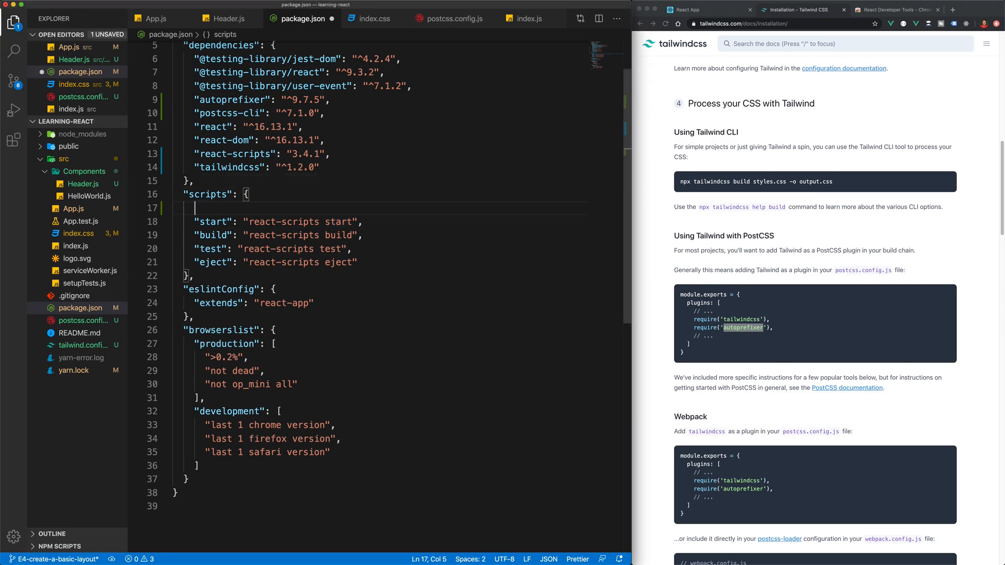
type("\"build:css\": \"postcss src/index.css -o src/app.css\",")
type("\"watch:css\": \"postcss src/index.css -o src/tailwind.css -w\",")
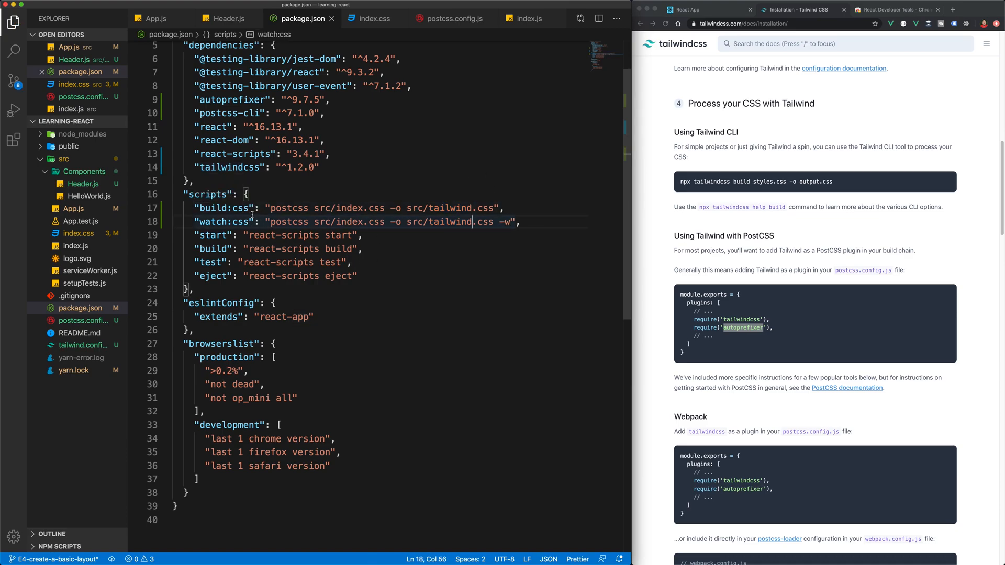
double_click(224, 208)
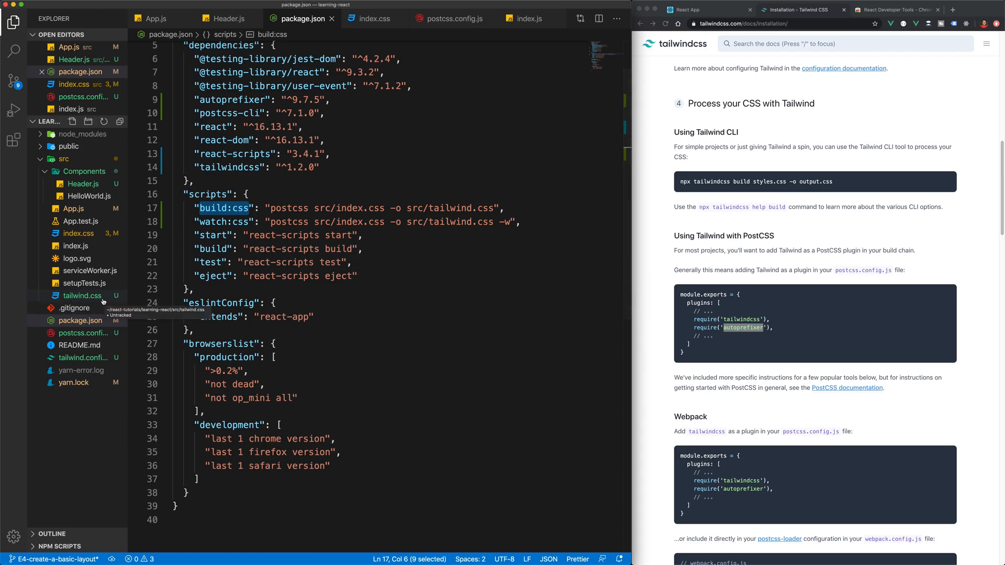
Review the generated src/tailwind.css and close its tab
left_click(81, 295)
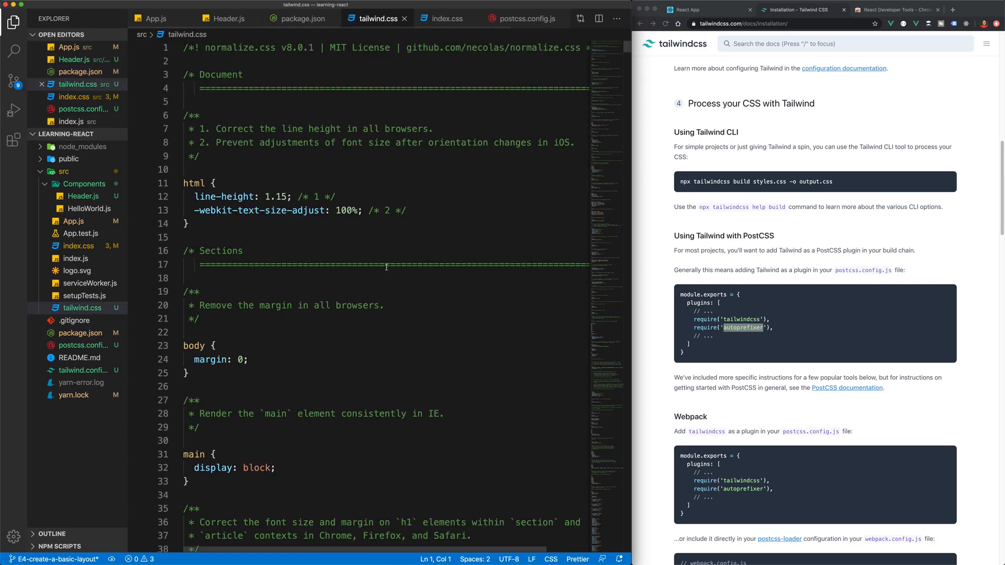
scroll("down", 3)
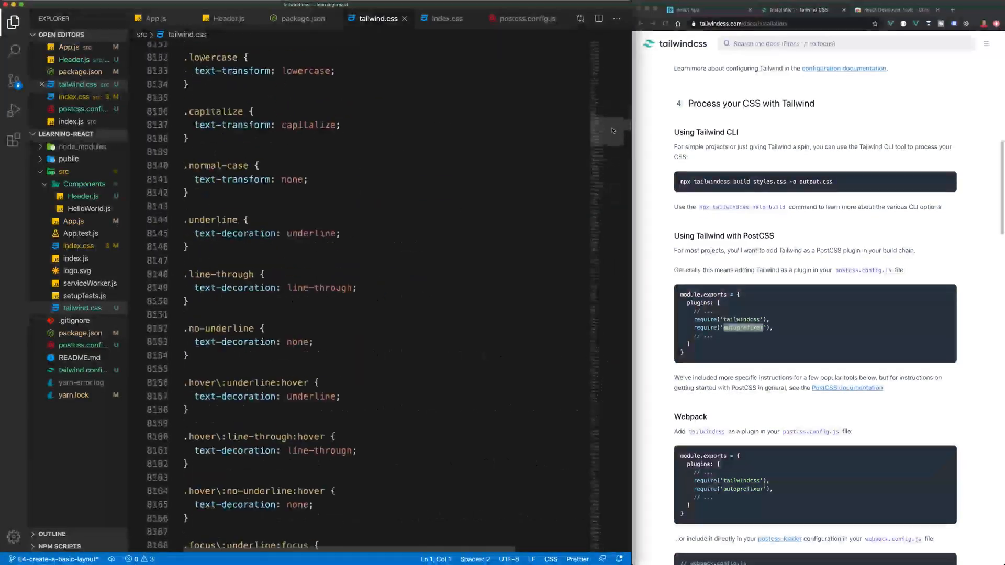
key("ctrl+Home")
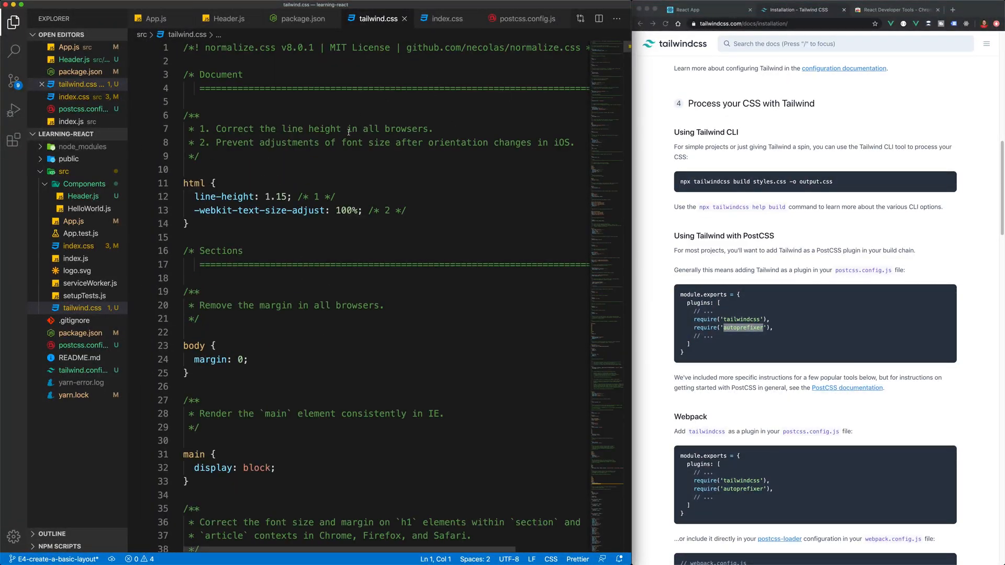
mouse_move(403, 21)
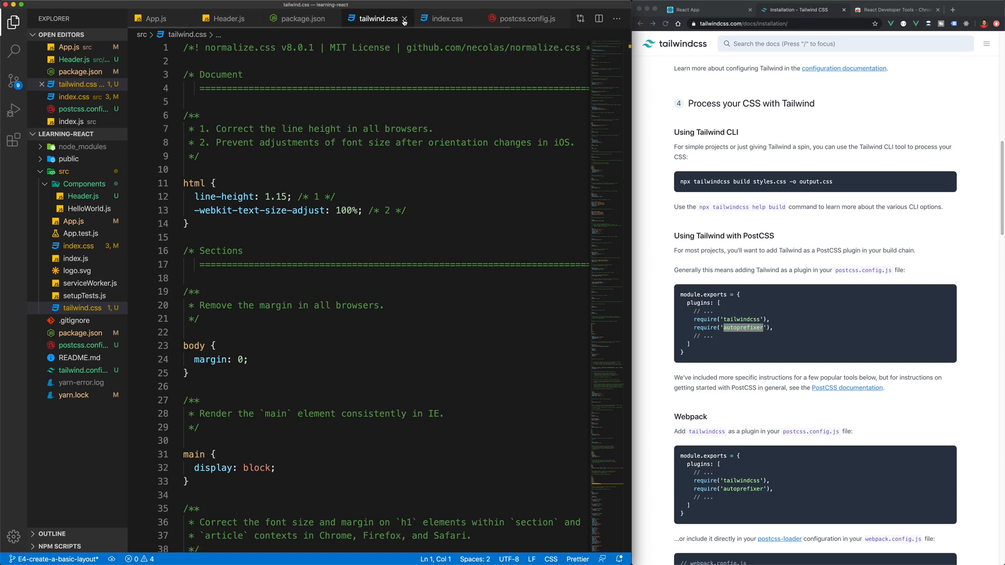
left_click(302, 18)
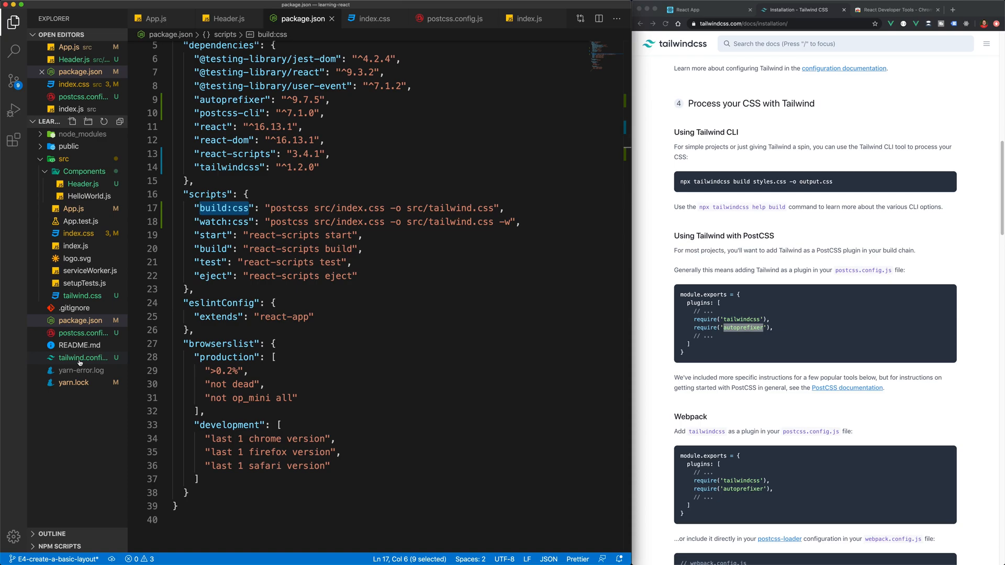
mouse_move(80, 370)
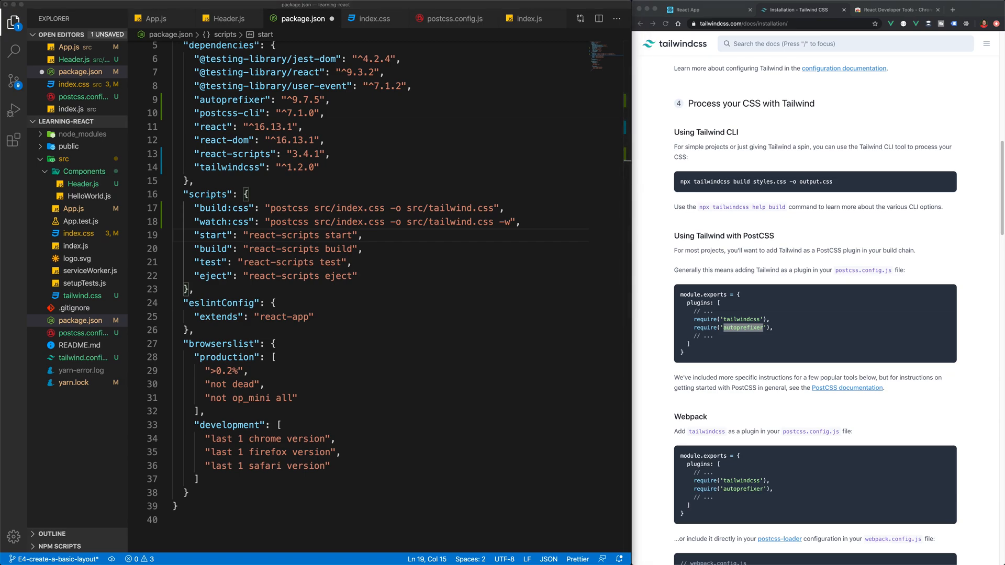
mouse_move(203, 240)
type("yarn build:css && ")
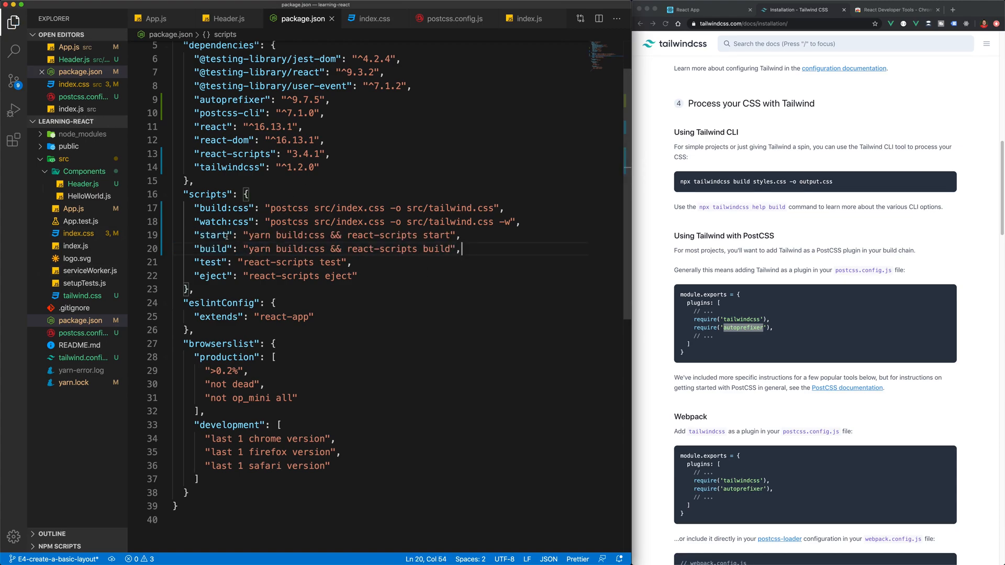
mouse_move(212, 235)
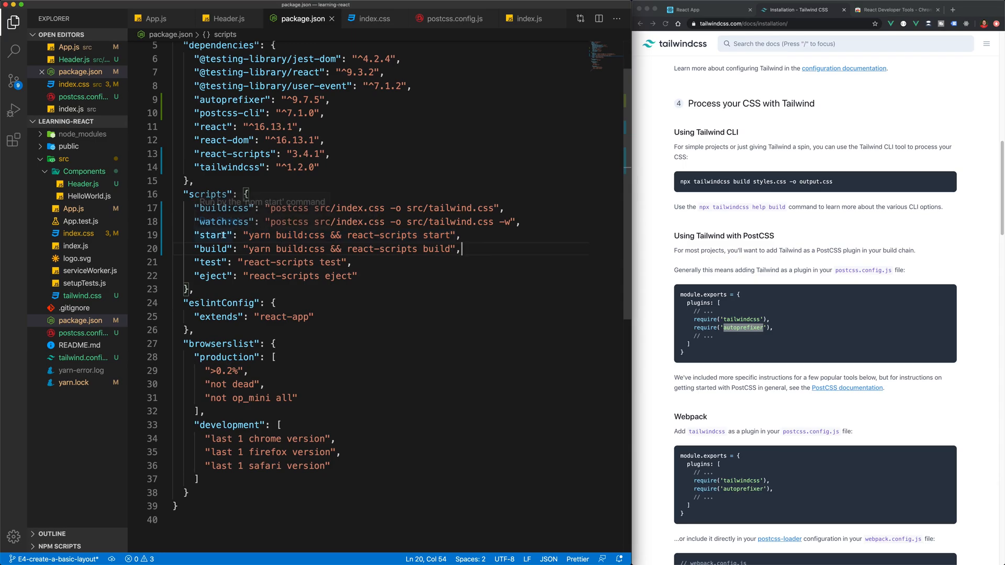
mouse_move(328, 246)
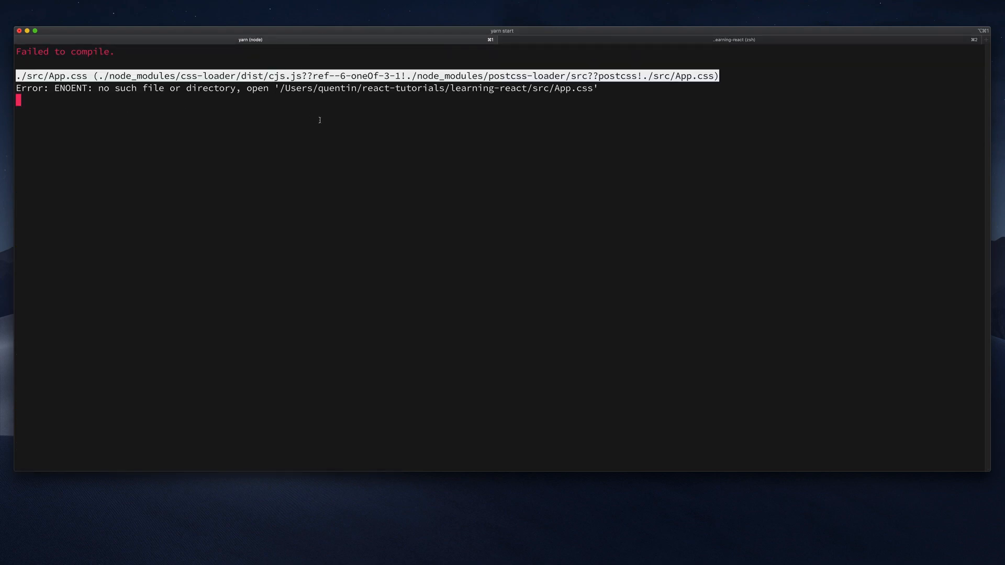
Stop the dev server with Ctrl+C after the missing src/App.css compile error
key("ctrl+c")
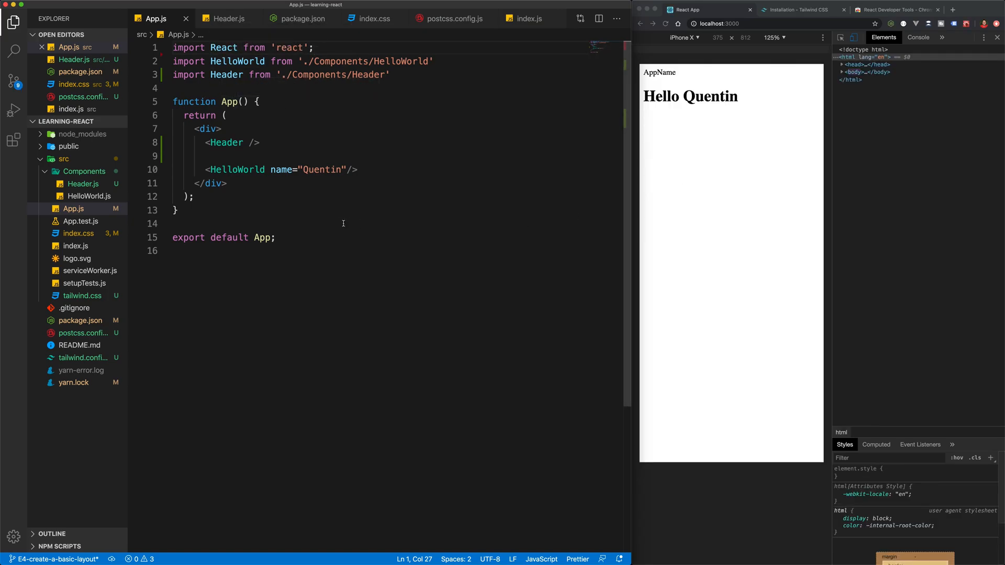
mouse_move(661, 85)
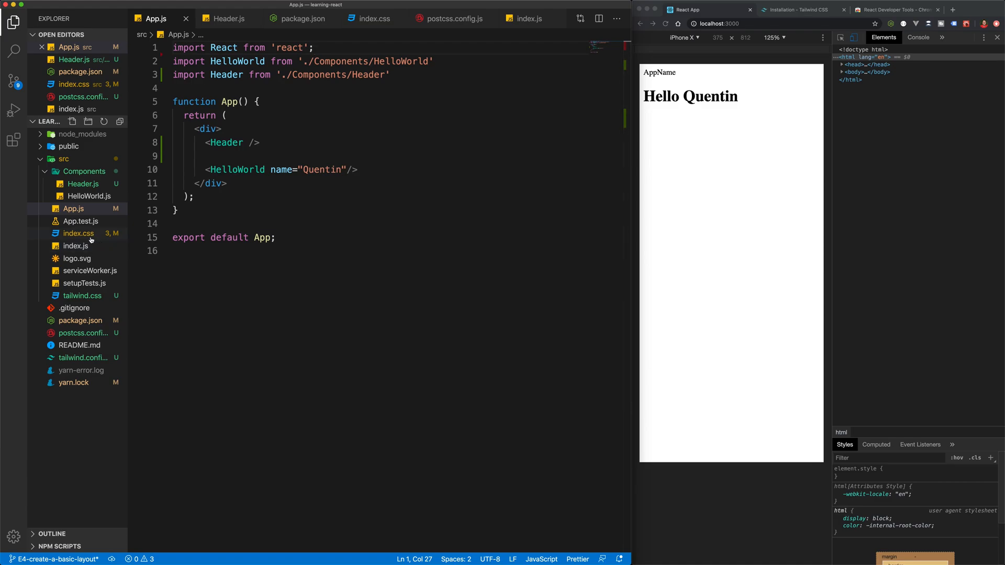
Change the CSS import in index.js from './index.css' to './tailwind.css'
left_click(75, 245)
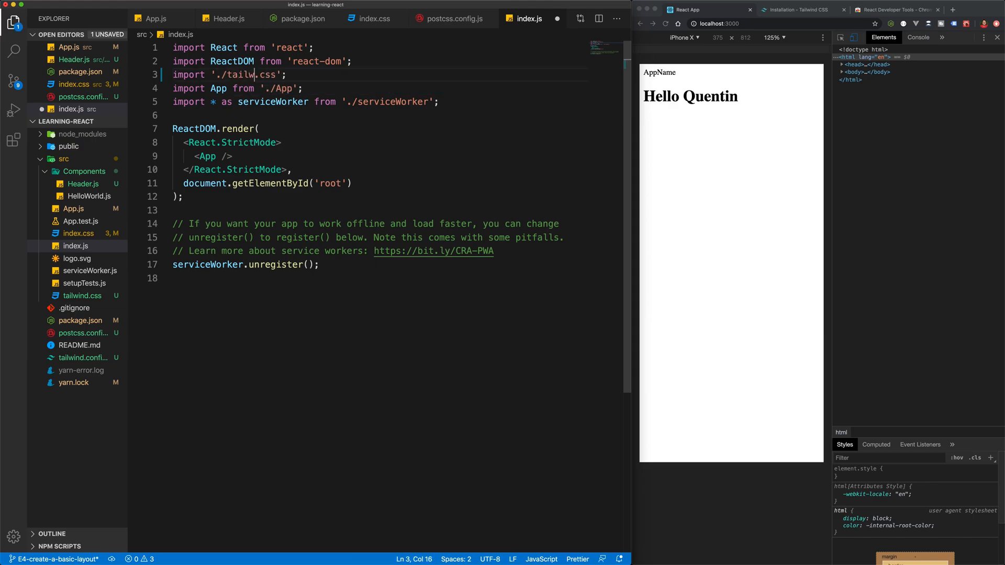
type("ind")
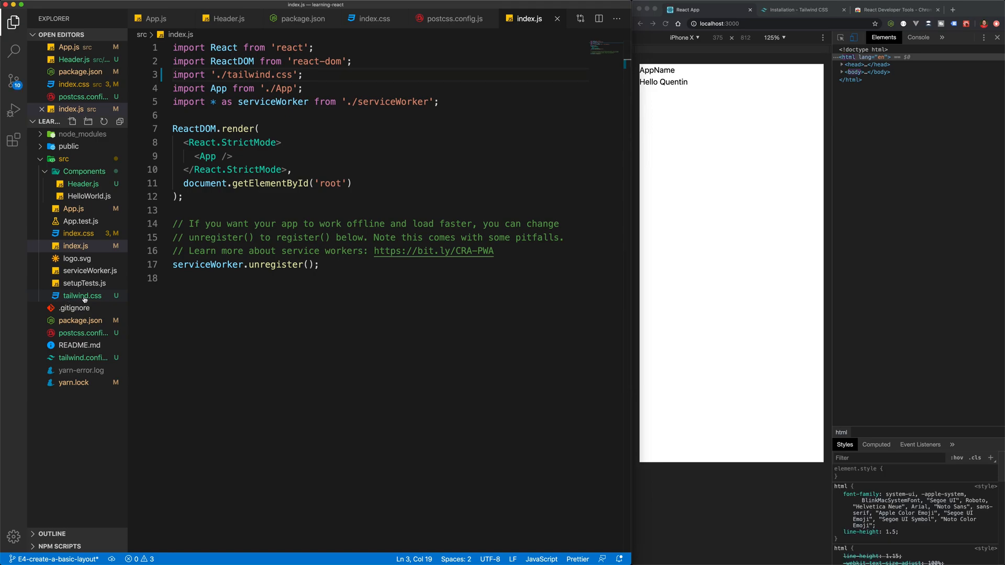
mouse_move(83, 295)
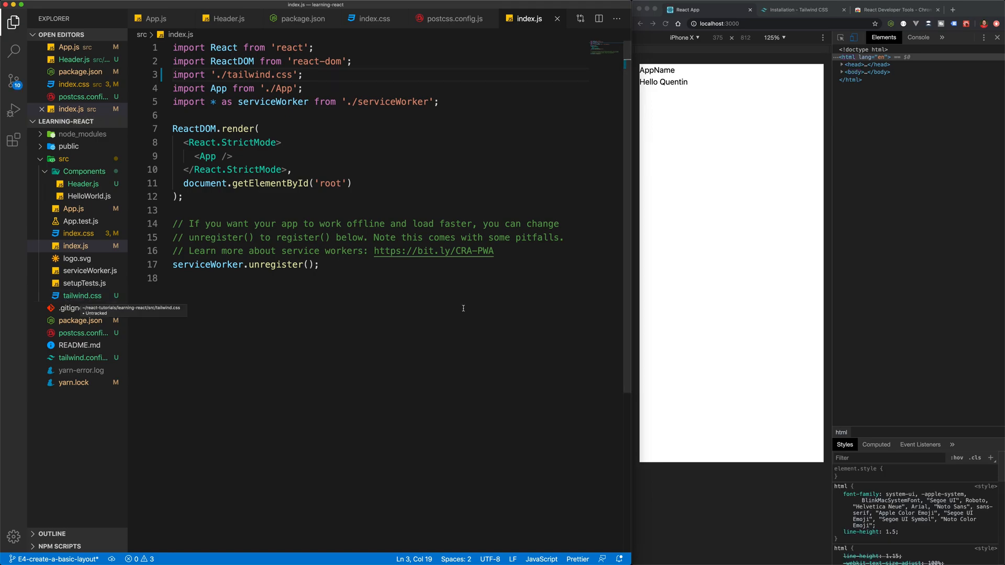
mouse_move(701, 72)
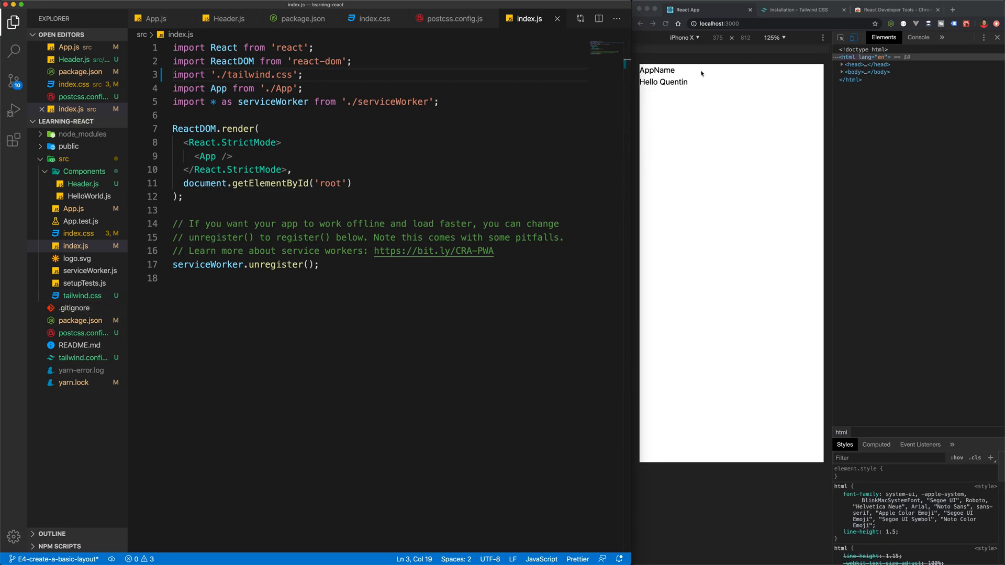
mouse_move(675, 90)
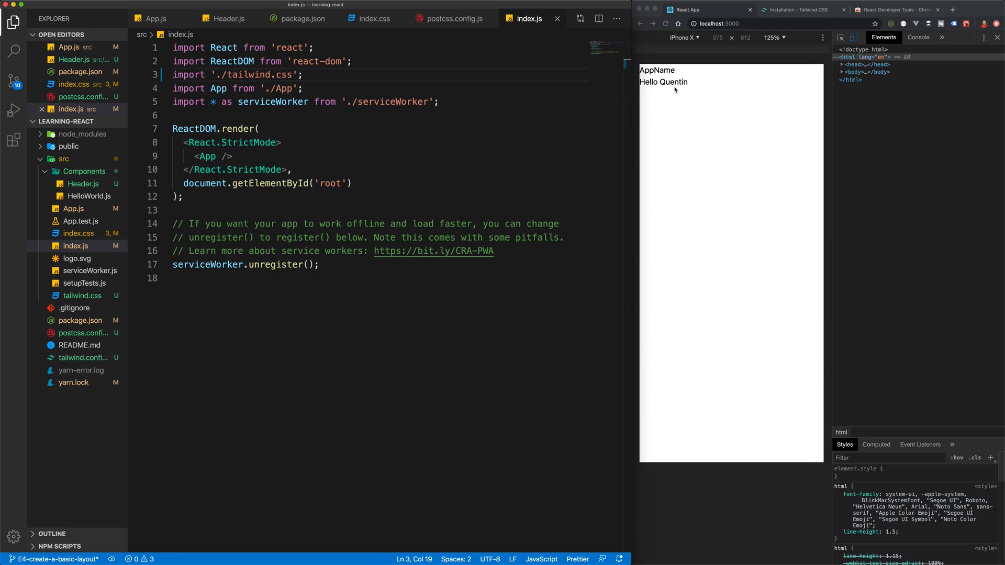
mouse_move(686, 97)
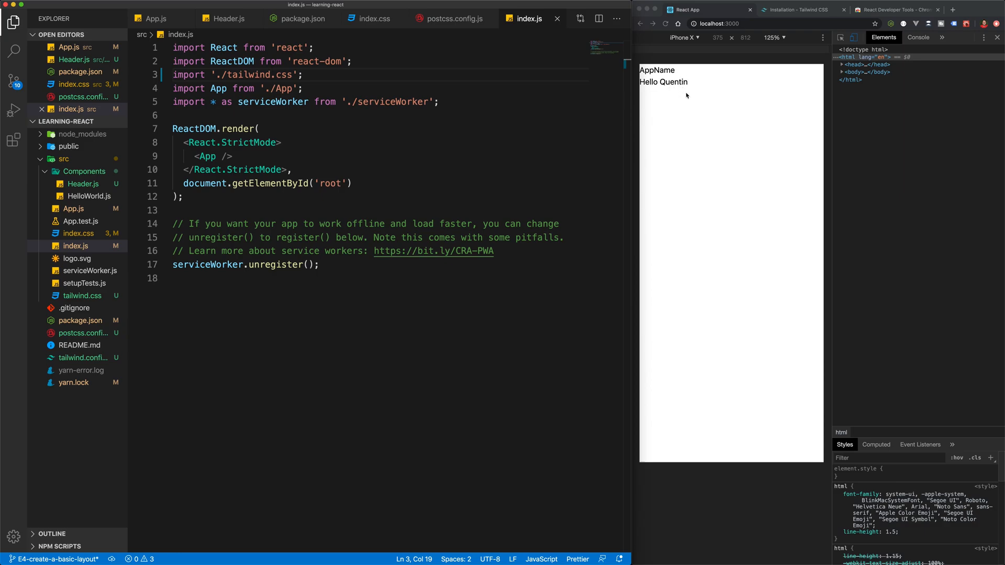
mouse_move(677, 95)
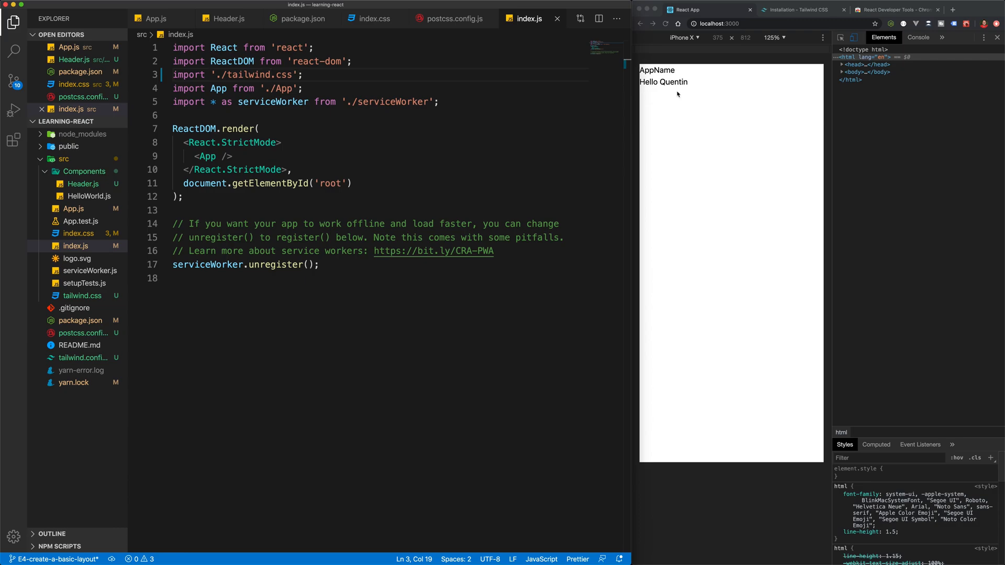
mouse_move(228, 18)
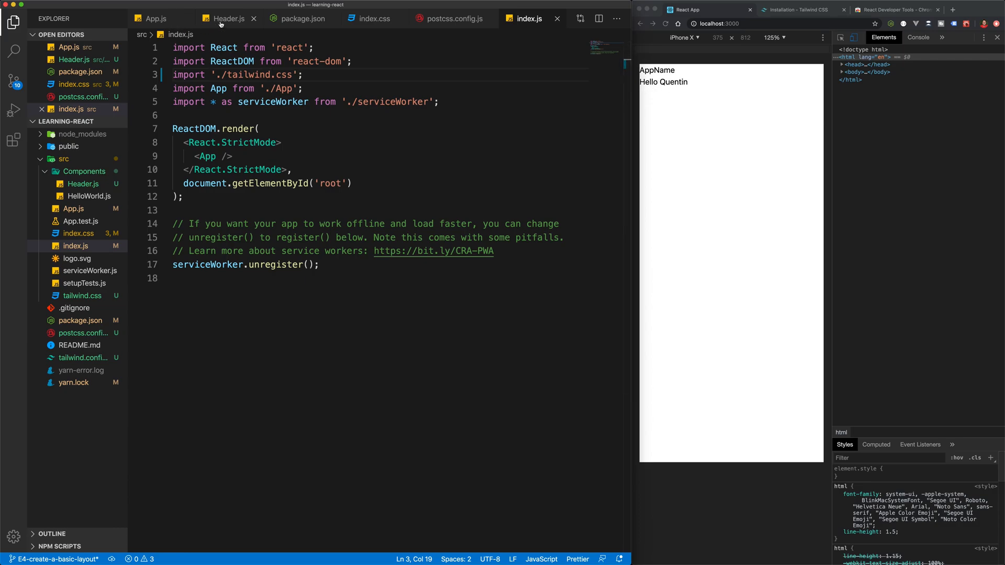
Replace the app-header class in Header.js with border-b font-bold p-3
left_click(228, 18)
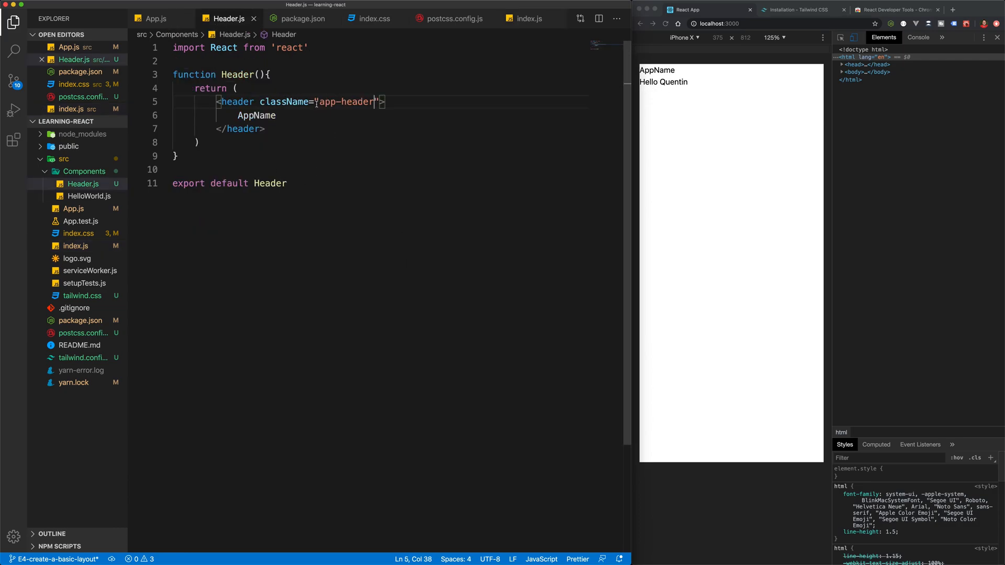
double_click(346, 101)
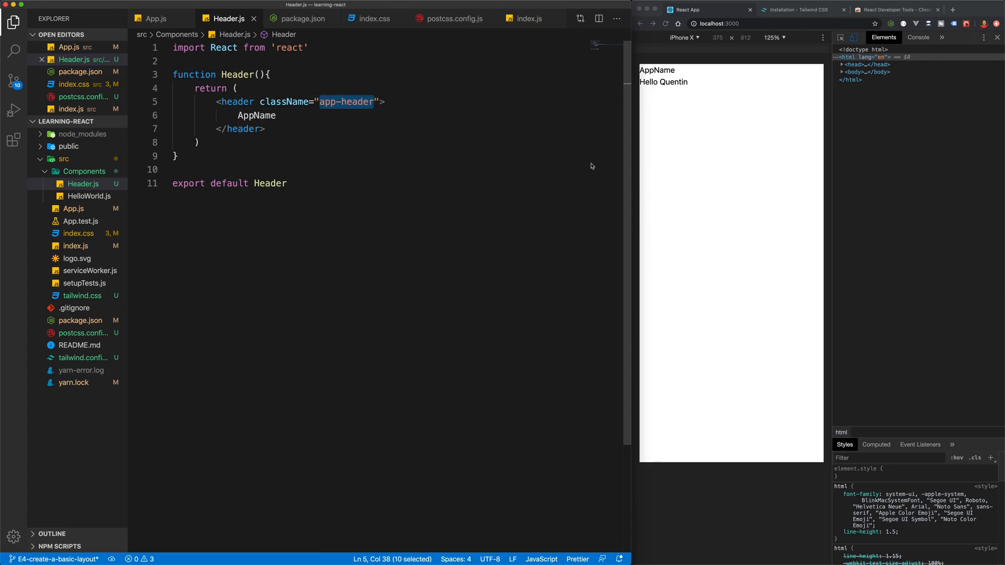
type("bor")
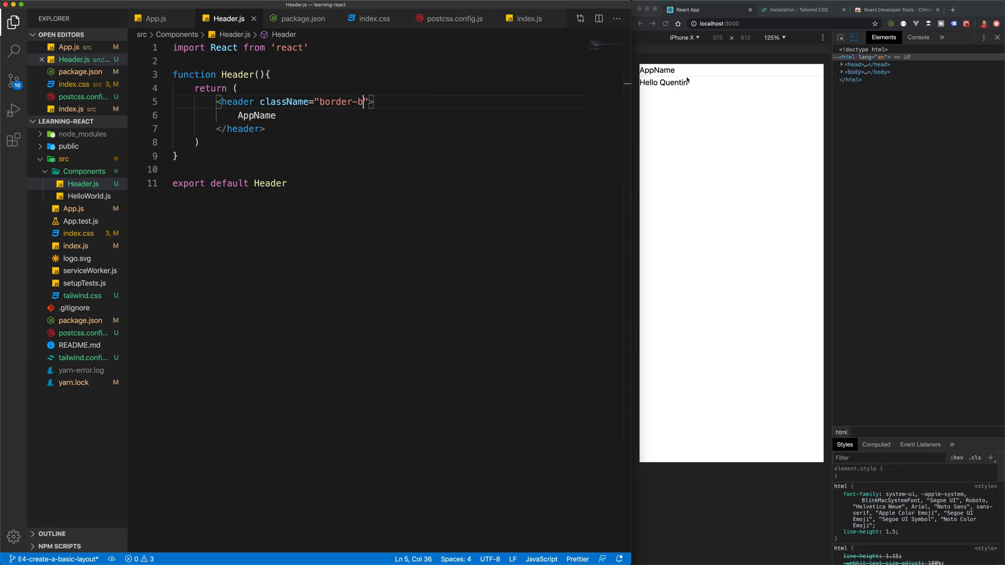
type("font-")
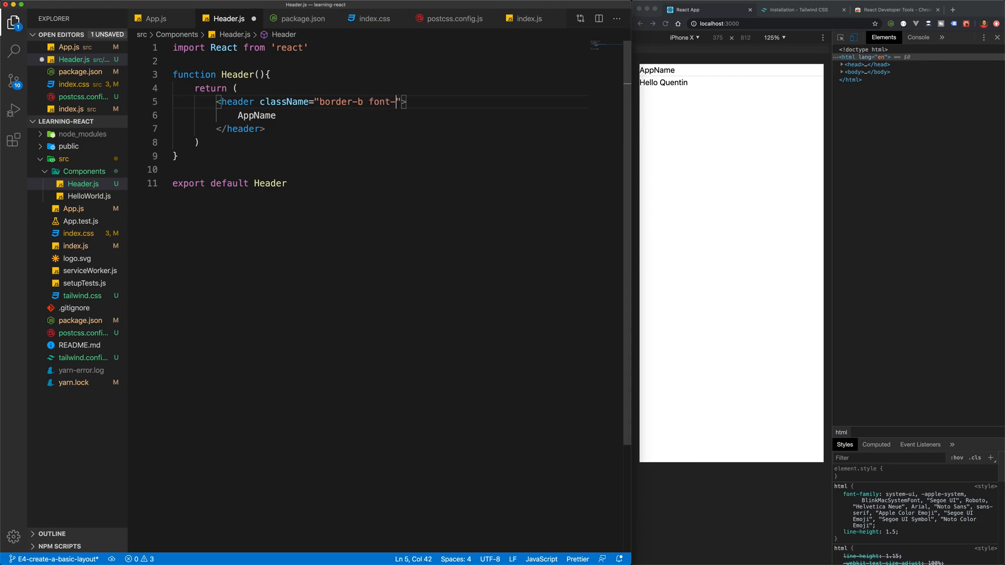
type("bo")
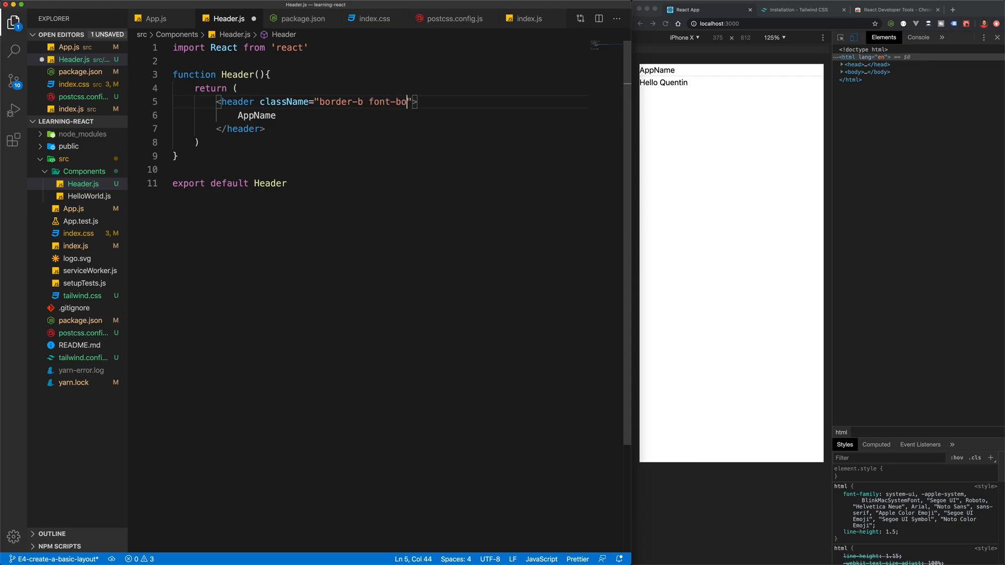
type("ld")
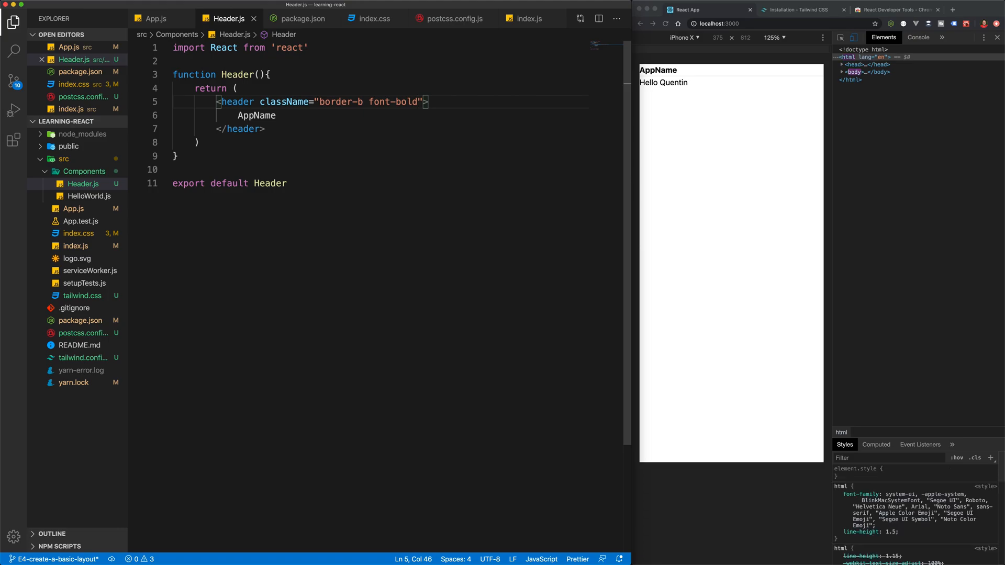
type("p-3")
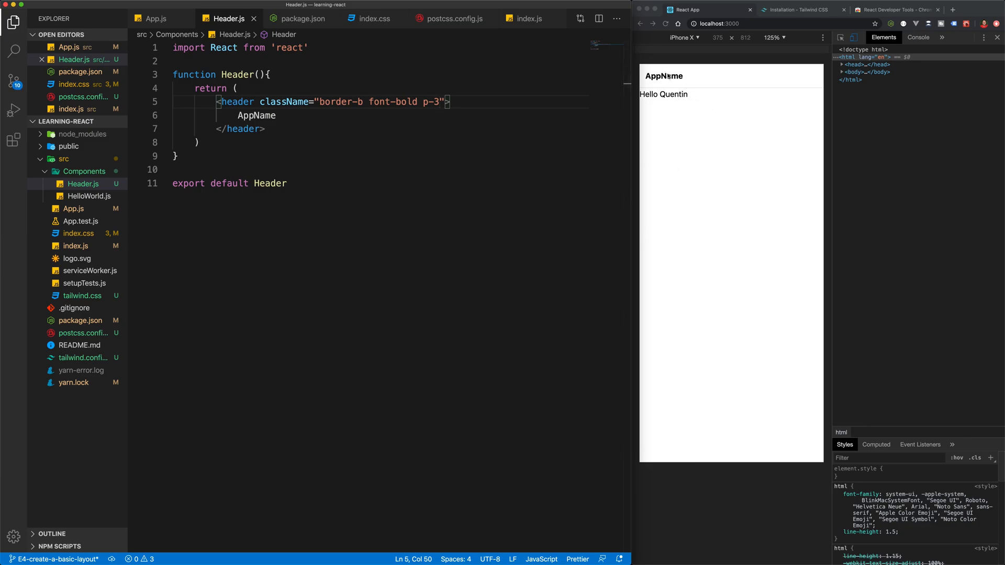
left_click(799, 9)
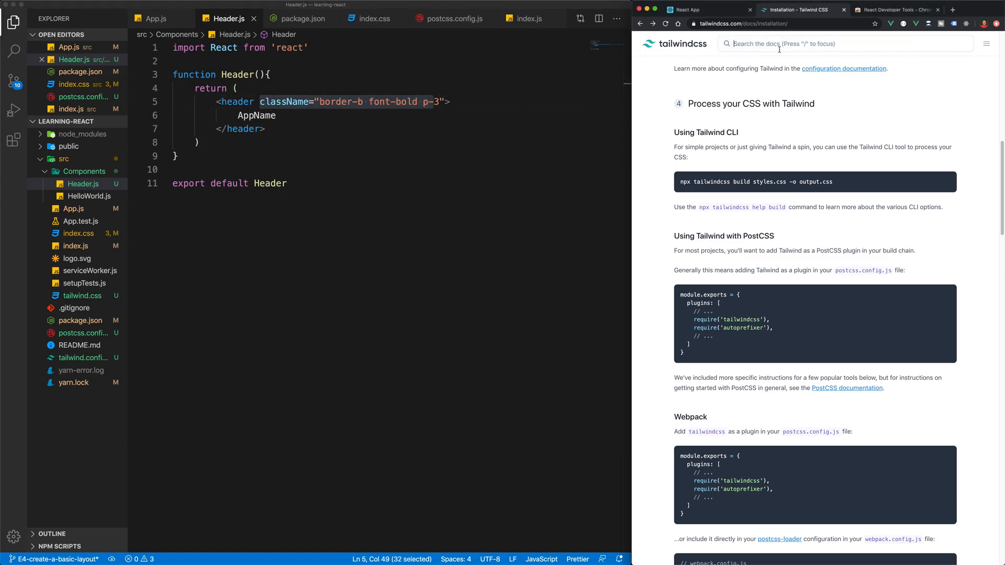
Look up border-b on the Border Width page and font-bold on Font Weight
type("border")
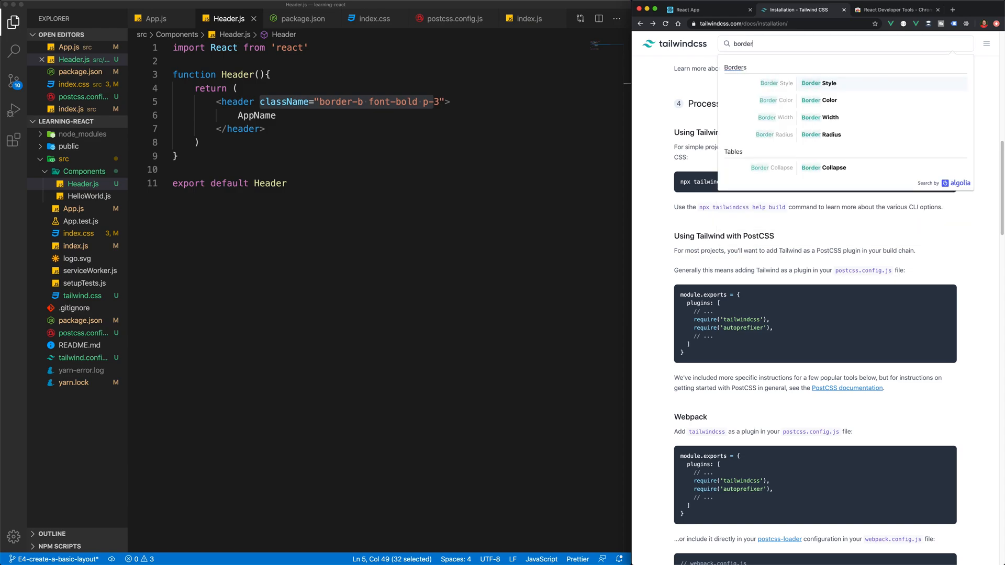
left_click(820, 117)
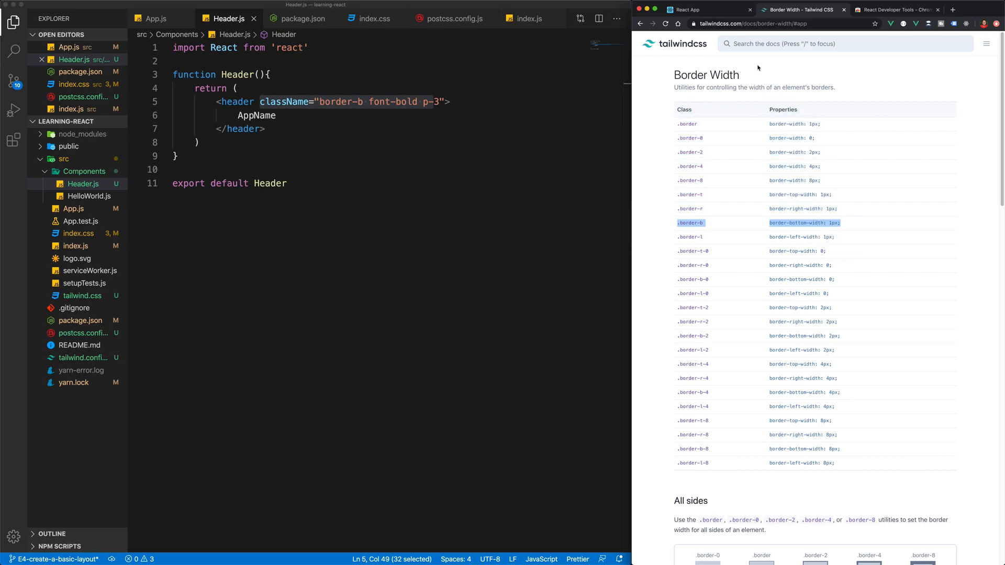
type("font")
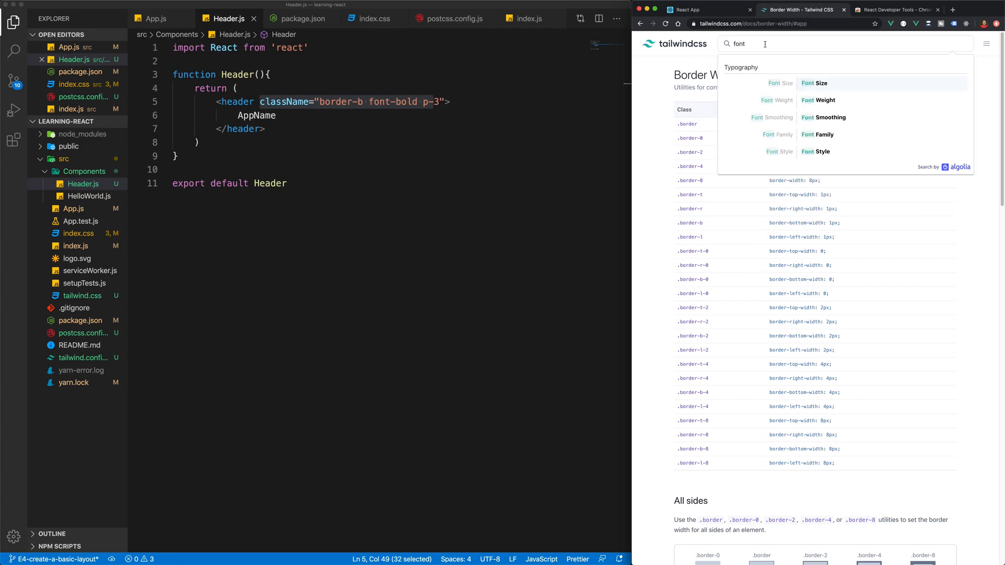
left_click(819, 100)
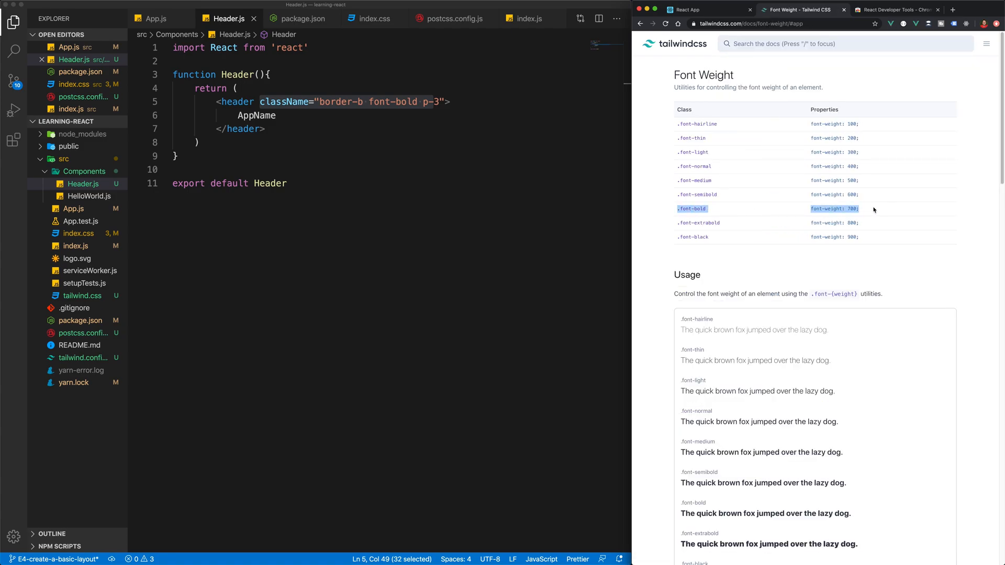
mouse_move(848, 218)
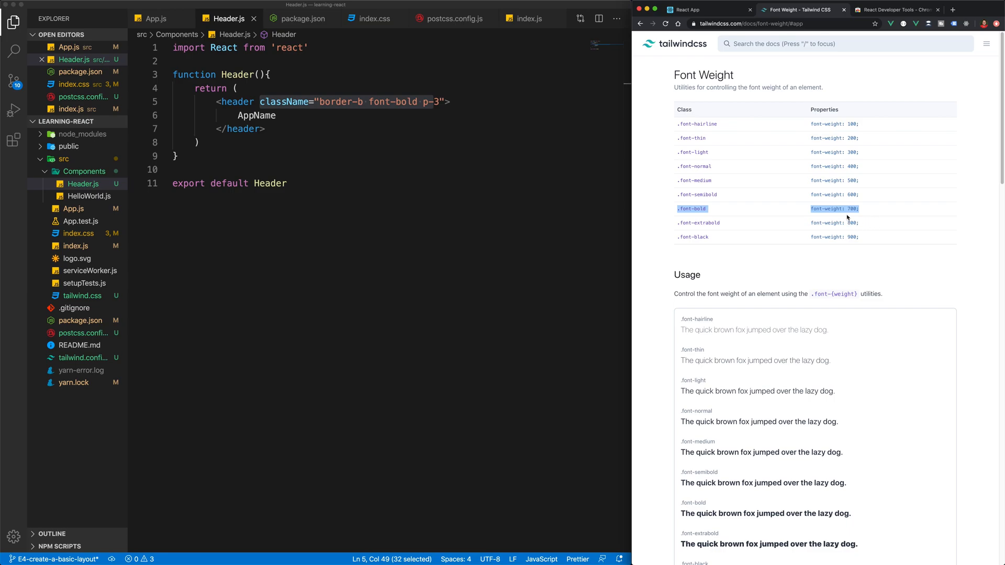
left_click(369, 117)
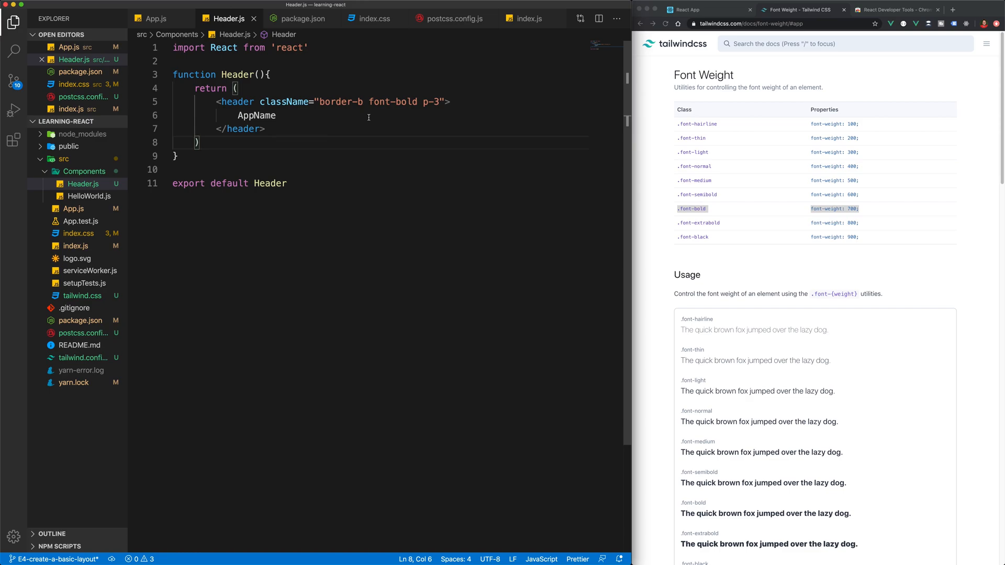
mouse_move(531, 138)
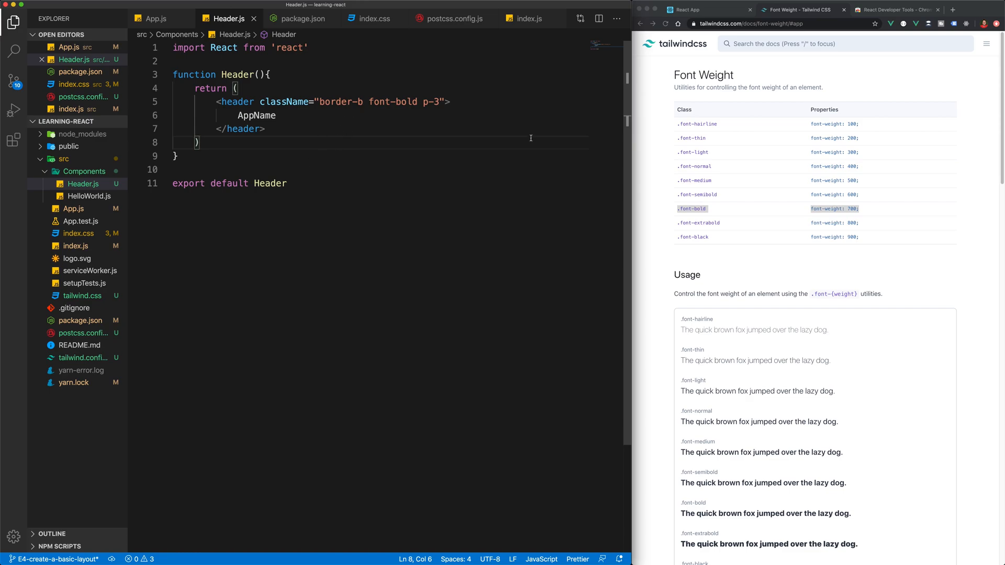
Create a new Footer.js file in the Components folder
left_click(705, 10)
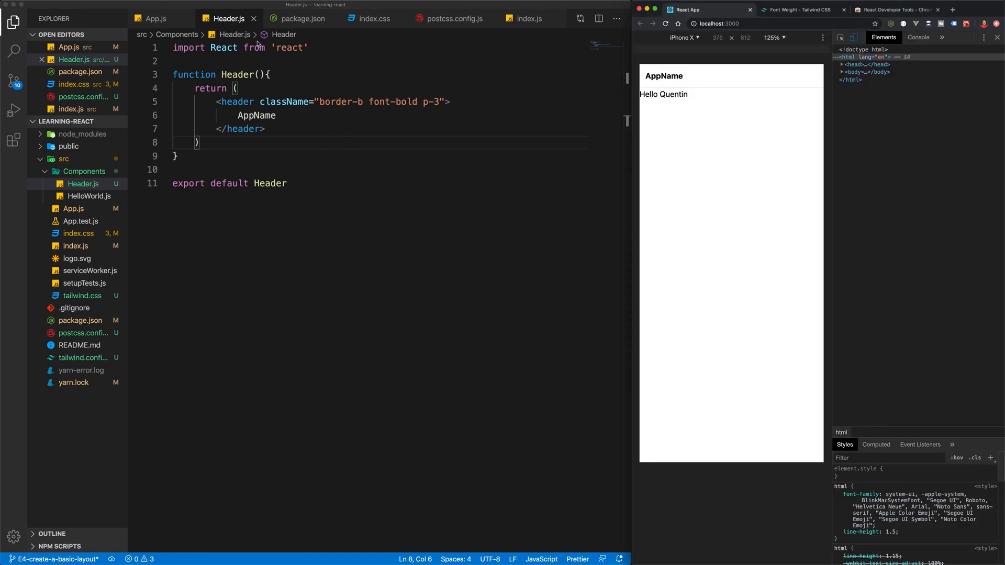
right_click(84, 171)
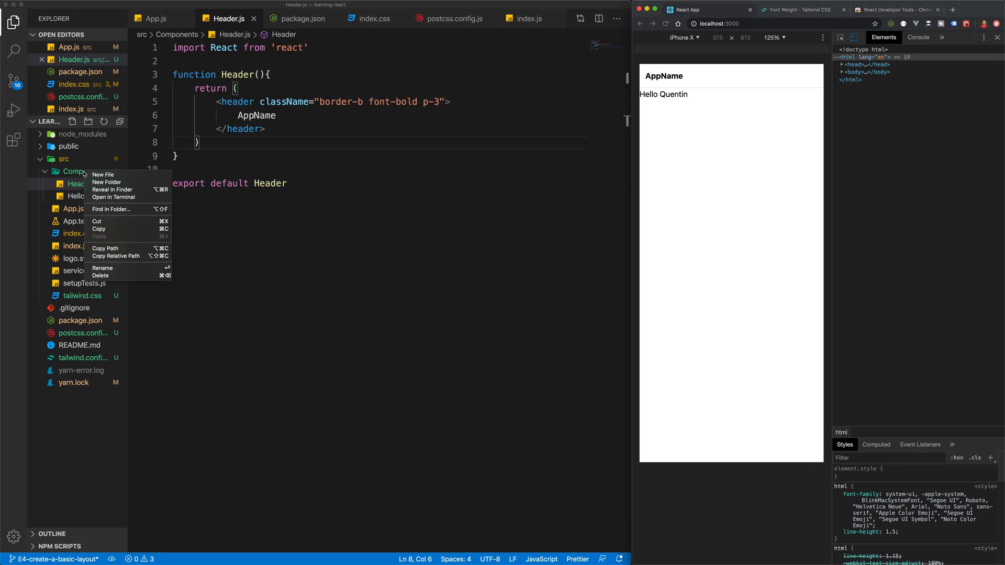
left_click(103, 174)
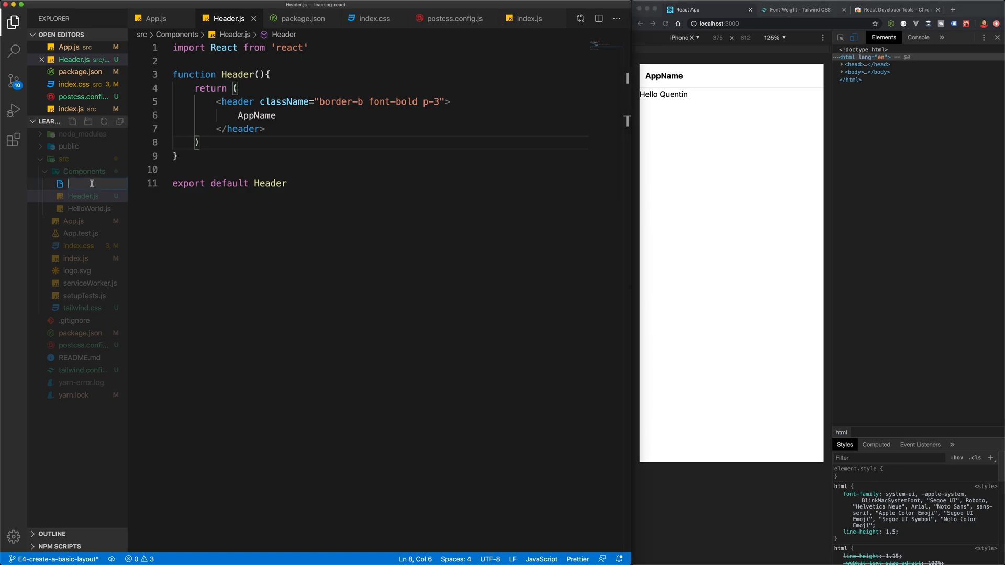
type("Footer.js")
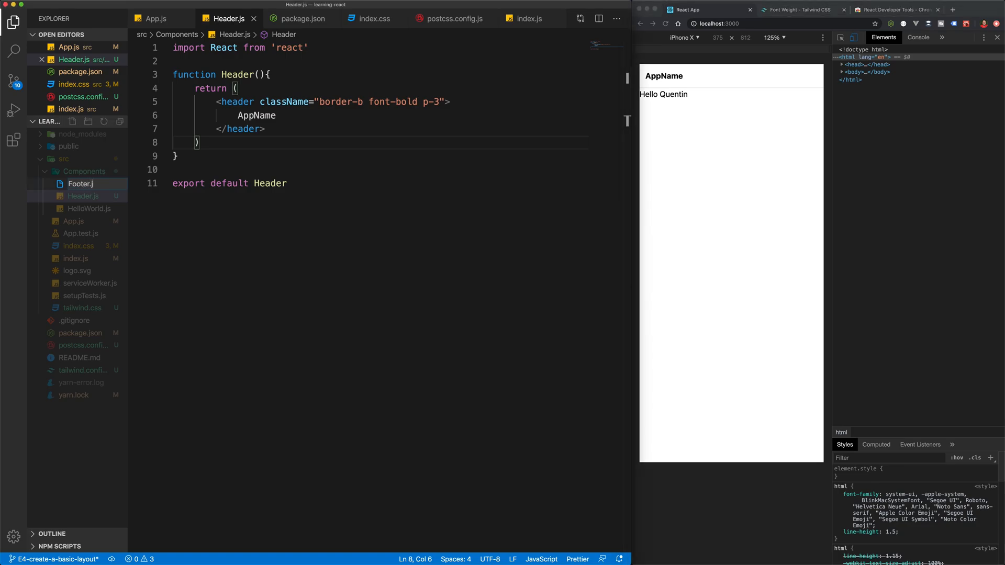
left_click(80, 184)
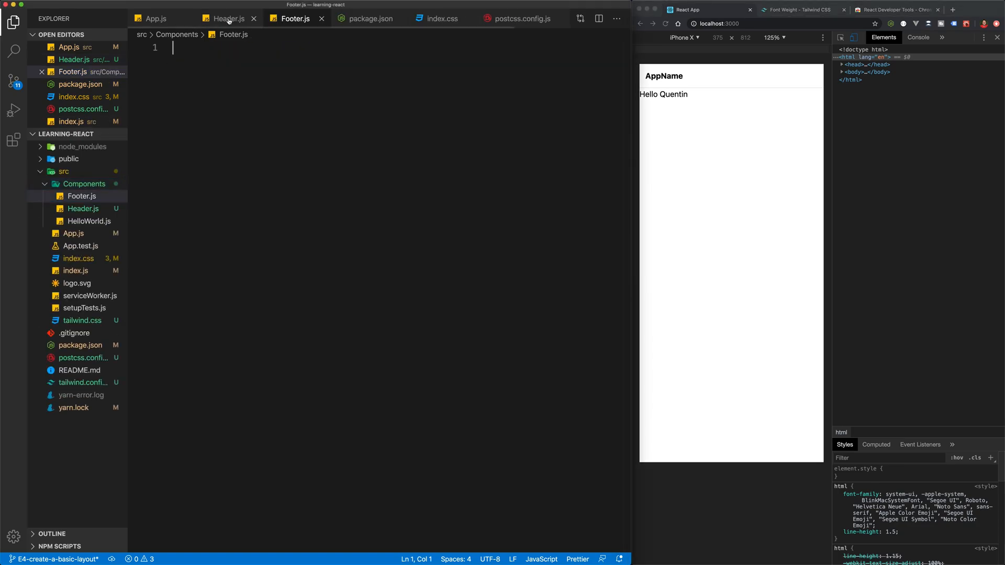
Copy Header's code into Footer.js, rename it footer, add '© Copyright 2020', drop classes
left_click(228, 17)
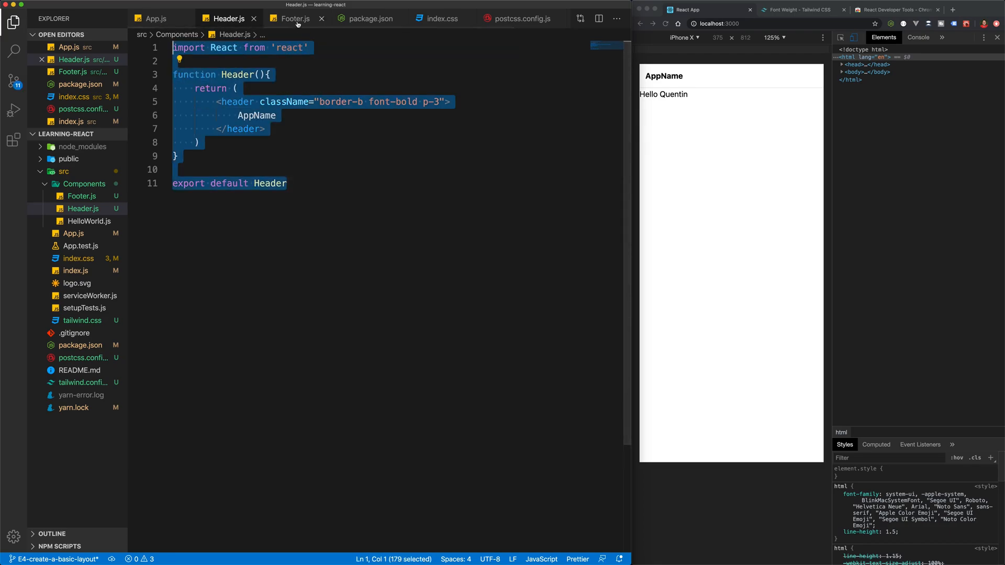
left_click(294, 18)
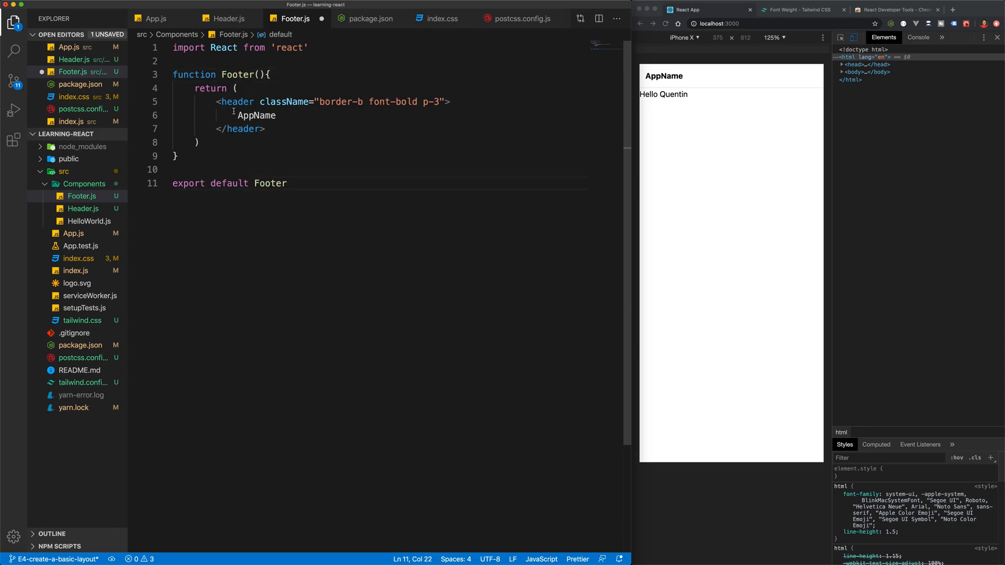
type("footer")
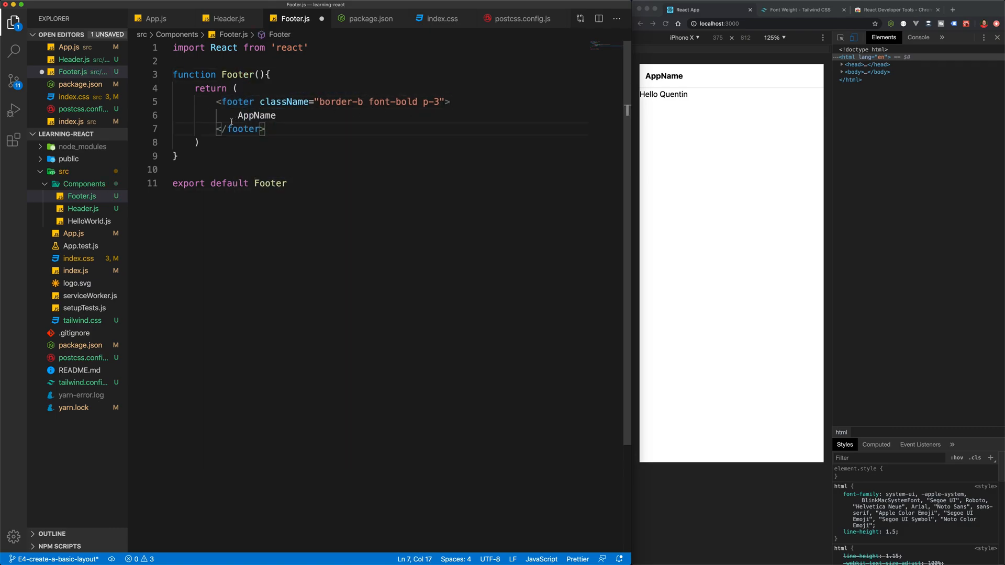
type("&copy; Copyr")
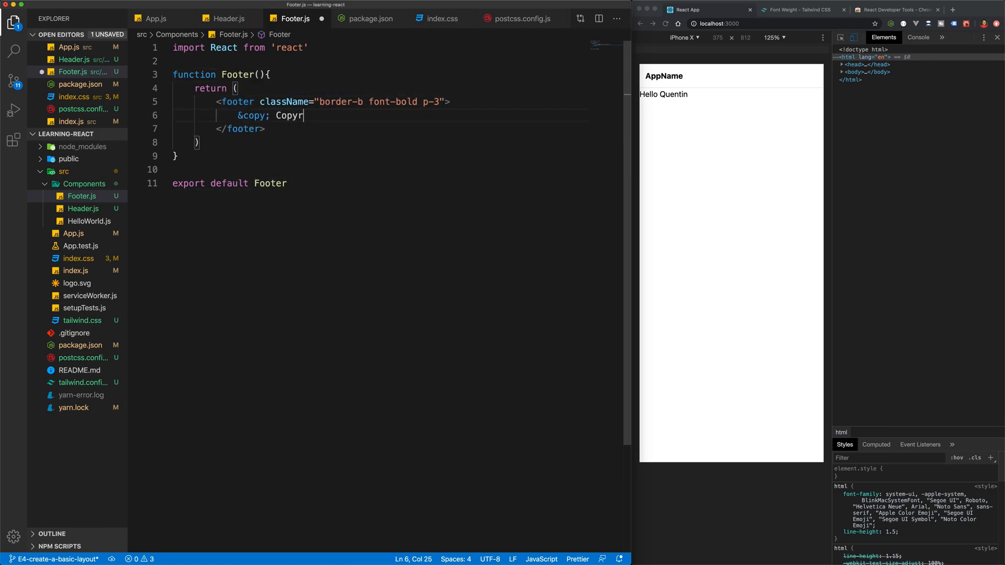
type("ight 2020")
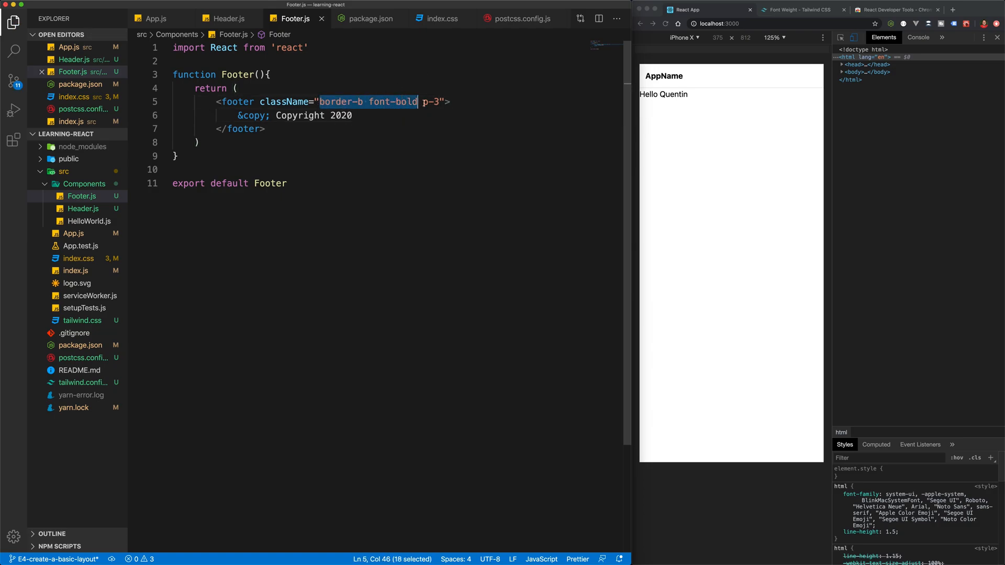
key("Delete")
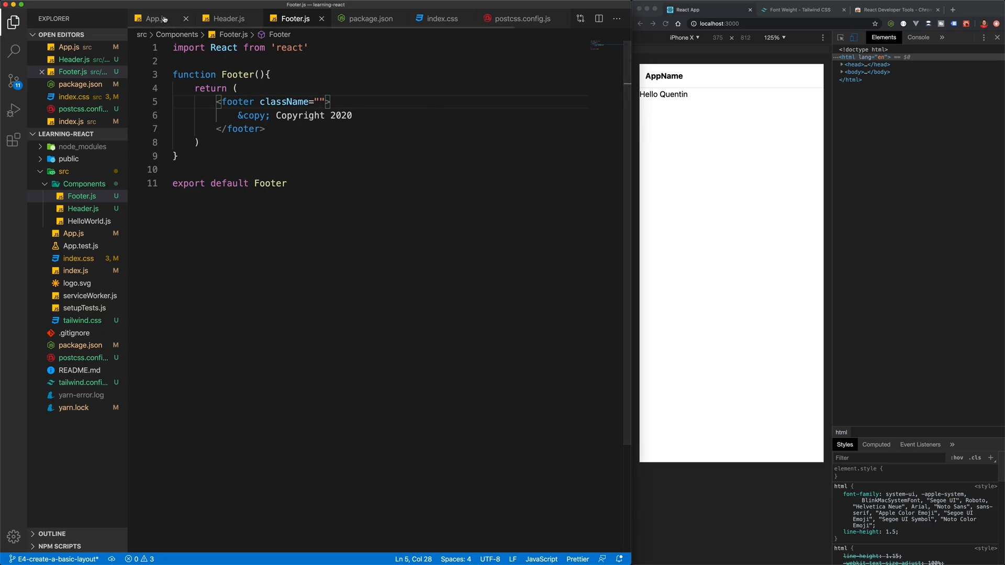
In App.js, import Footer from './Components/Footer' and render <Footer /> below HelloWorld
left_click(152, 17)
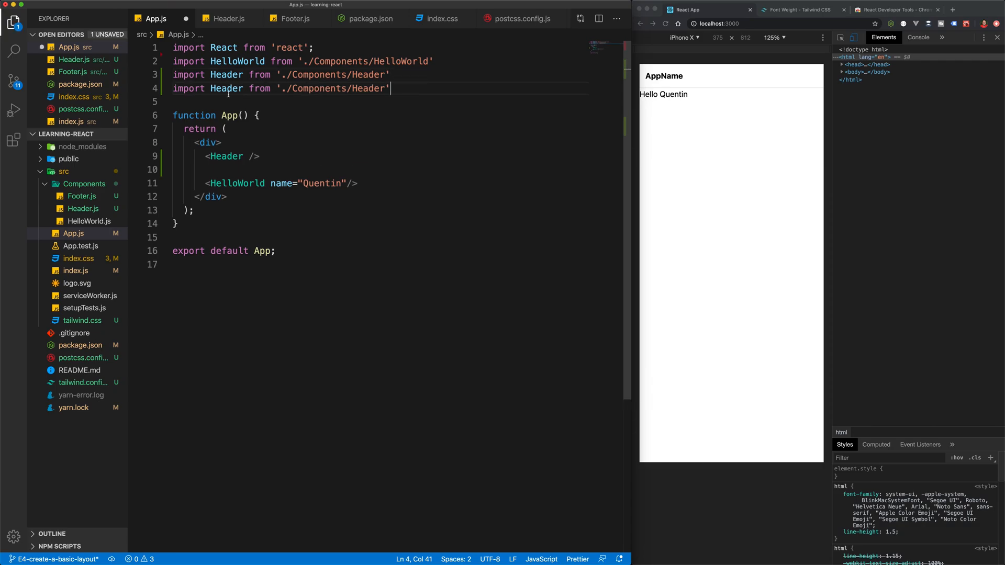
type("Footer")
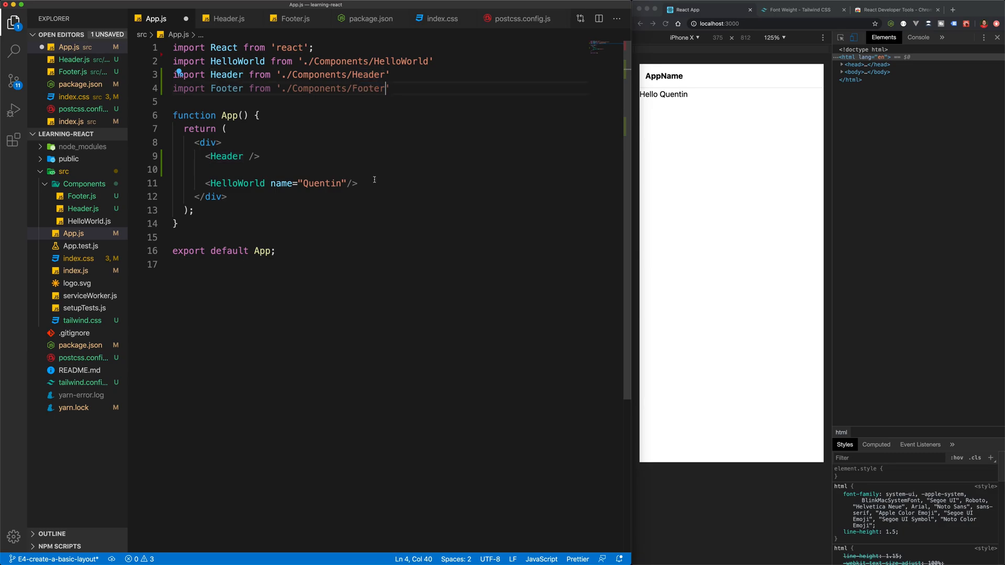
type("<f")
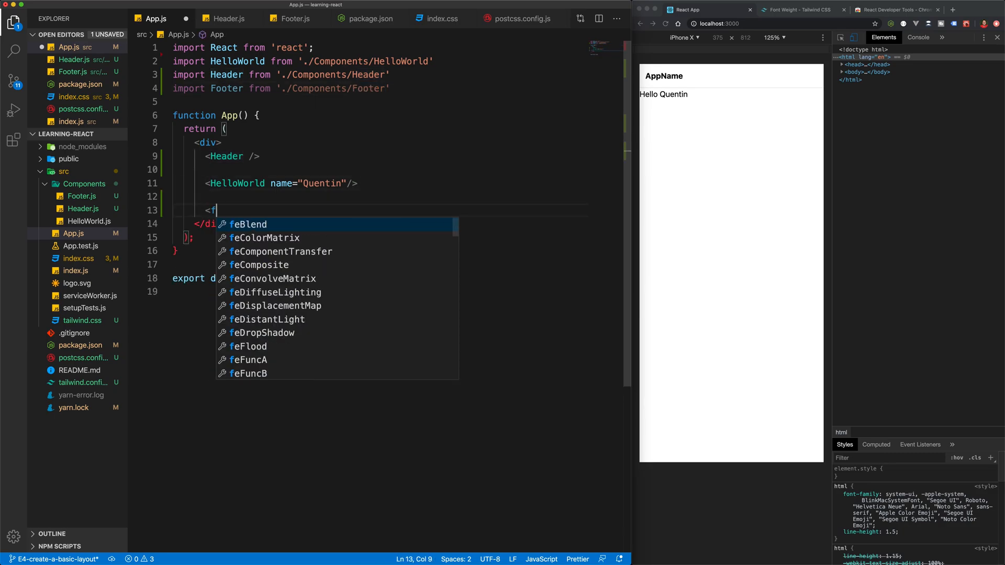
type("ooter />")
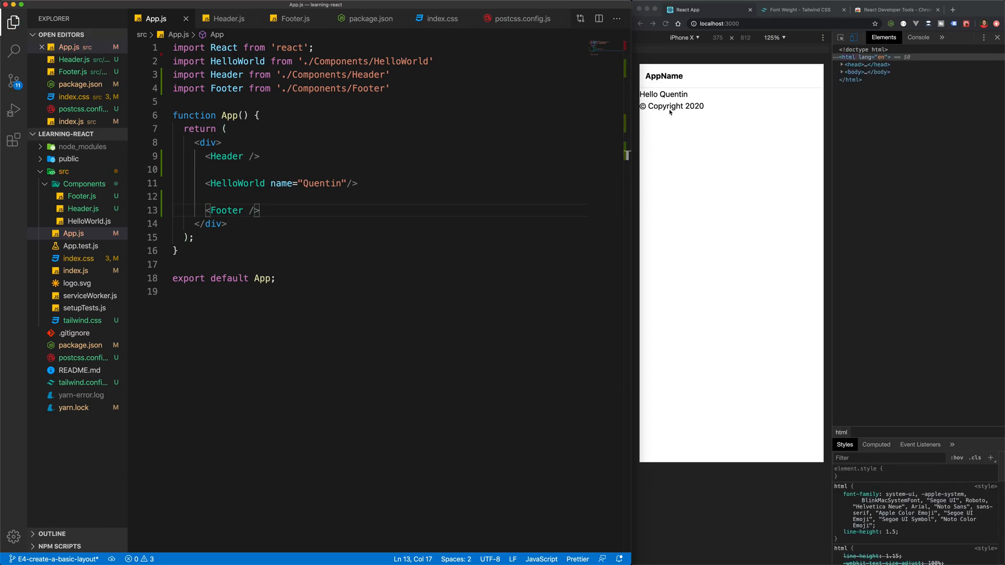
Give the footer classes bg-gray-200 text-center text-xs p-3 and save Footer.js
left_click(294, 18)
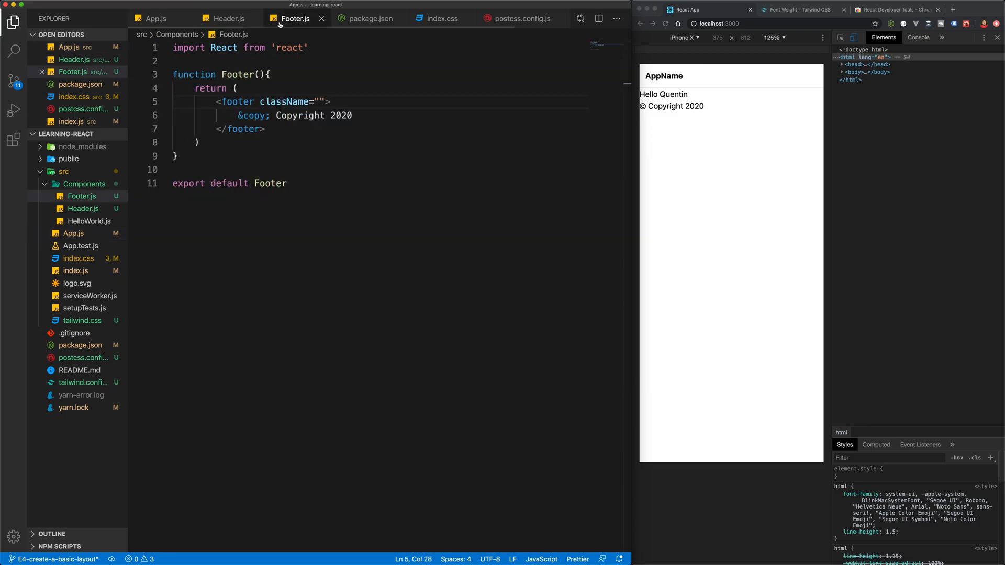
left_click(322, 101)
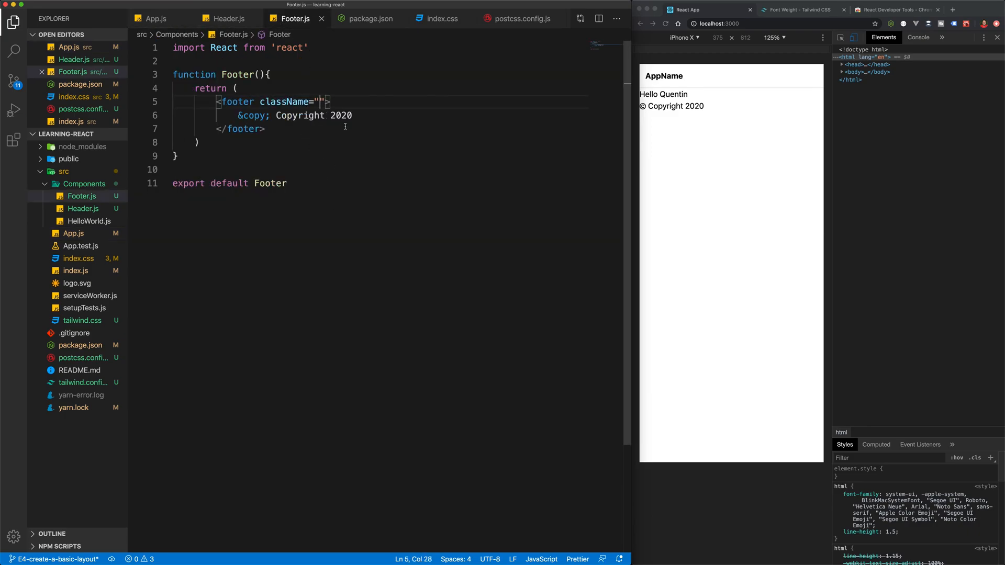
type("bg-gre")
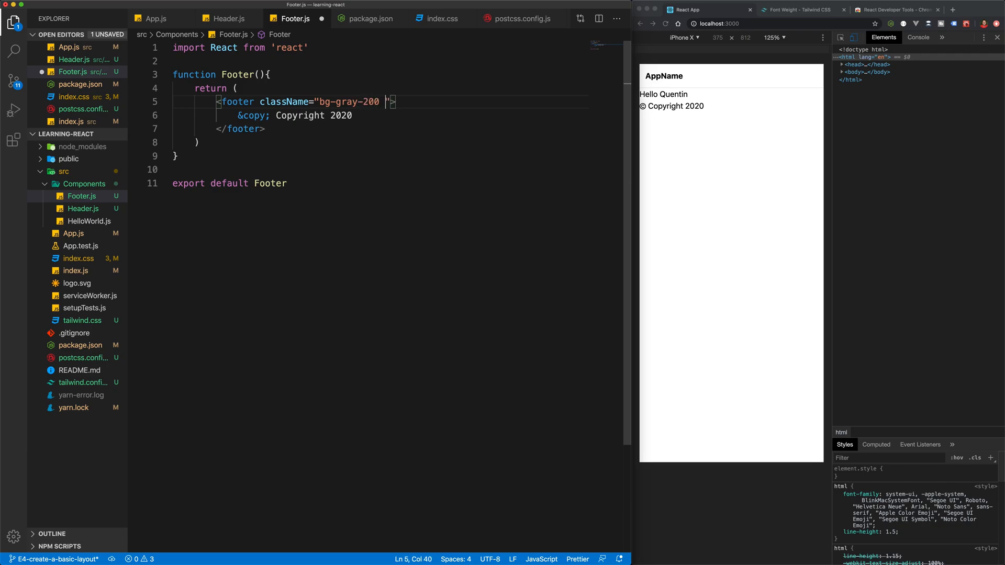
type("text-center")
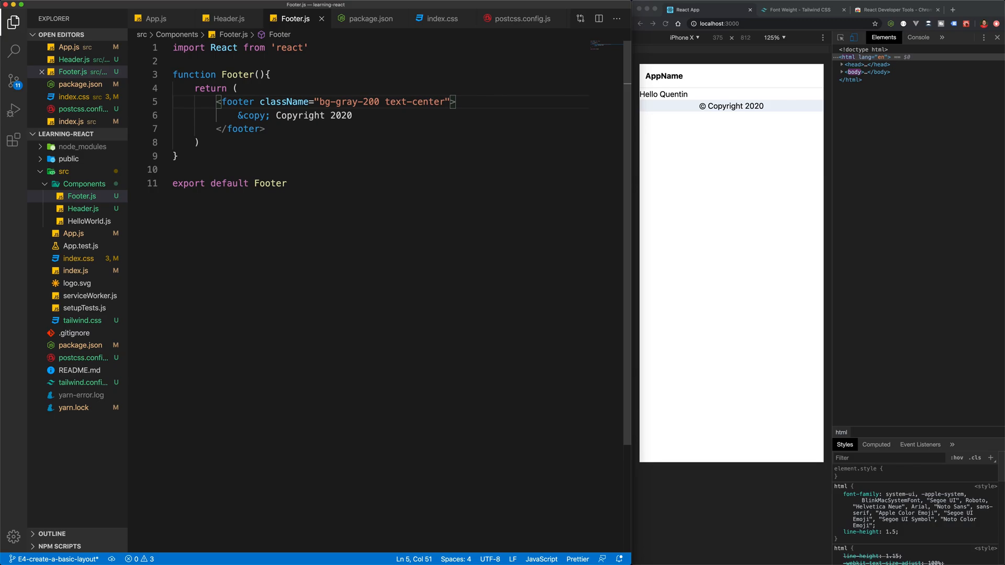
type("text-x")
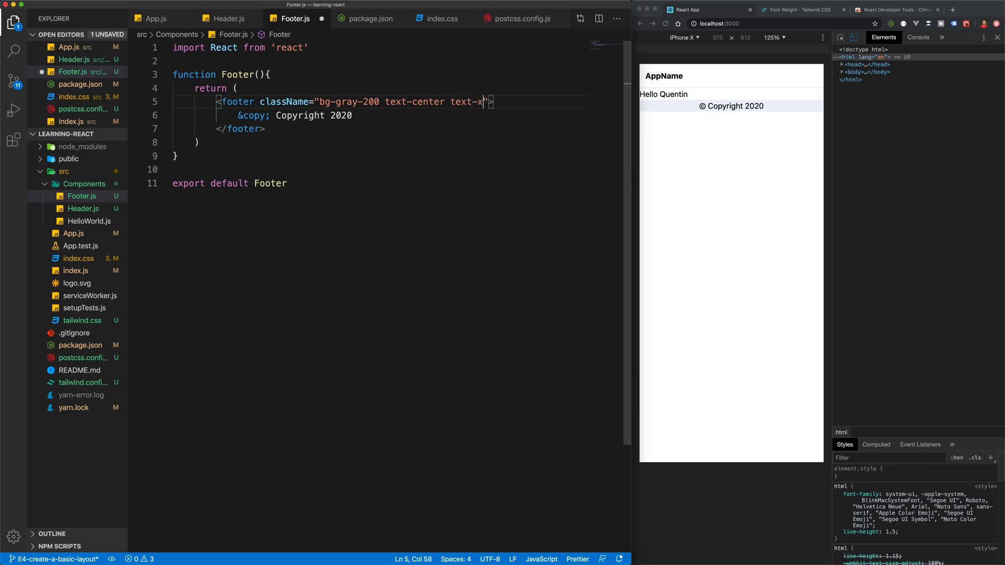
type("p-3")
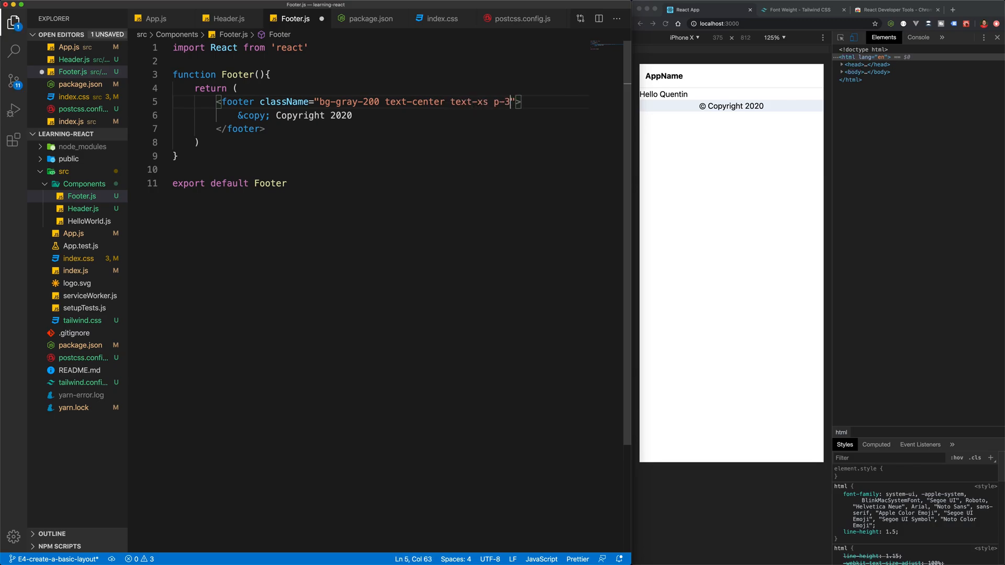
key("Ctrl+S")
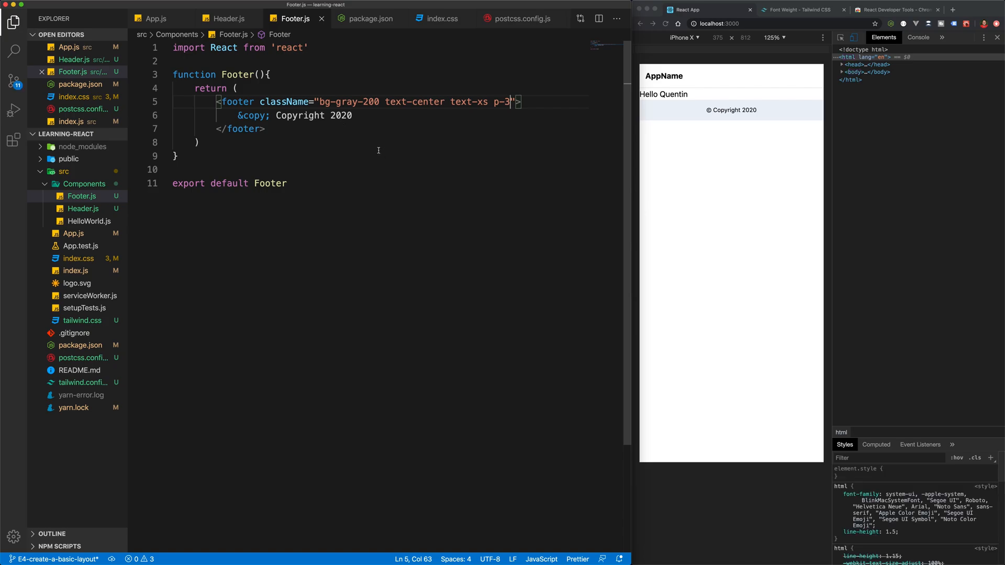
mouse_move(771, 177)
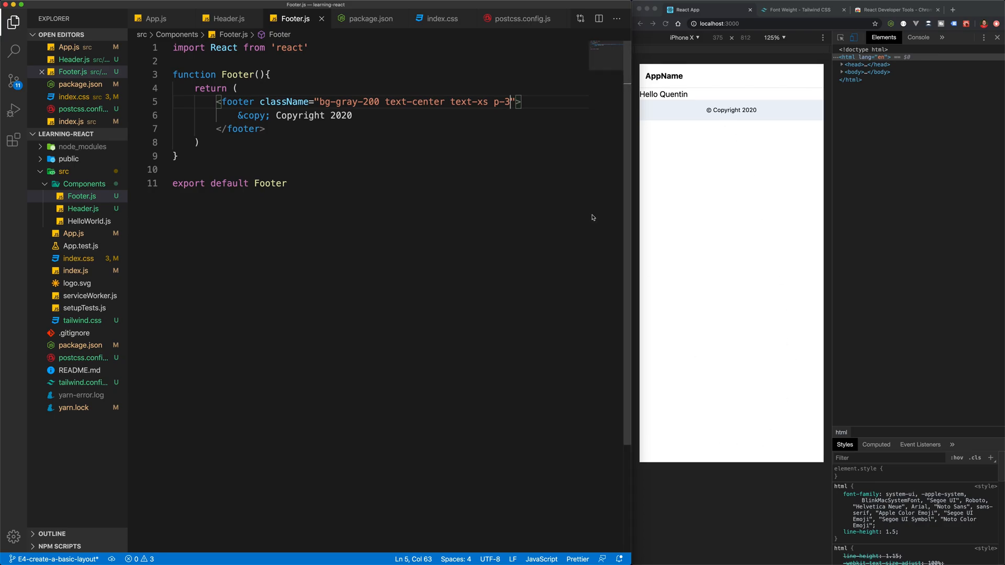
Append absolute bottom-0 w-full to the footer's className
type("absolute")
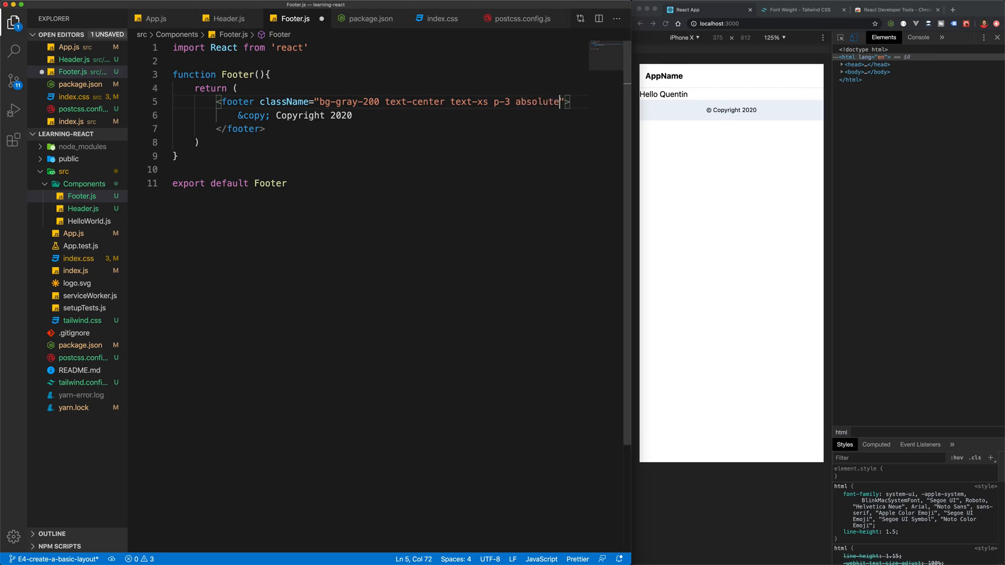
type("bottom-0")
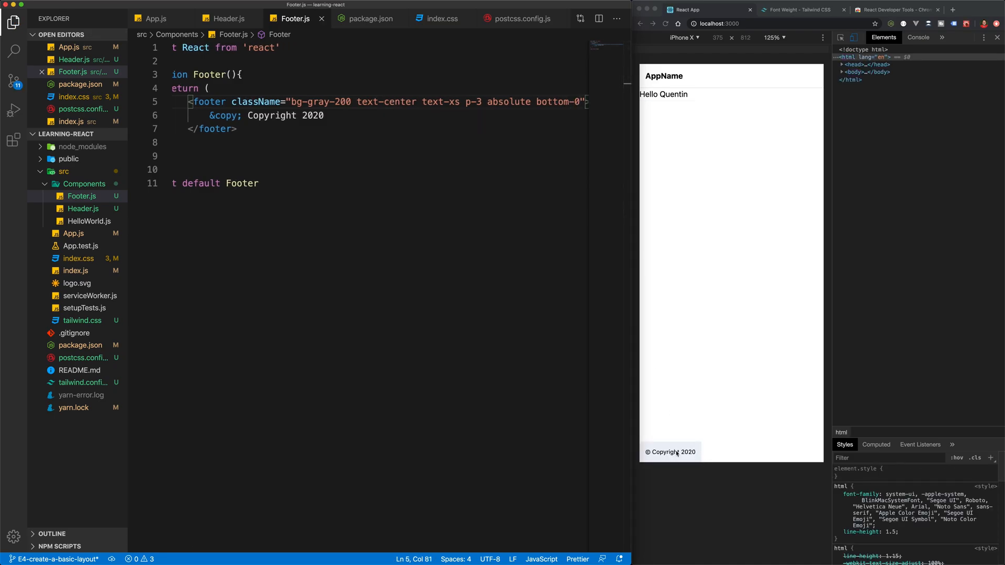
mouse_move(506, 325)
type(" w-full")
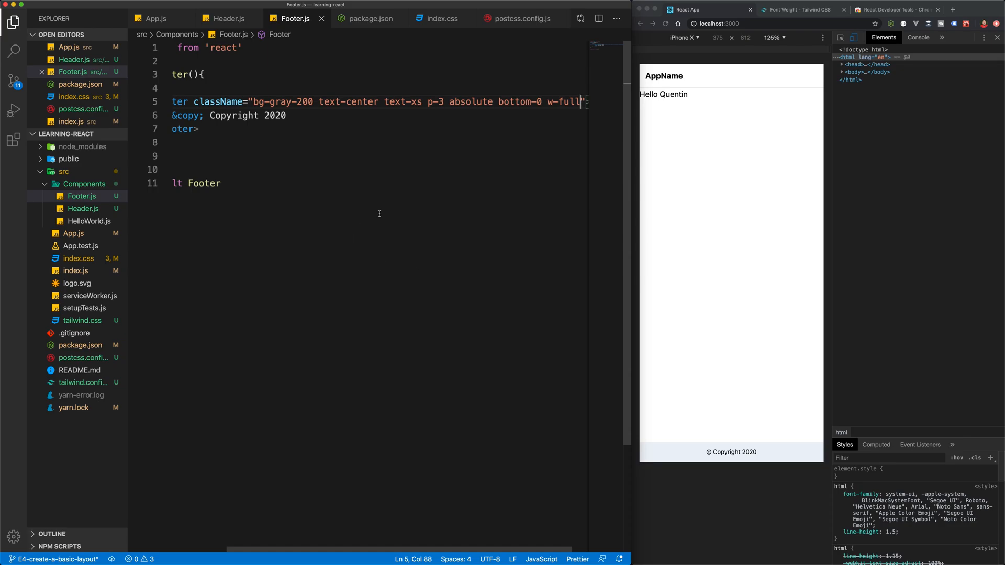
mouse_move(304, 93)
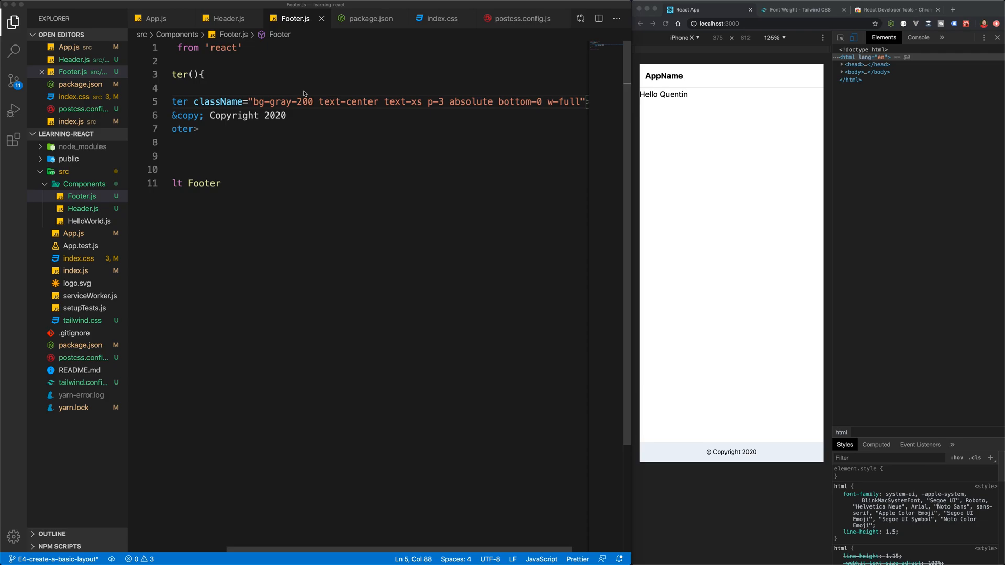
mouse_move(747, 335)
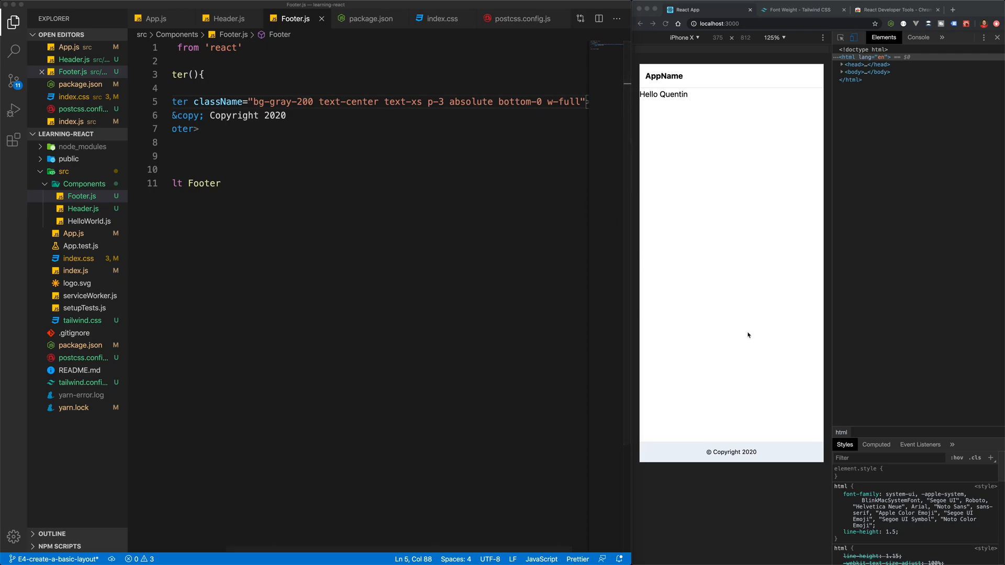
mouse_move(806, 80)
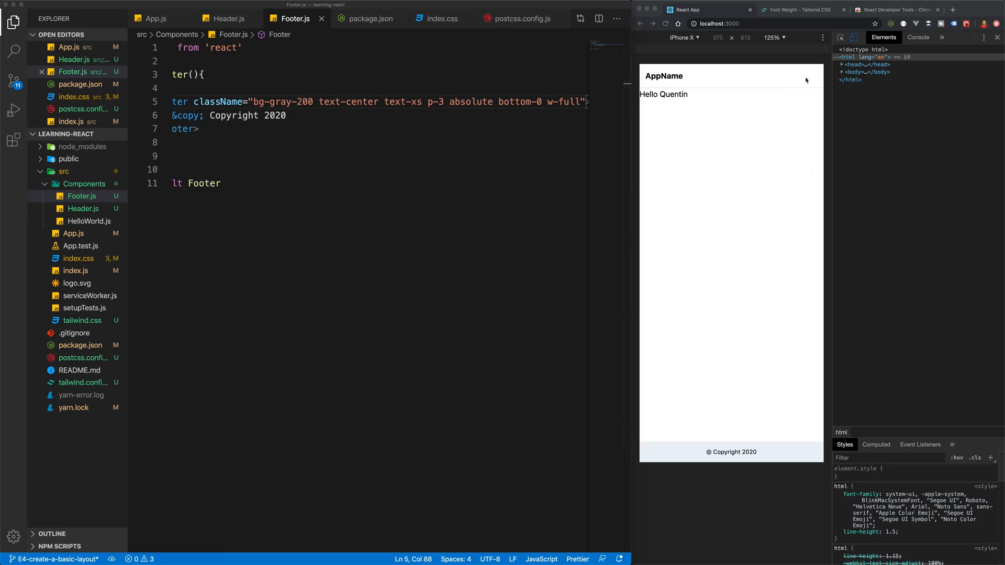